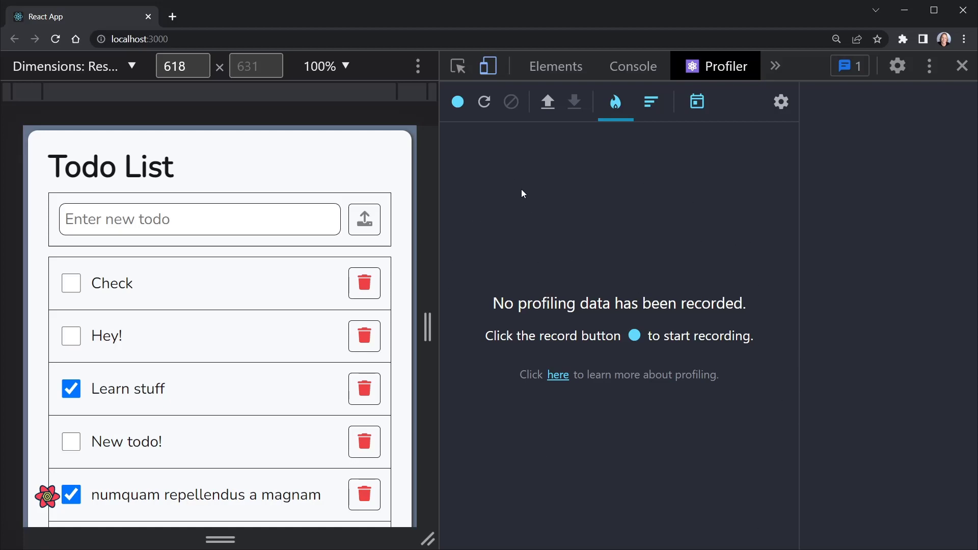
# Record a profile while typing 'Test' as a new todo, then browse the next two commits.
pyautogui.click(458, 101)
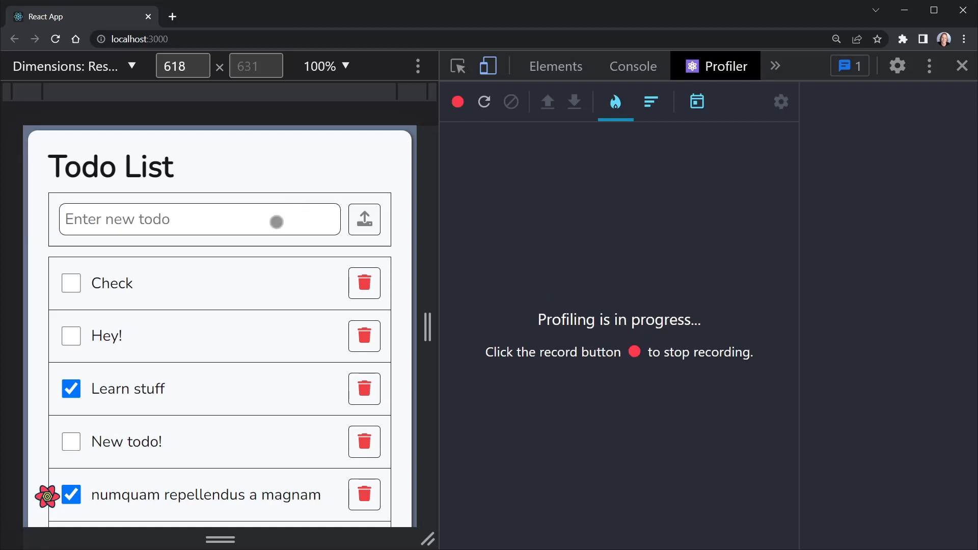
pyautogui.write('Test')
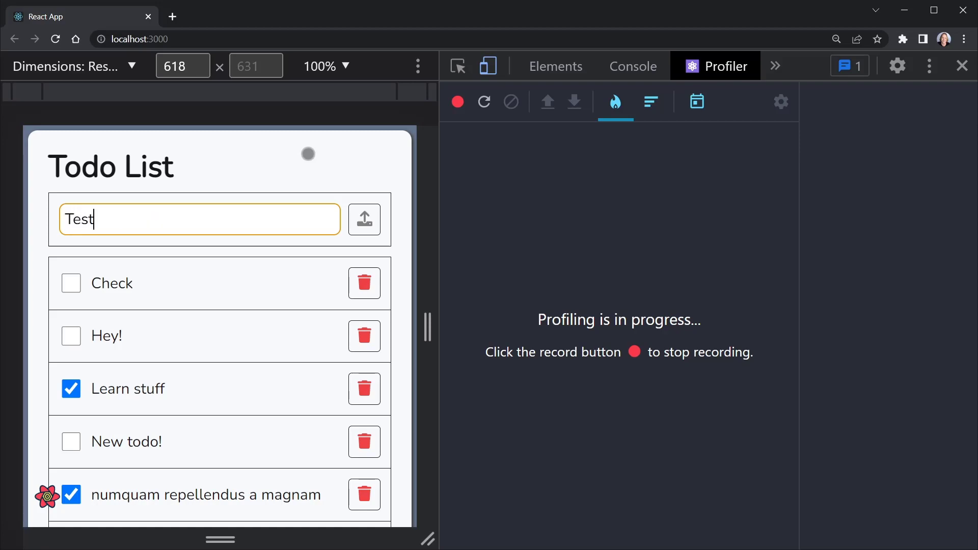
pyautogui.click(458, 101)
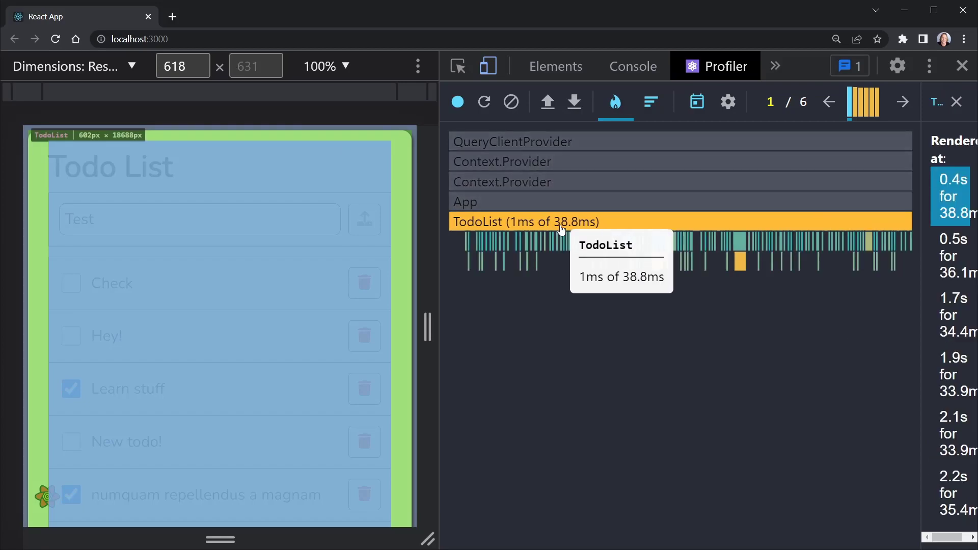
pyautogui.moveTo(469, 249)
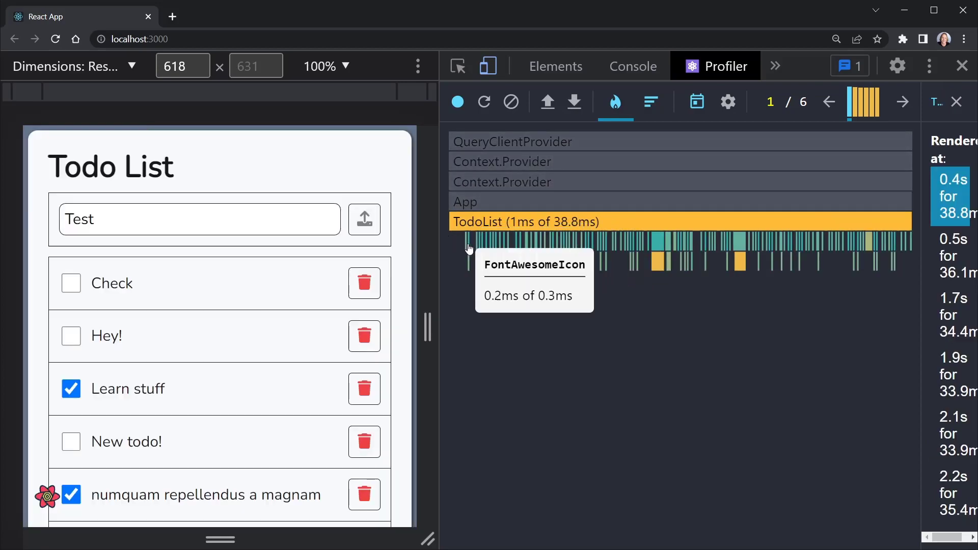
pyautogui.moveTo(658, 246)
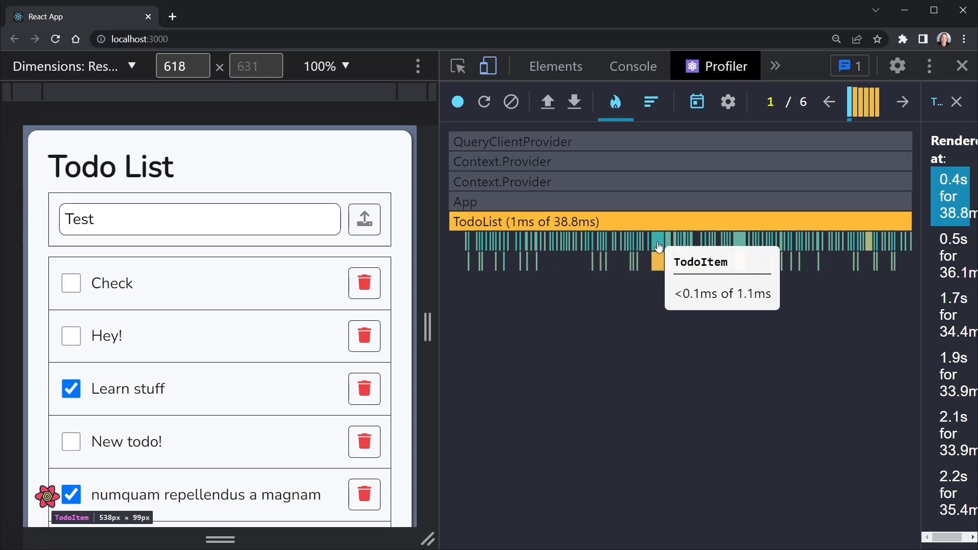
pyautogui.moveTo(902, 102)
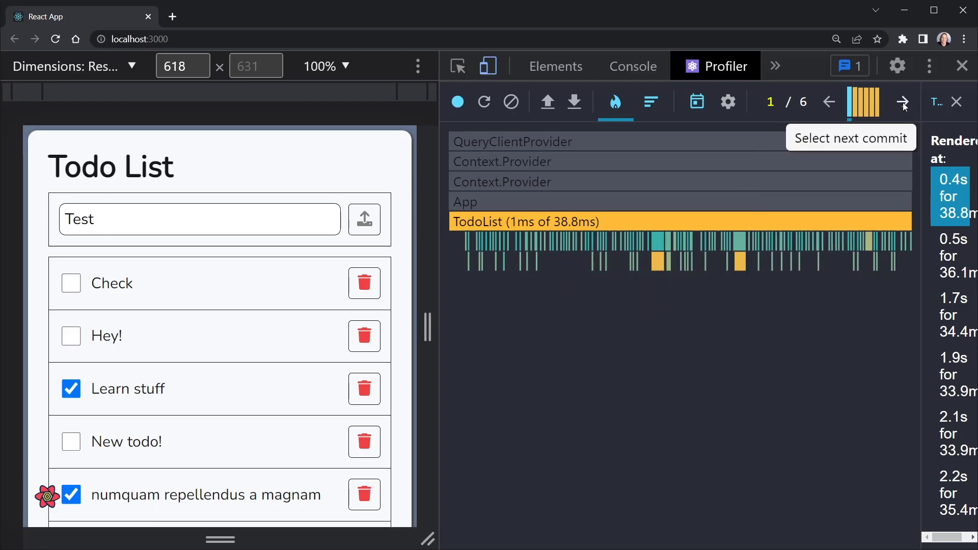
pyautogui.click(904, 102)
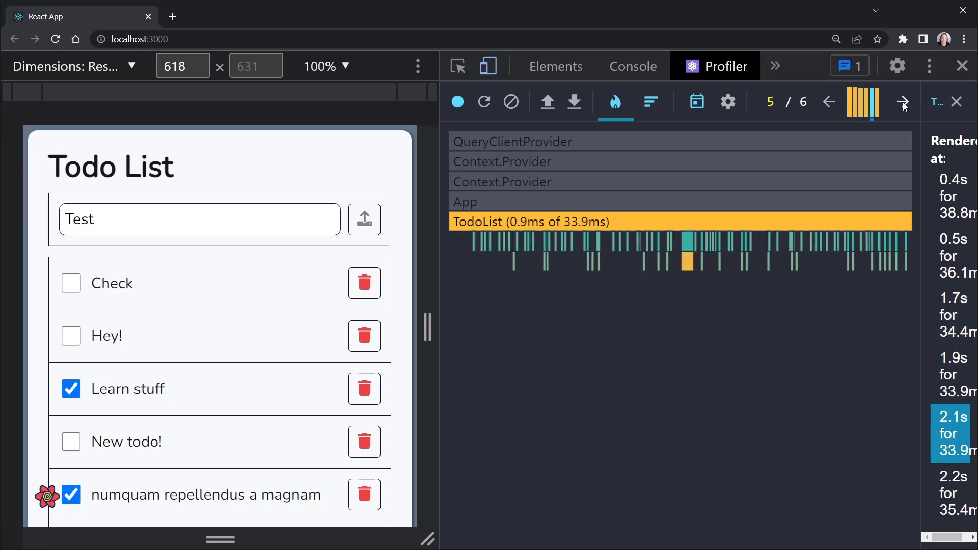
pyautogui.click(903, 102)
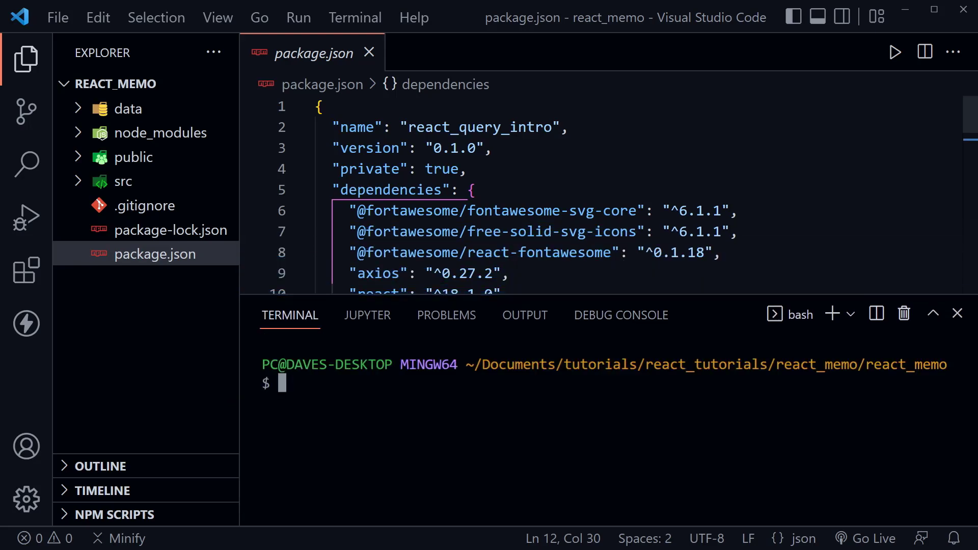
# Install the project dependencies and json-server globally (npm i json-server -g).
pyautogui.write('npm install')
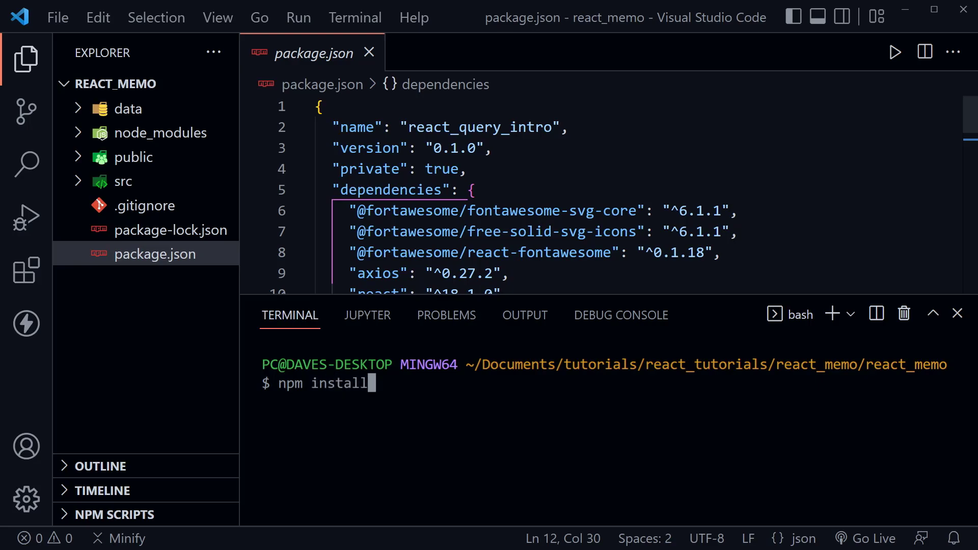
pyautogui.press('BackSpace')
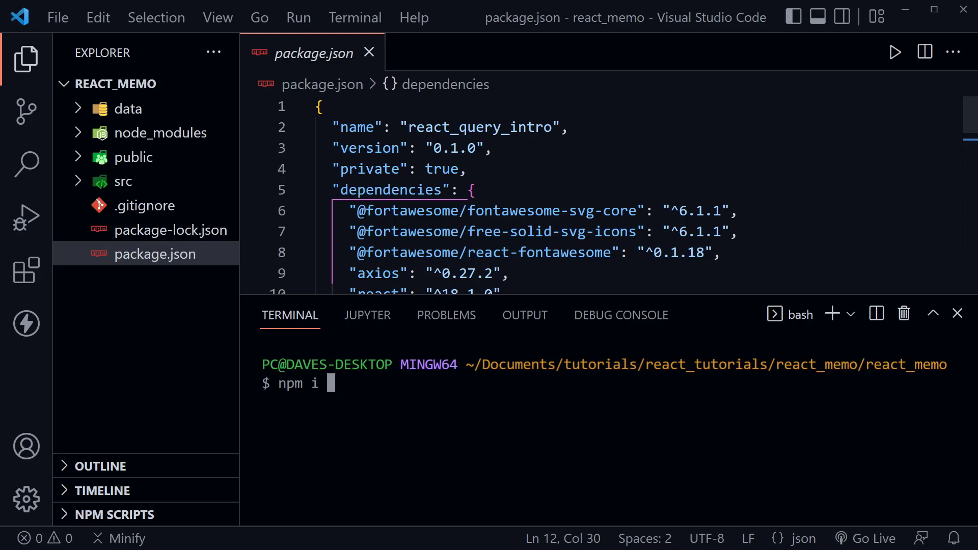
pyautogui.write('json')
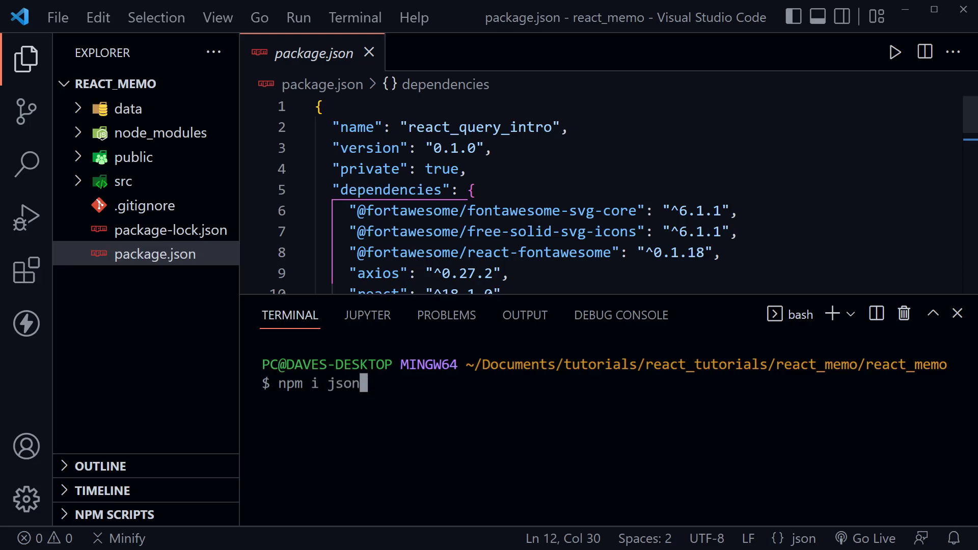
pyautogui.write('-server -g')
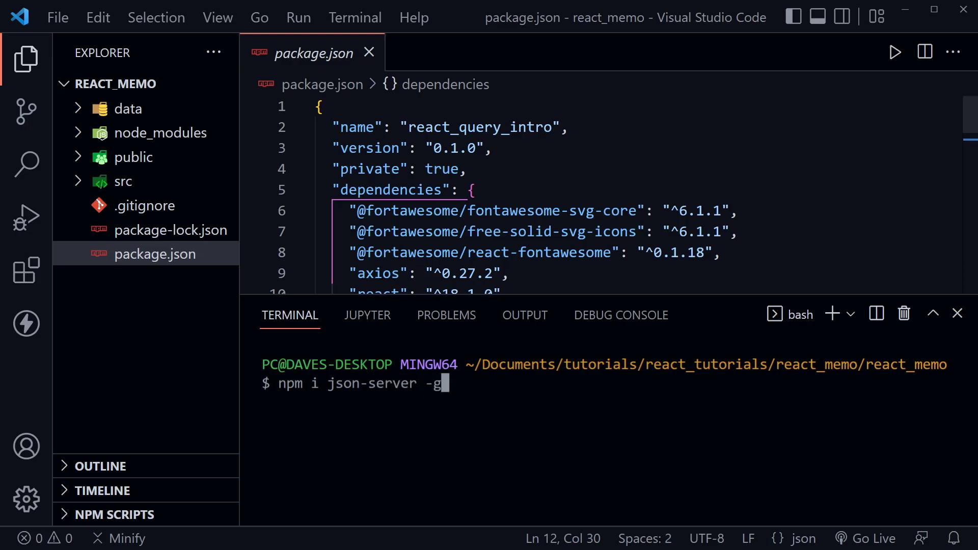
pyautogui.press('Enter')
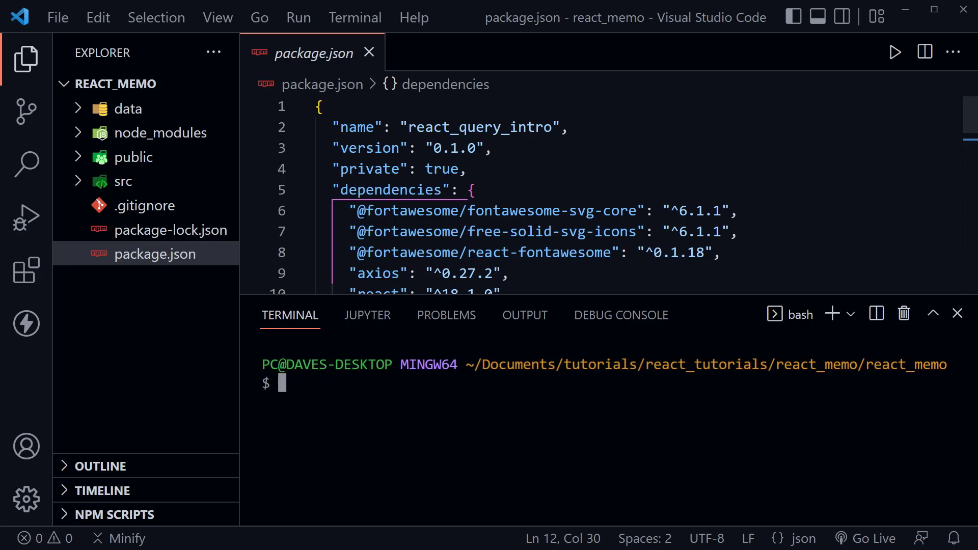
# Start json-server watching data/db.json on port 3500.
pyautogui.write('json-ser')
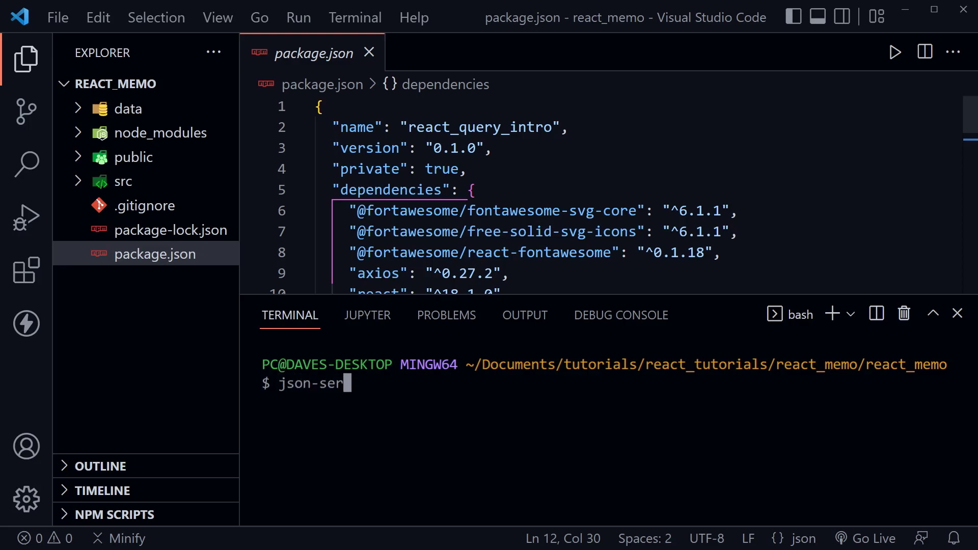
pyautogui.write('ver -w d')
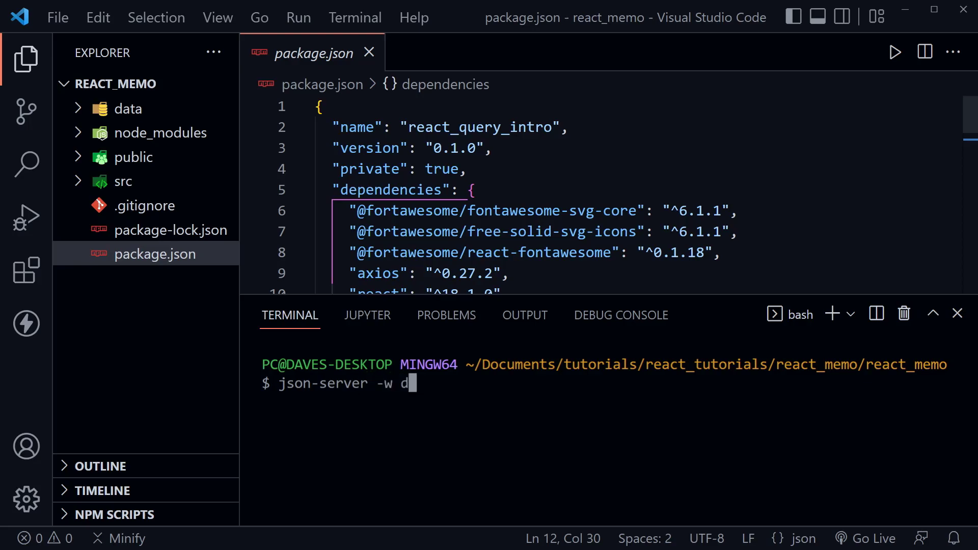
pyautogui.write('ata')
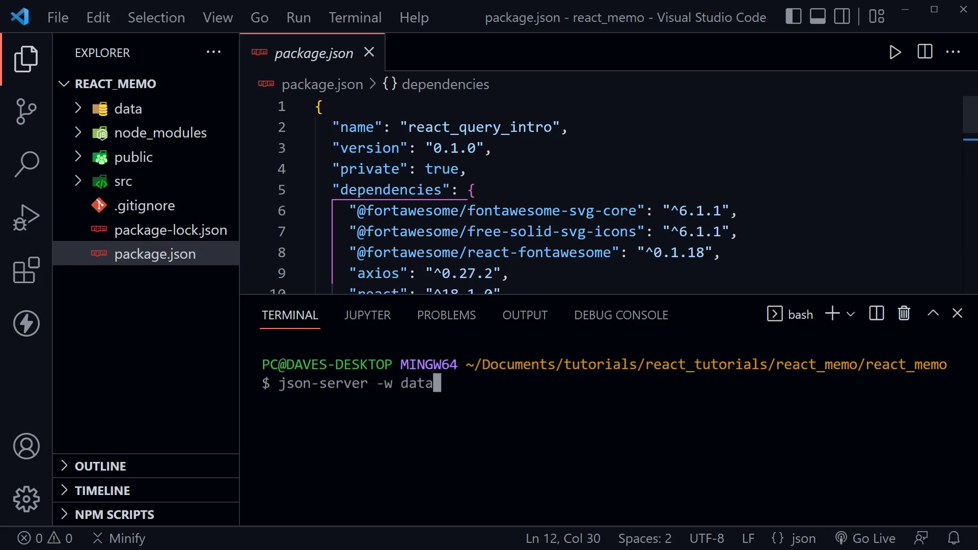
pyautogui.write('/')
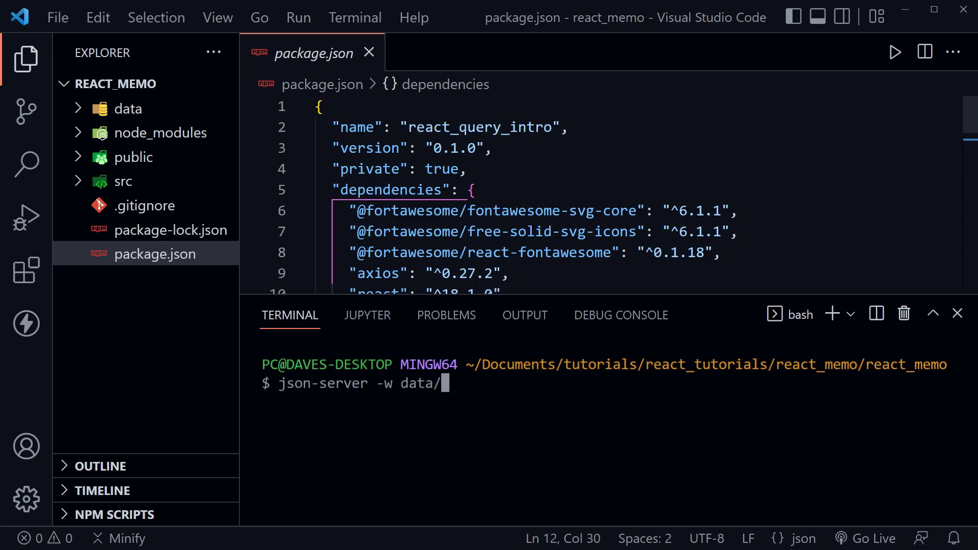
pyautogui.write('db.')
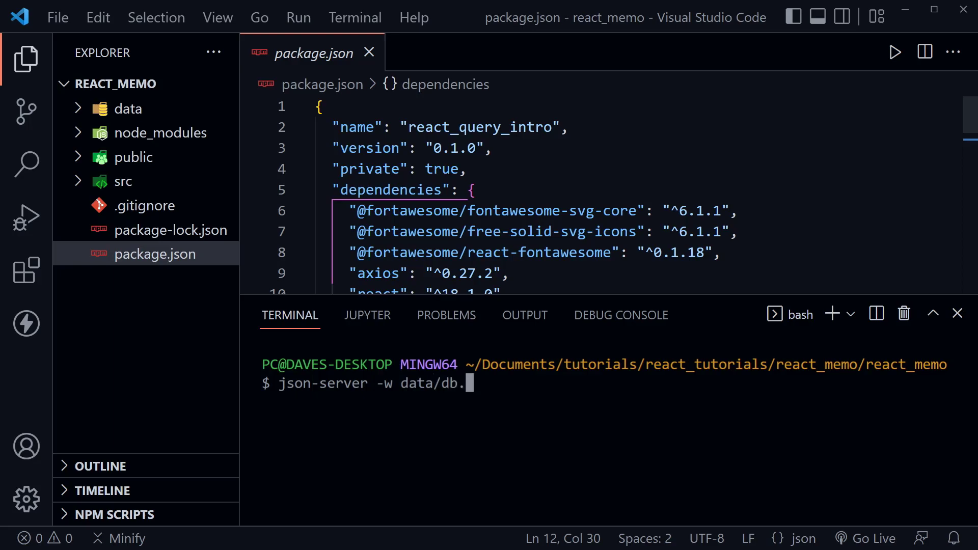
pyautogui.write('json')
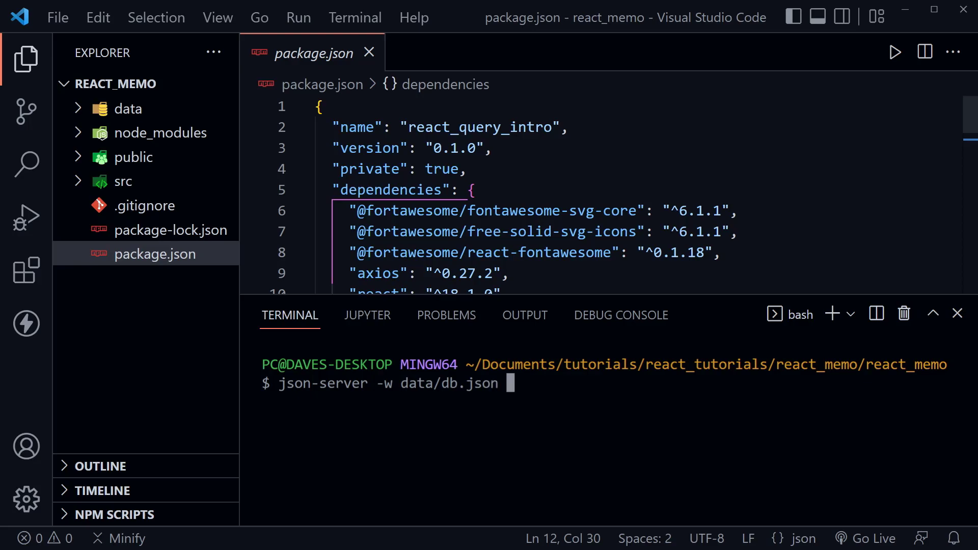
pyautogui.write('-p')
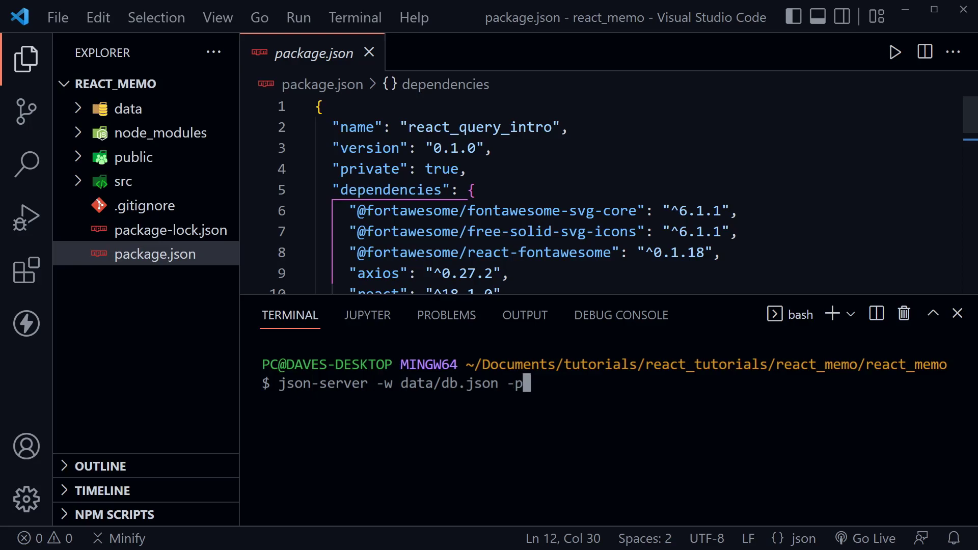
pyautogui.write('3500')
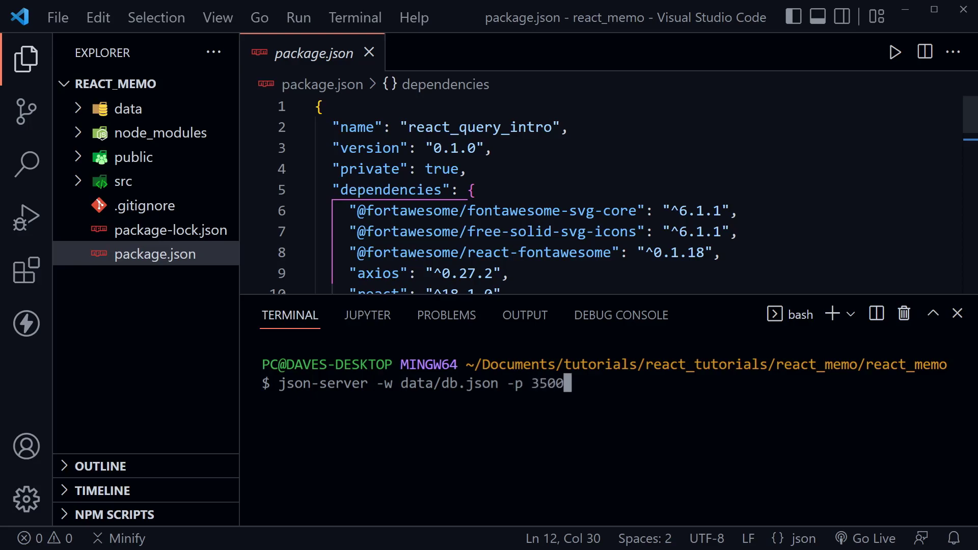
pyautogui.press('Enter')
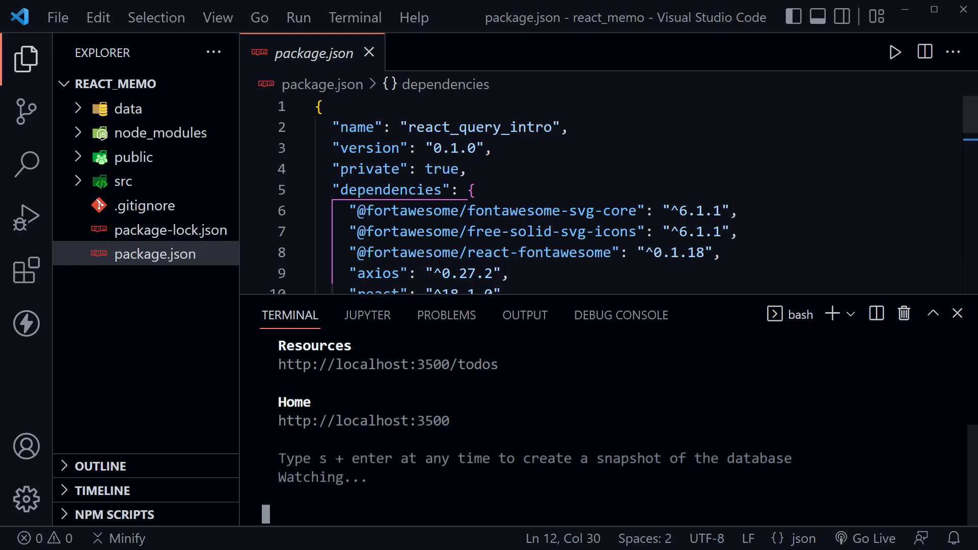
# Hide the terminal and open TodoList.js from src/features/todos.
pyautogui.click(832, 313)
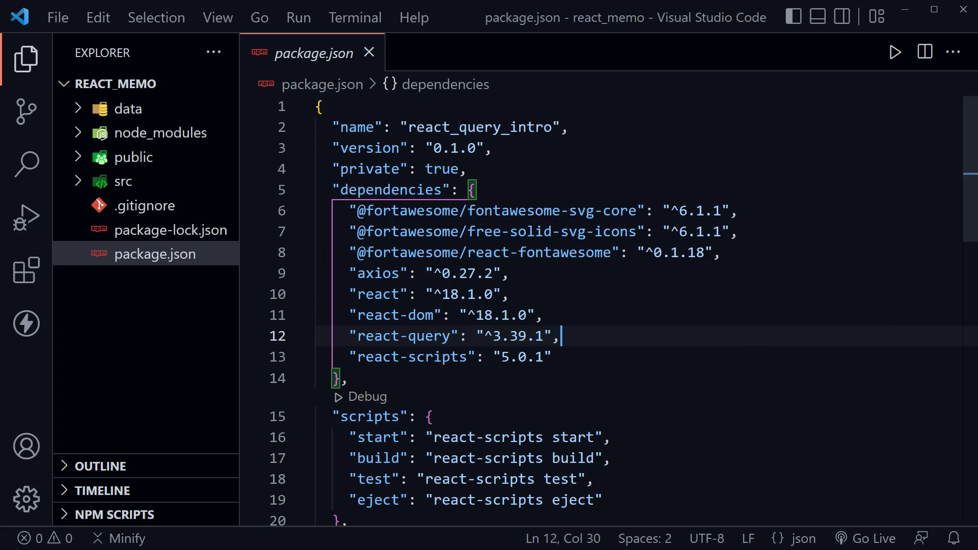
pyautogui.click(124, 181)
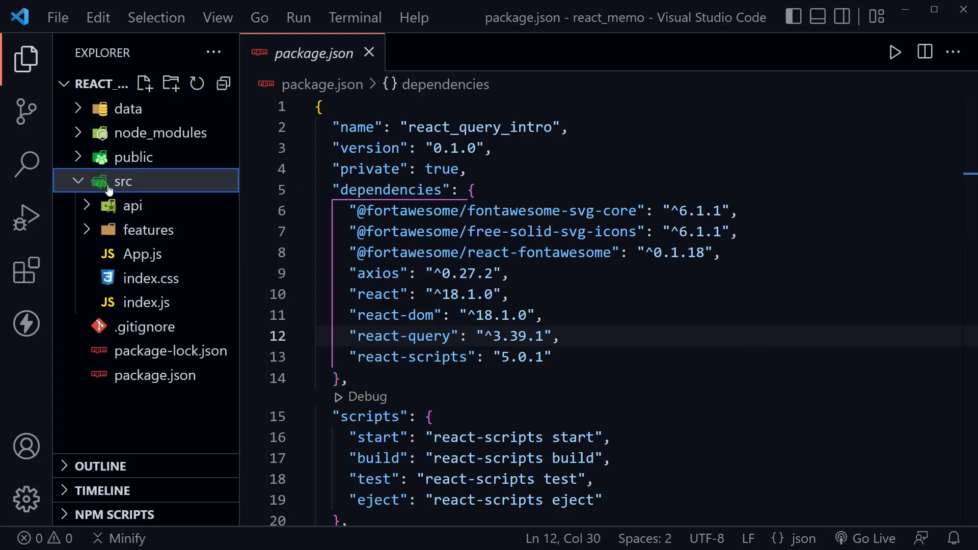
pyautogui.click(148, 230)
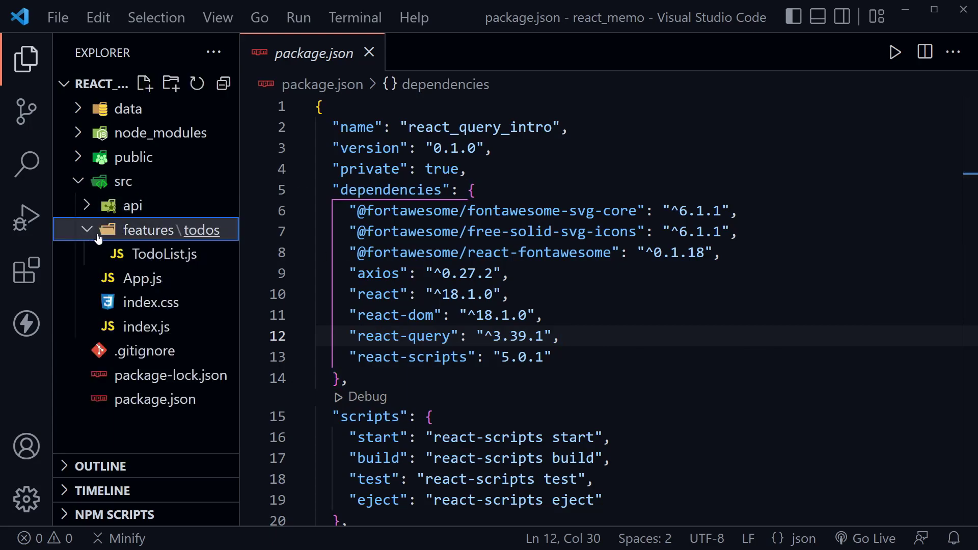
pyautogui.click(164, 253)
pyautogui.write('TodoItem.j')
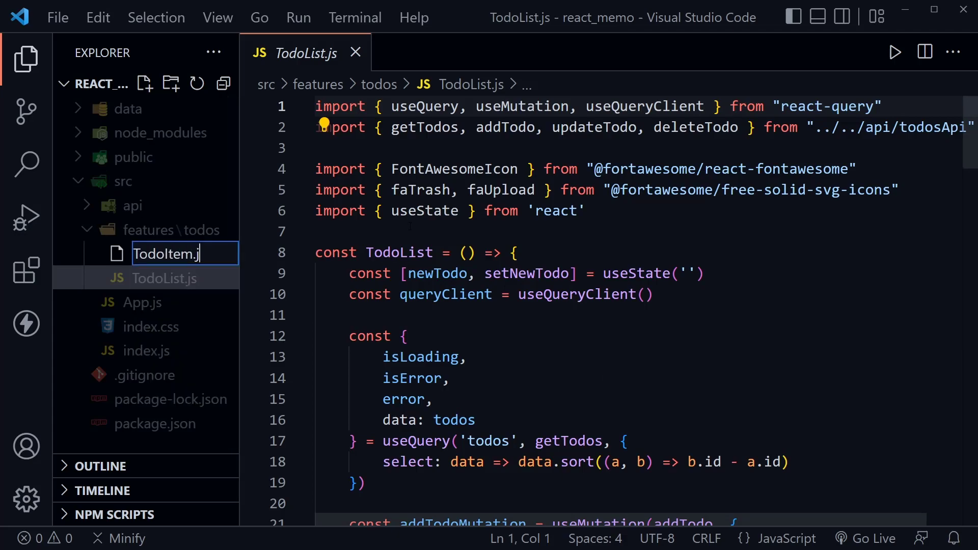
# Create TodoItem.js and generate a component stub with the rafc snippet.
pyautogui.press('Enter')
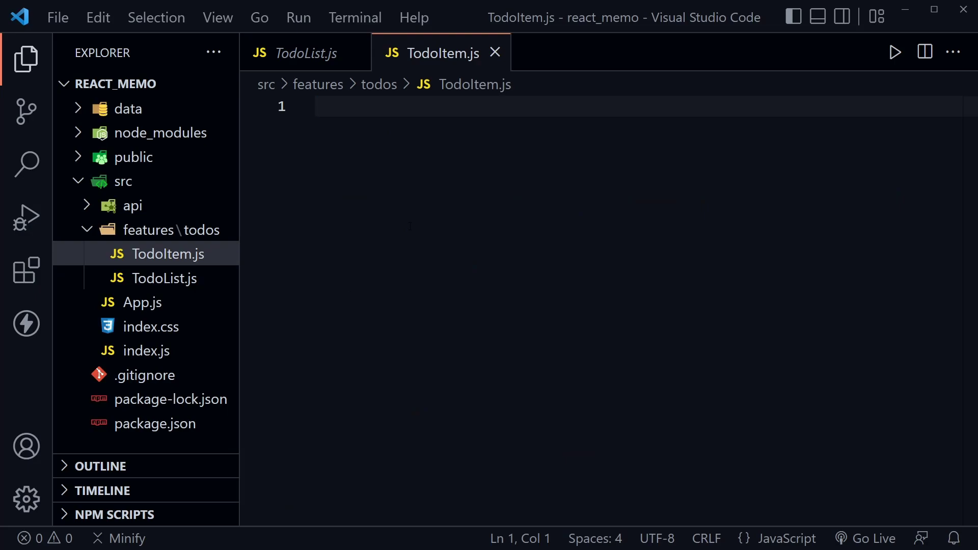
pyautogui.write('rafc')
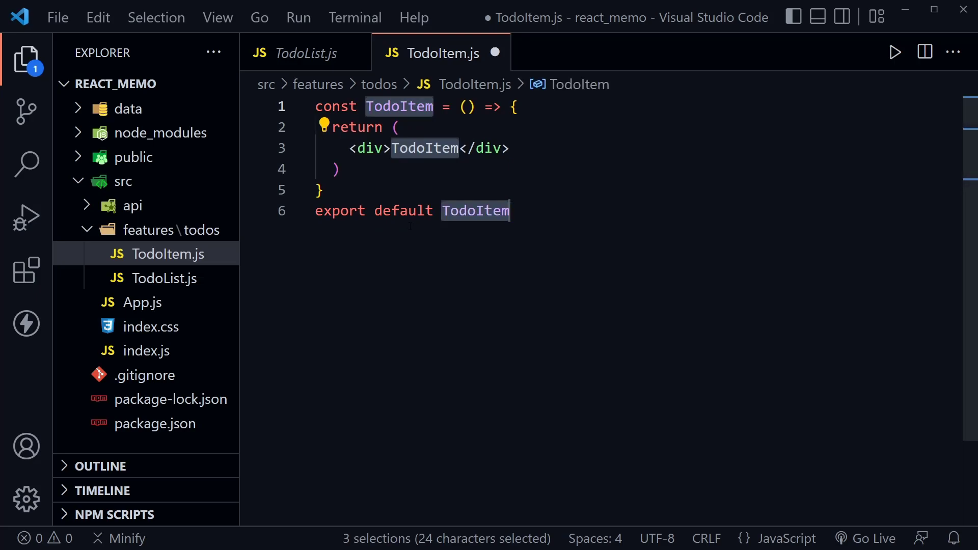
pyautogui.click(510, 211)
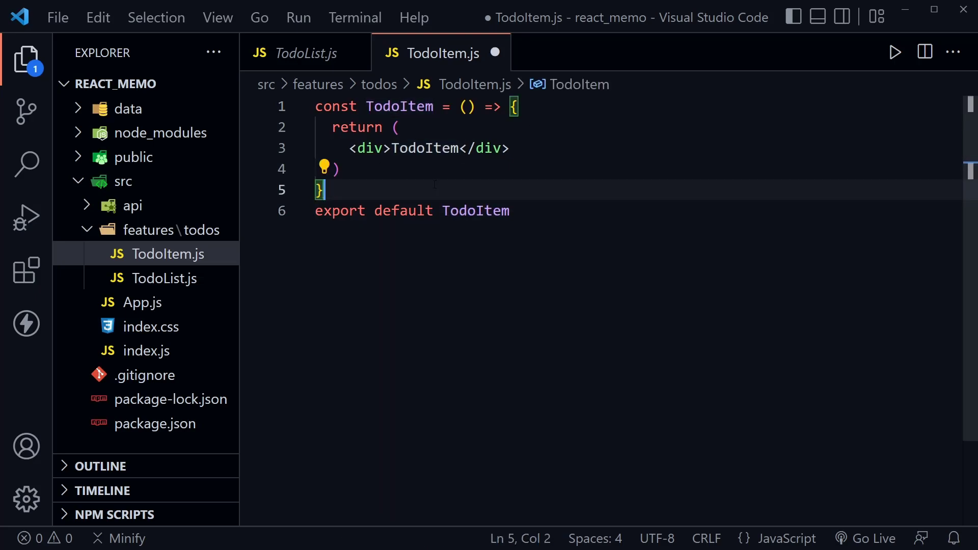
pyautogui.moveTo(193, 304)
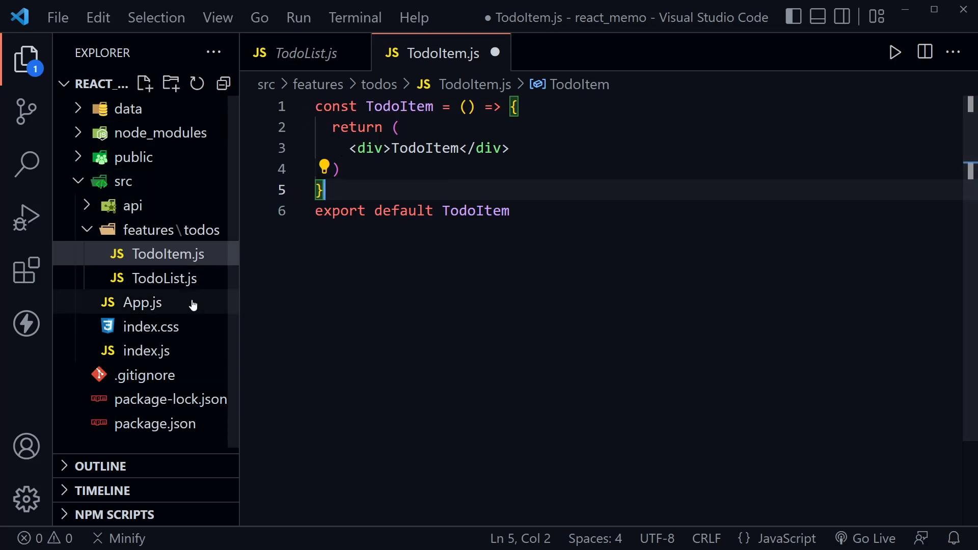
# Reopen TodoList.js at the article block inside todos.map.
pyautogui.click(164, 278)
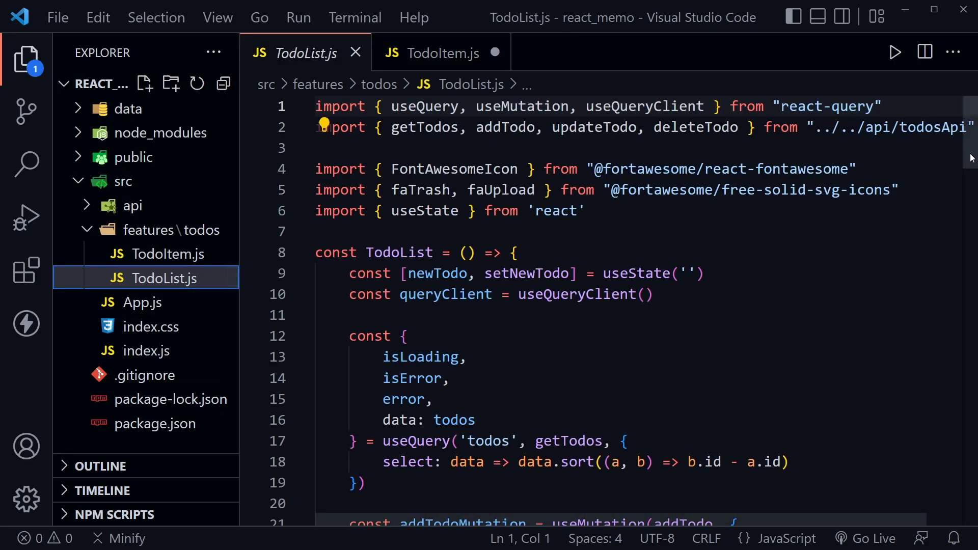
pyautogui.scroll(-3)
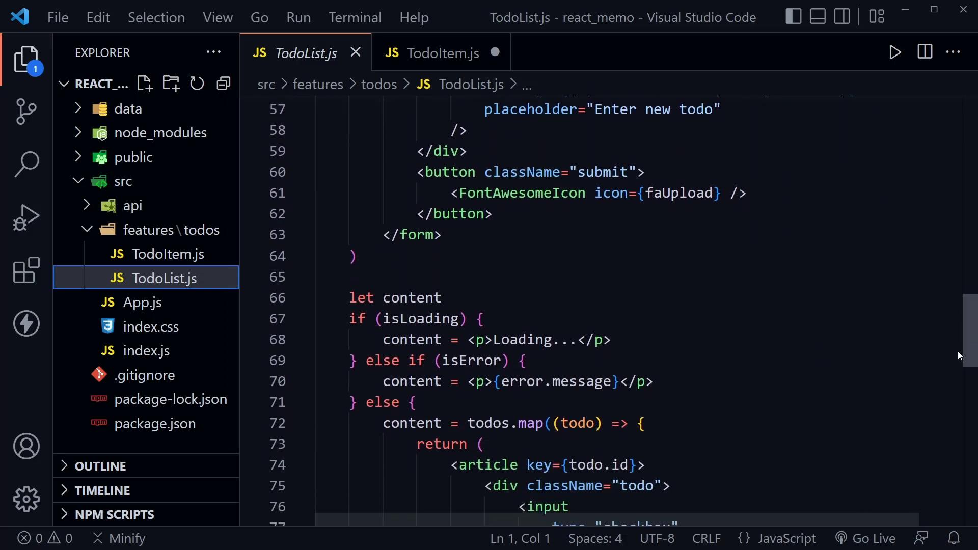
pyautogui.scroll(-3)
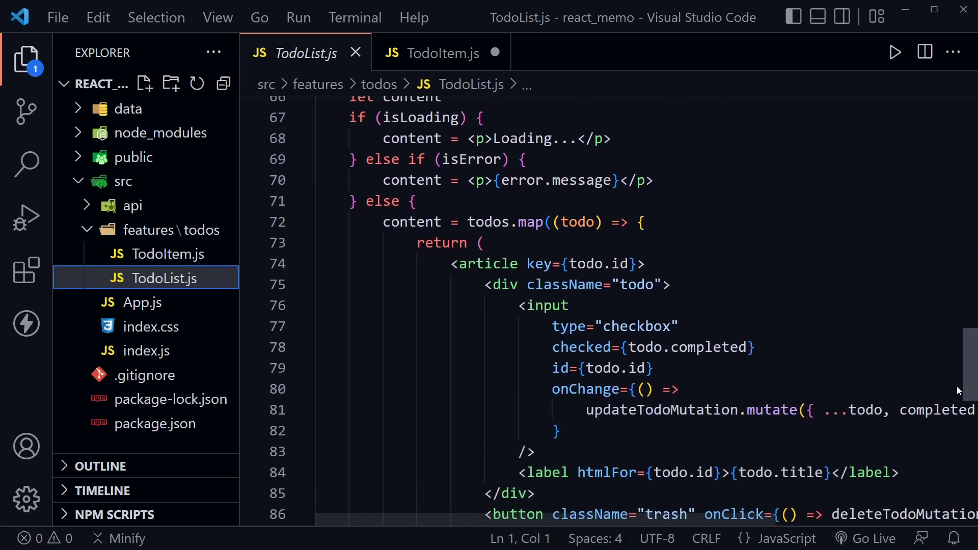
pyautogui.scroll(-3)
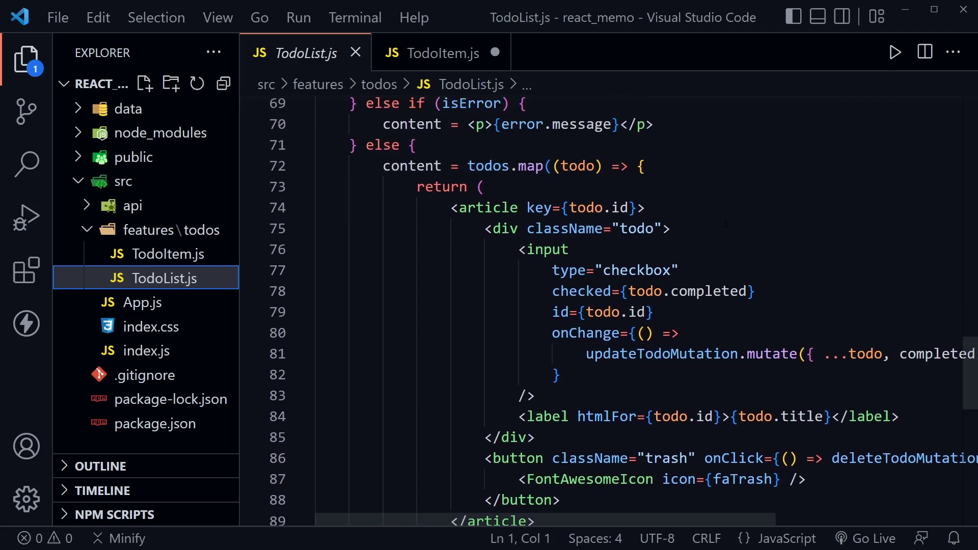
pyautogui.scroll(-3)
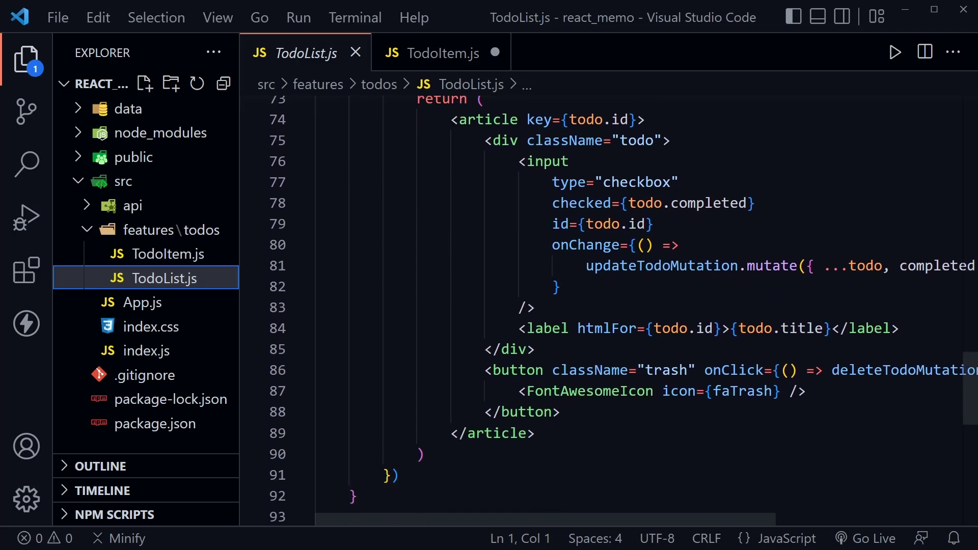
# Move the per-todo article markup from TodoList.js into TodoItem's return and save.
pyautogui.moveTo(450, 120); pyautogui.dragTo(533, 441)
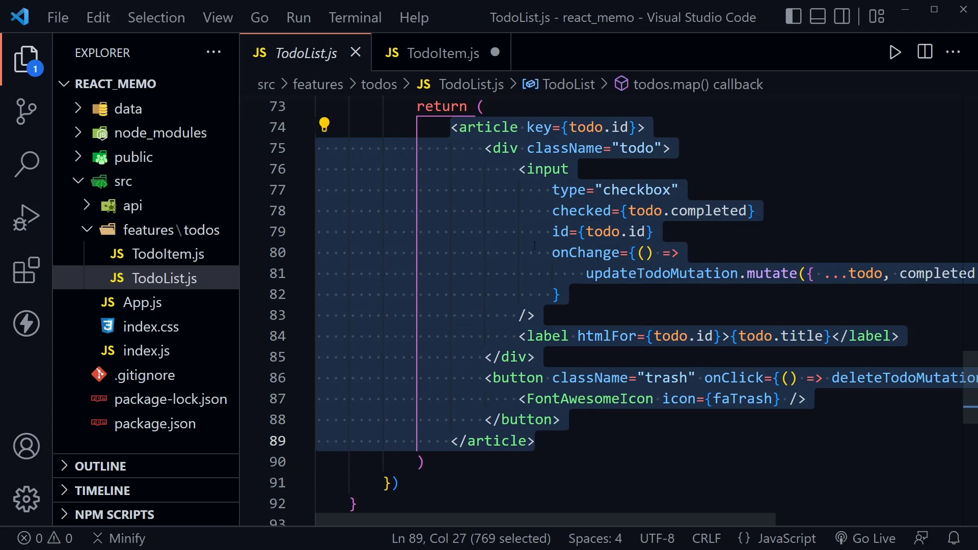
pyautogui.press('Delete')
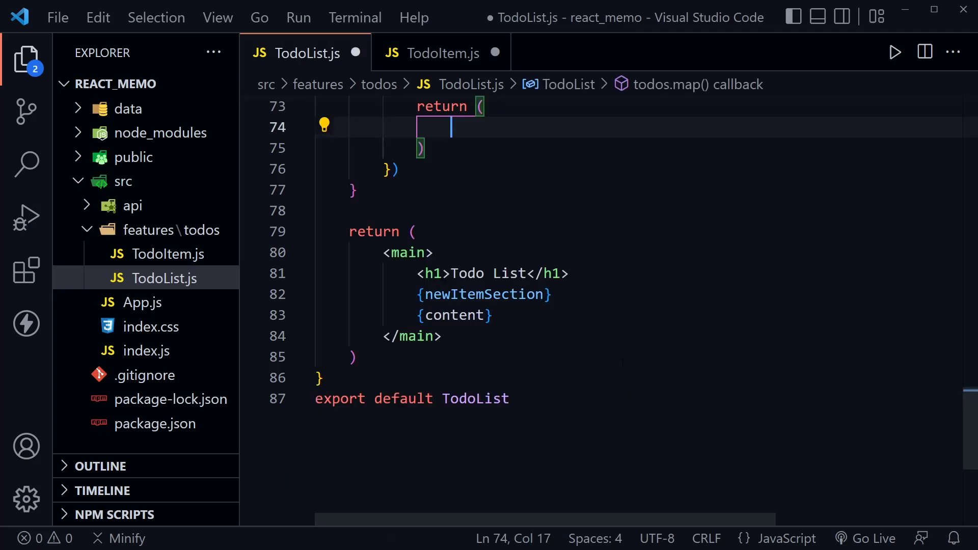
pyautogui.click(444, 53)
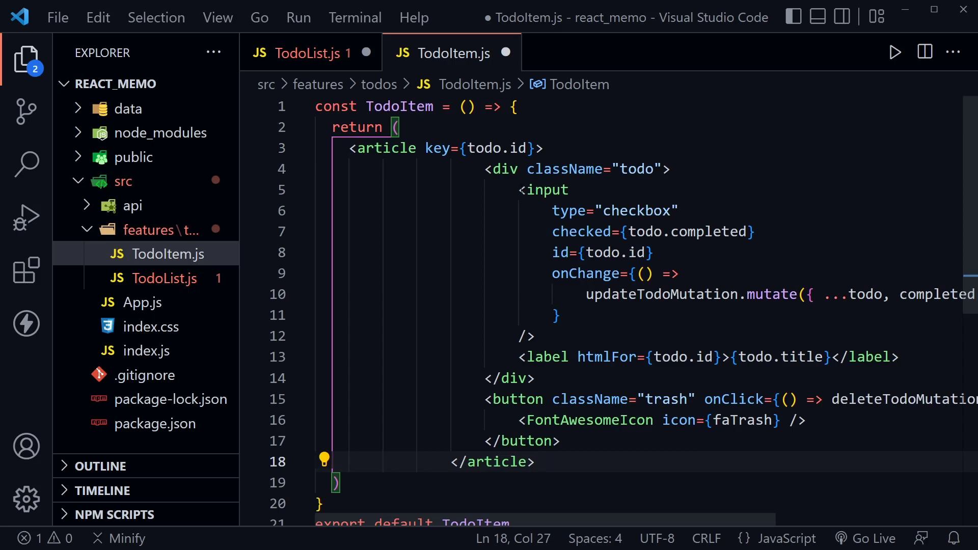
pyautogui.press('Ctrl+s')
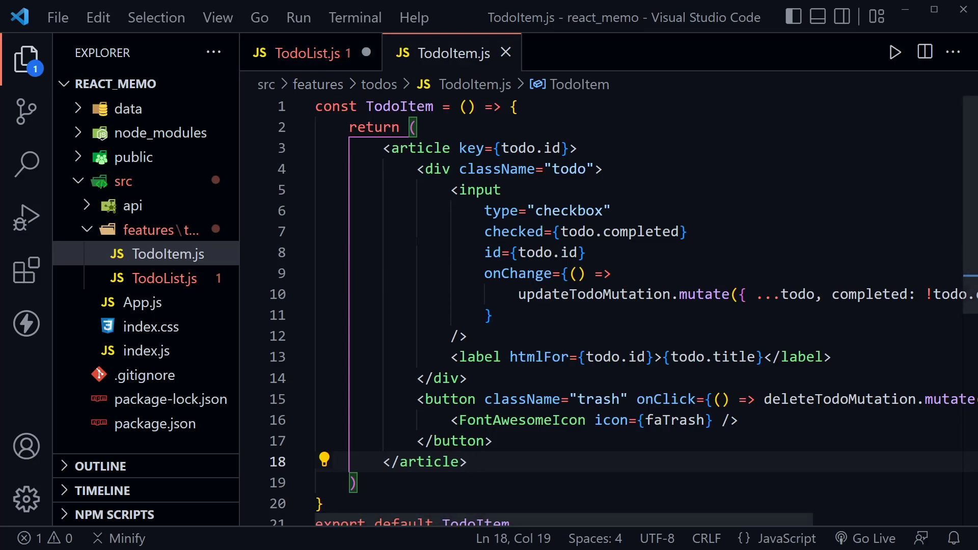
# Add the useQuery, useMutation, useQueryClient import from react-query to TodoItem.js.
pyautogui.click(301, 52)
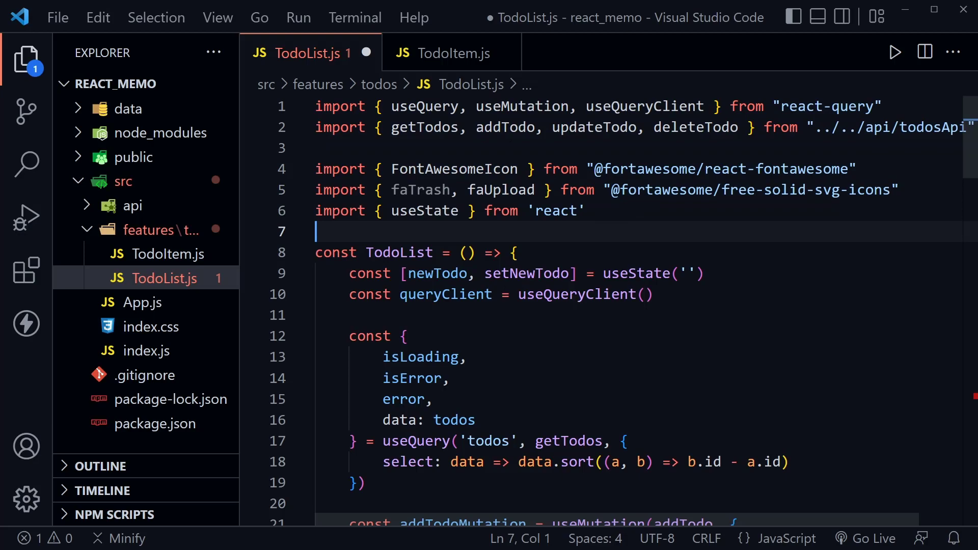
pyautogui.click(452, 53)
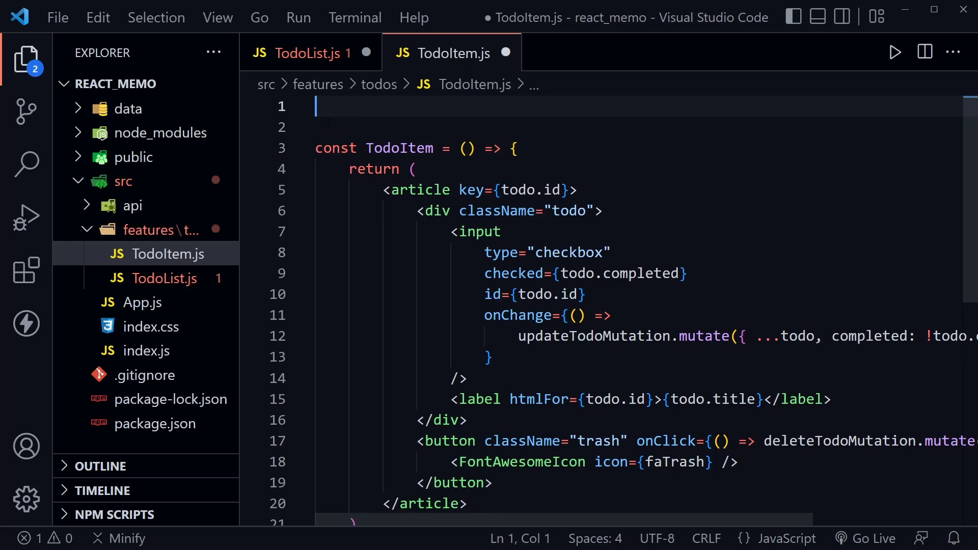
pyautogui.write('import { useQuery, useMutation, useQueryClient } from "react-query"')
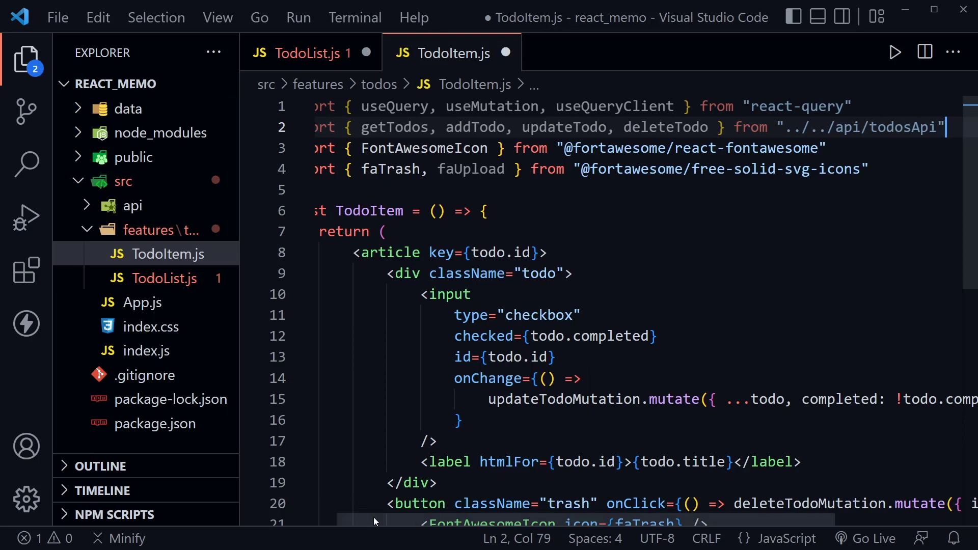
pyautogui.scroll(-3)
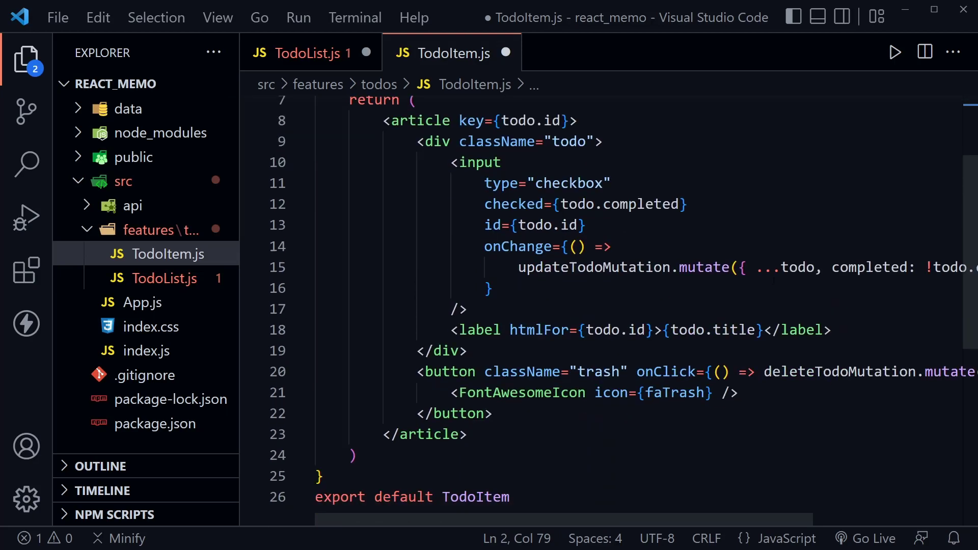
pyautogui.doubleClick(837, 371)
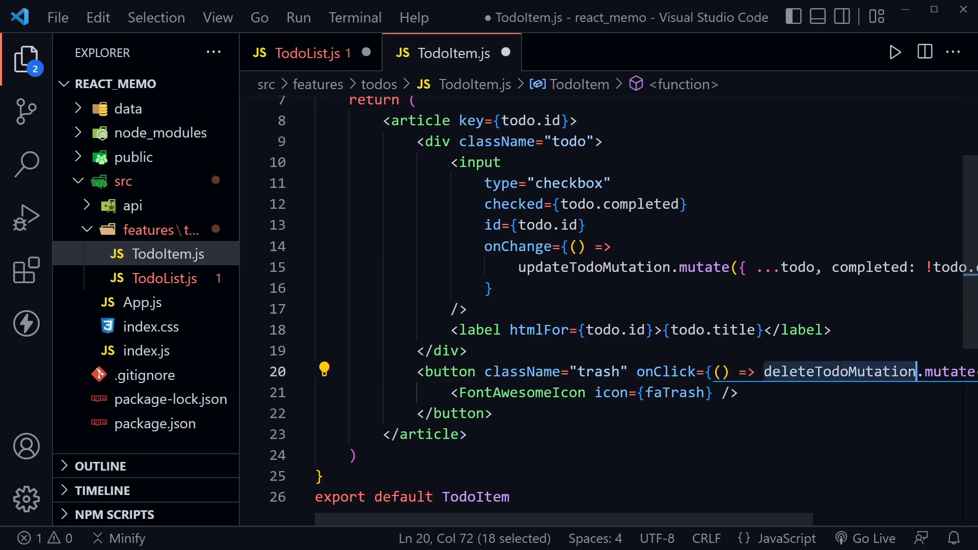
pyautogui.doubleClick(593, 267)
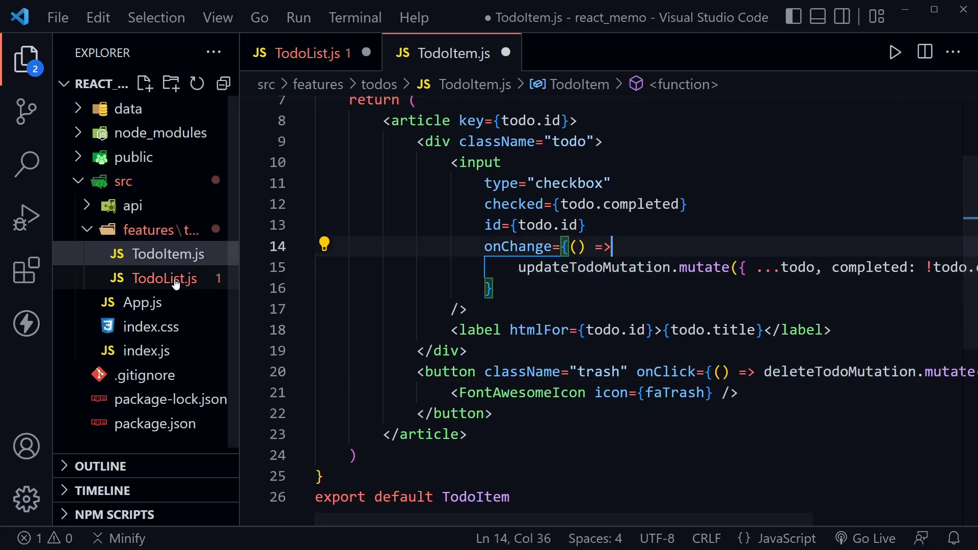
# Move the updateTodoMutation and deleteTodoMutation code from TodoList.js into TodoItem.js.
pyautogui.click(164, 279)
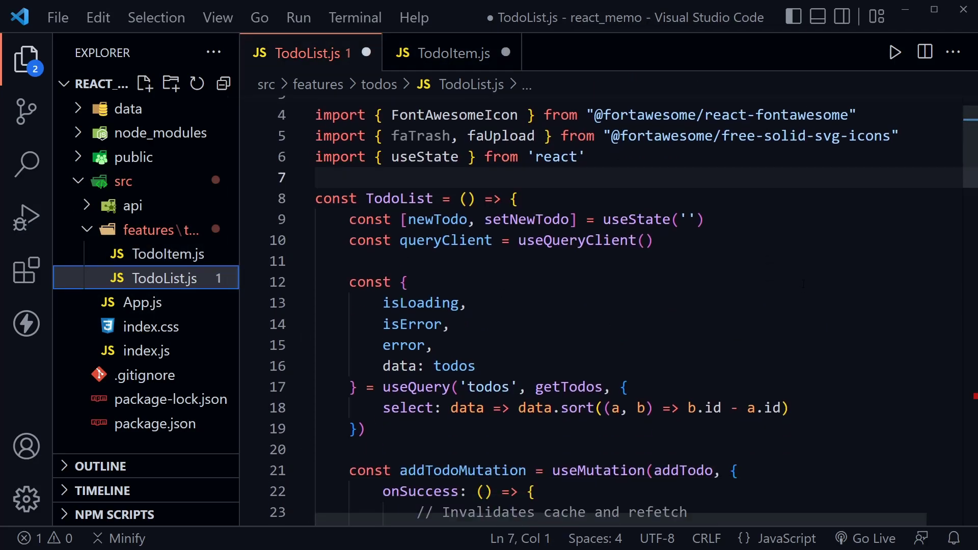
pyautogui.scroll(-3)
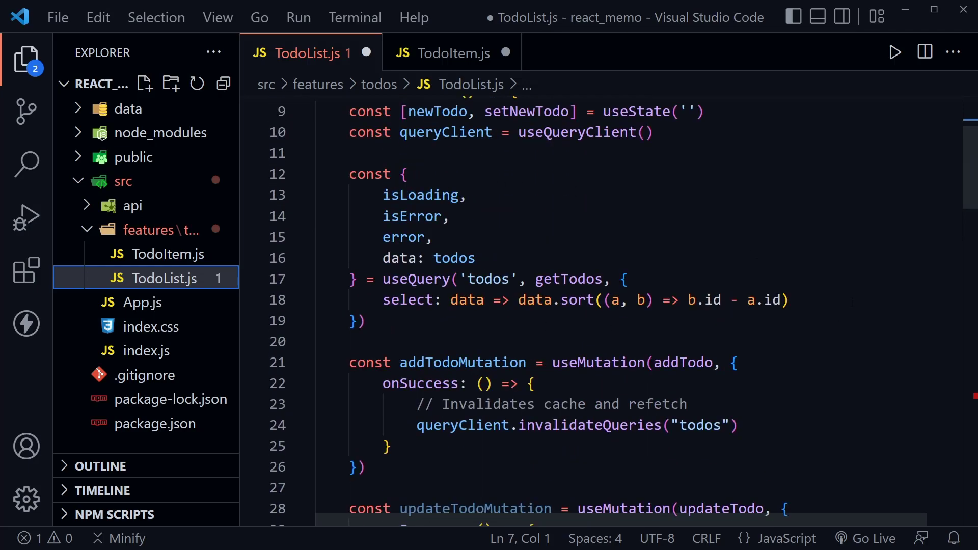
pyautogui.scroll(-3)
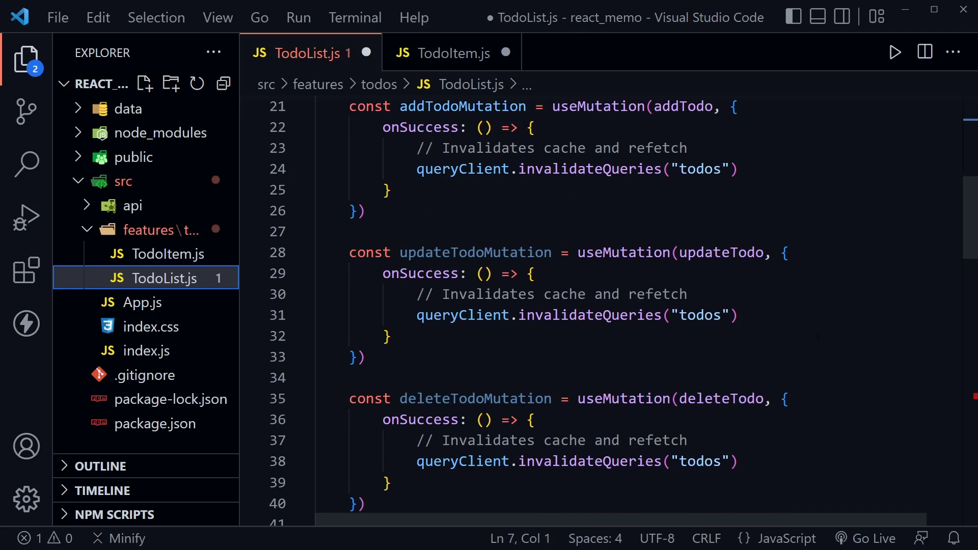
pyautogui.scroll(-3)
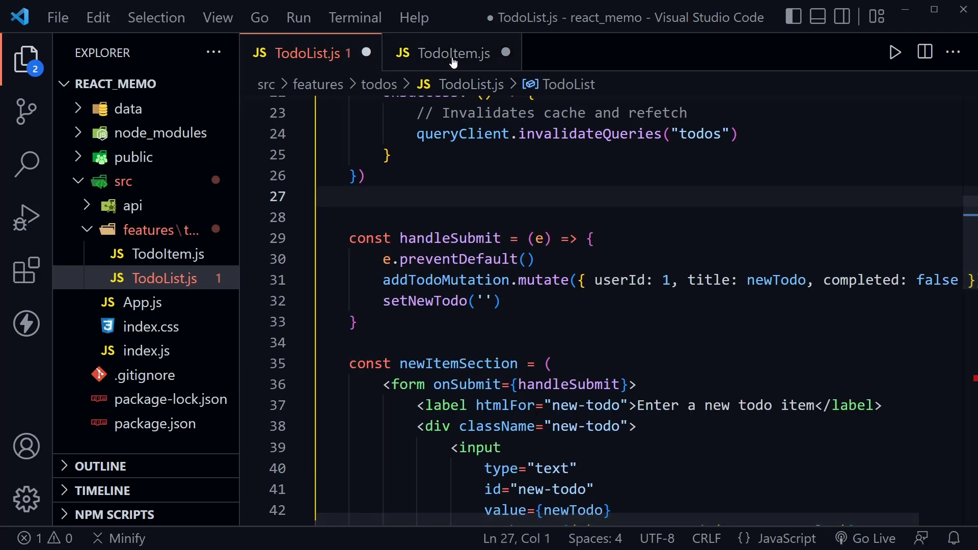
pyautogui.click(453, 53)
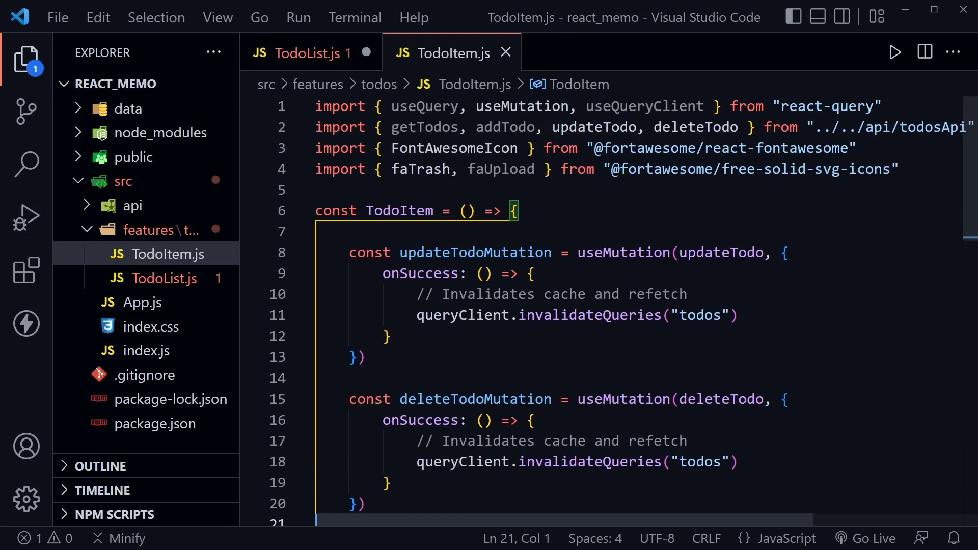
pyautogui.moveTo(168, 285)
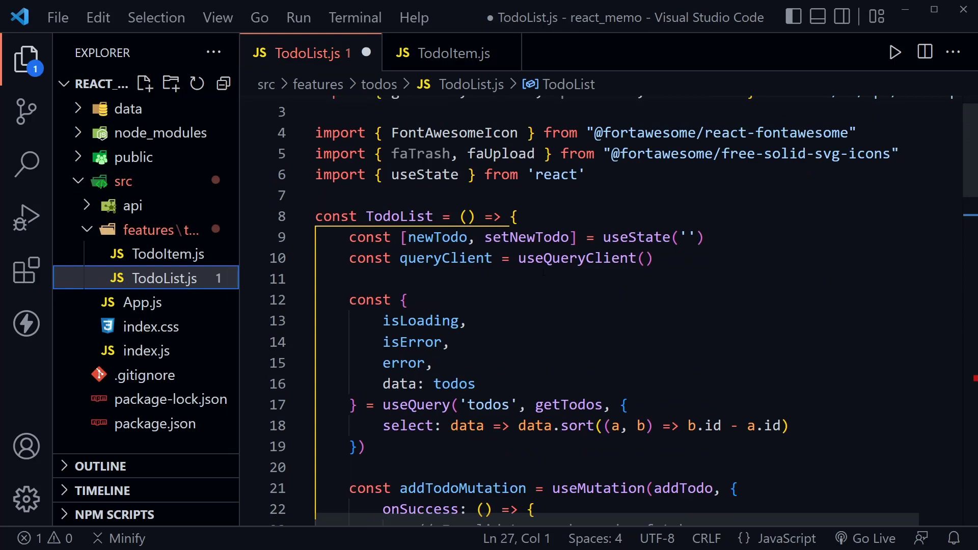
# Add const queryClient = useQueryClient() to TodoItem.js and save.
pyautogui.moveTo(349, 258); pyautogui.dragTo(595, 257)
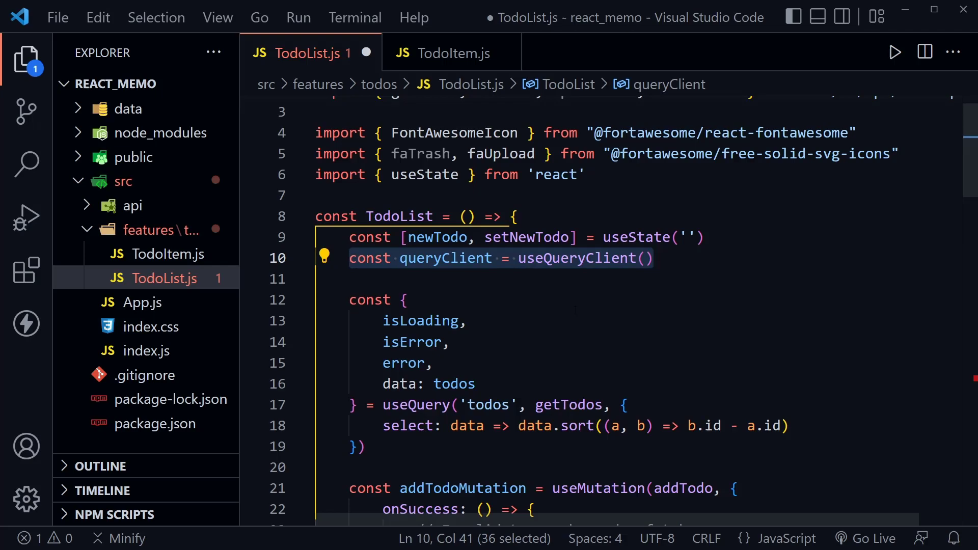
pyautogui.click(451, 53)
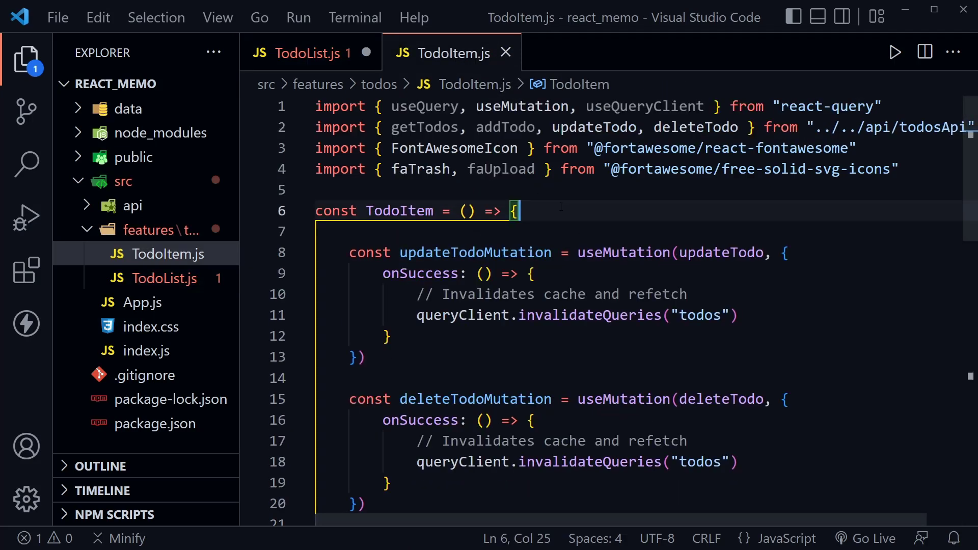
pyautogui.write('const queryClient = useQueryClient()')
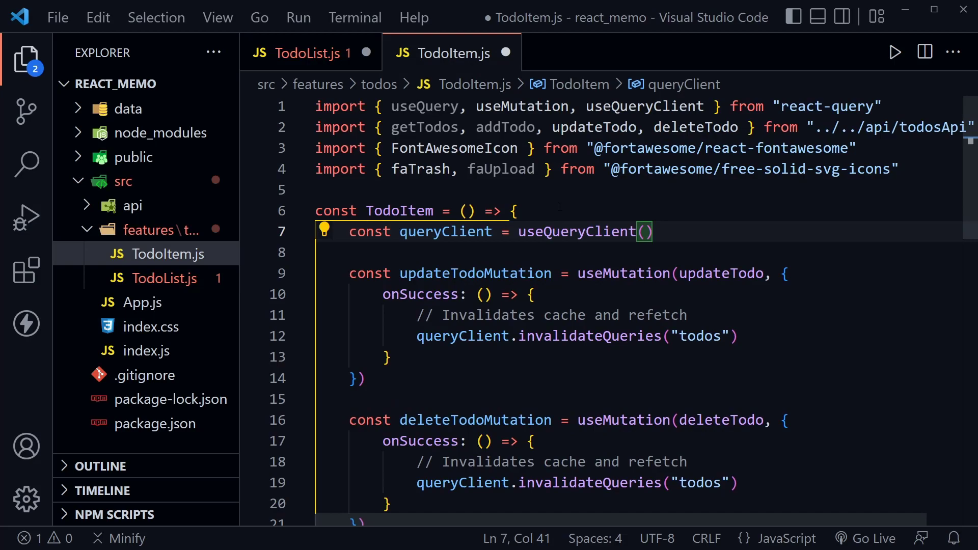
pyautogui.press('Ctrl+S')
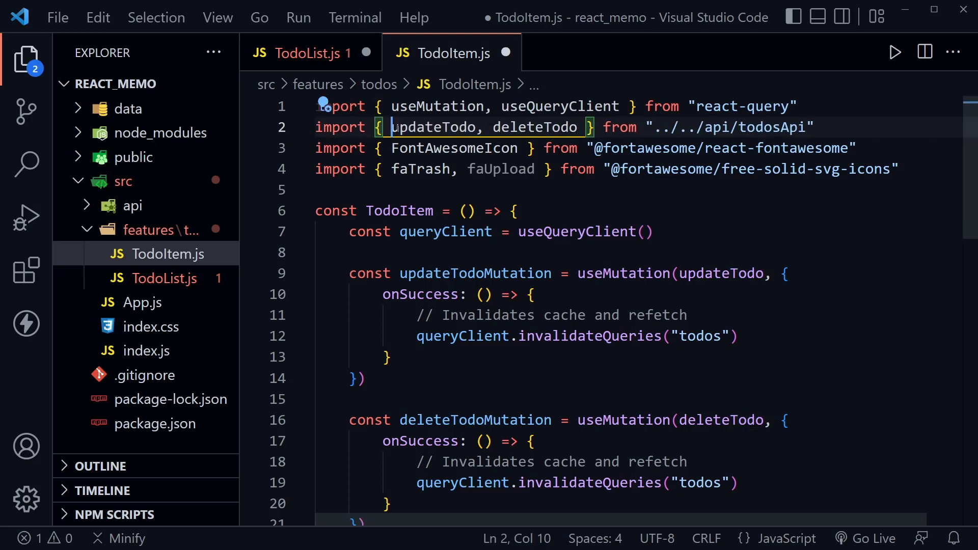
# Delete the unused faUpload import from TodoItem.js and save.
pyautogui.doubleClick(501, 169)
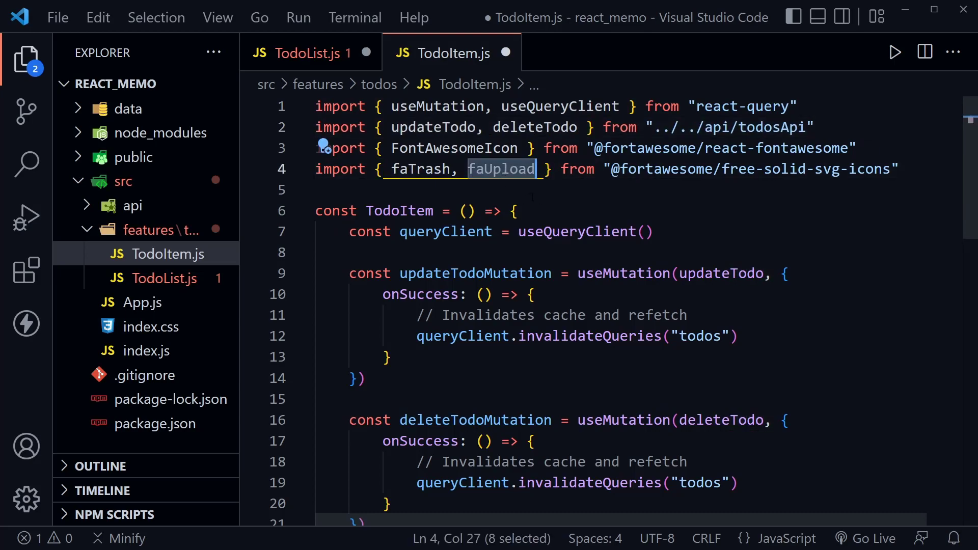
pyautogui.press('Delete')
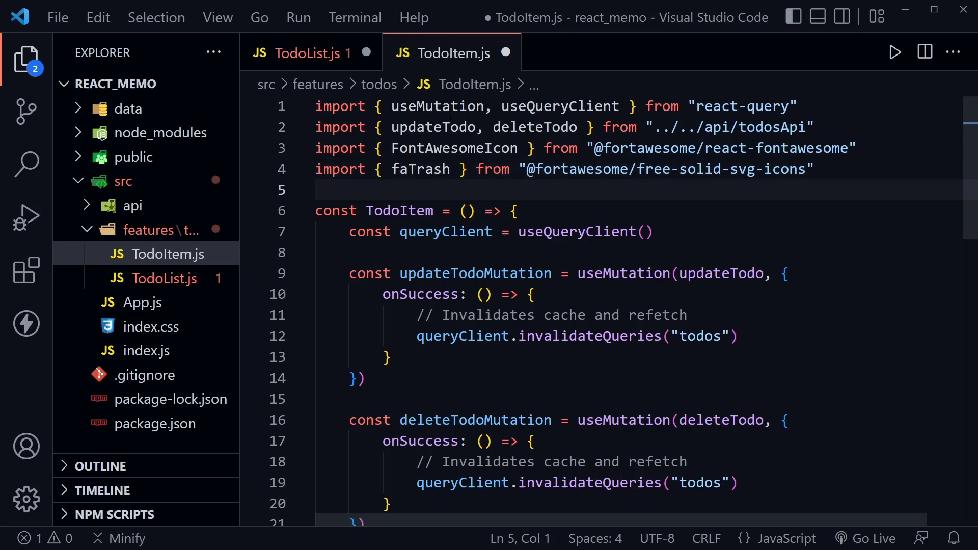
pyautogui.press('Ctrl+s')
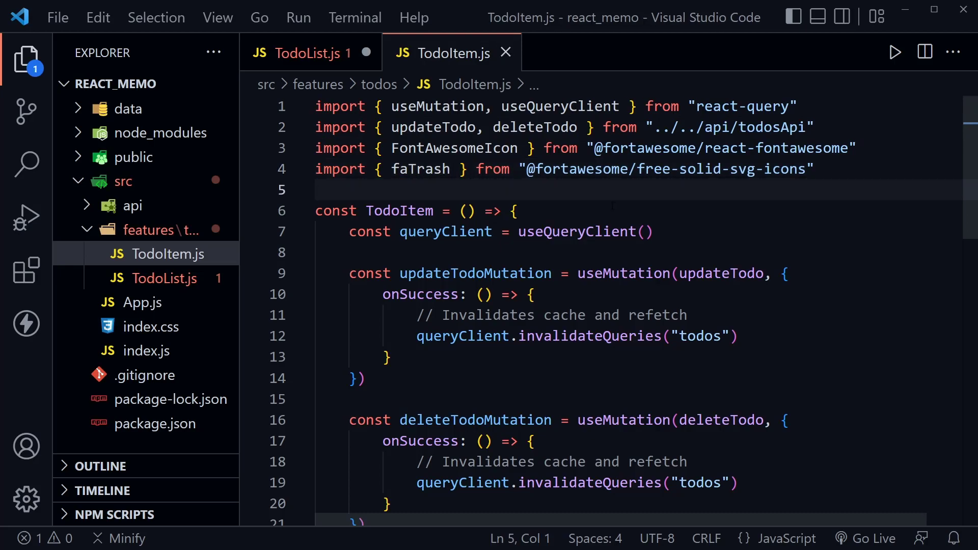
pyautogui.click(307, 52)
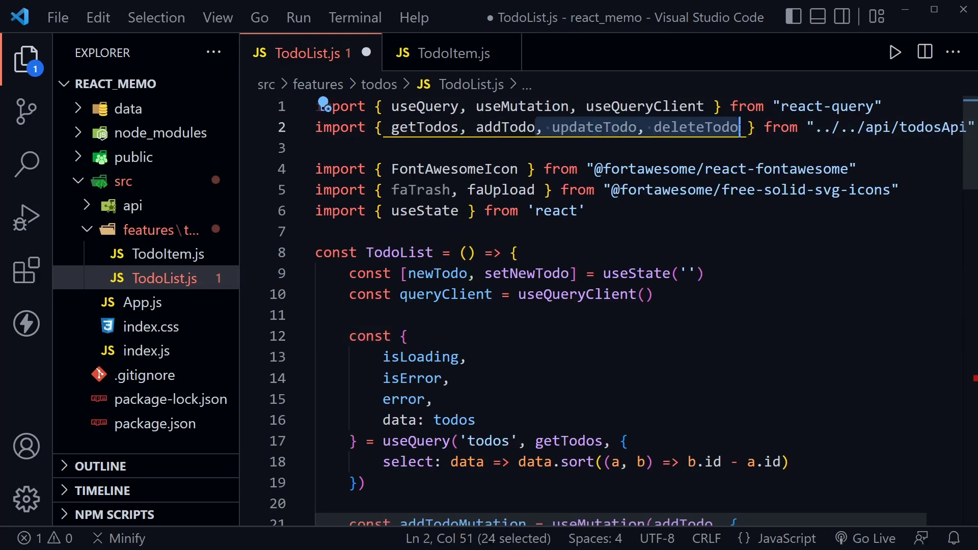
# Drop updateTodo and deleteTodo imports, import TodoItem from './TodoItem', and save.
pyautogui.press('Delete')
pyautogui.write('import TodoItem from')
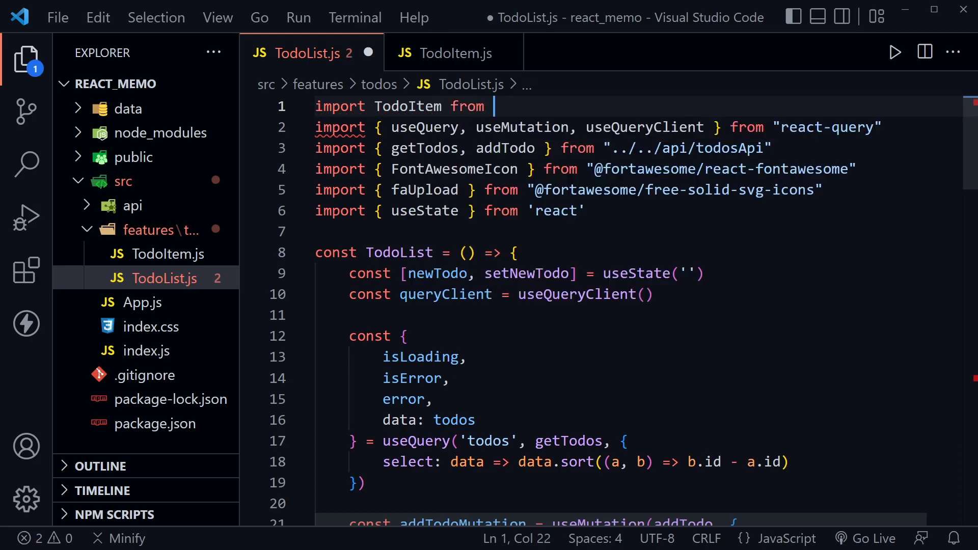
pyautogui.write("'./TodoItem'")
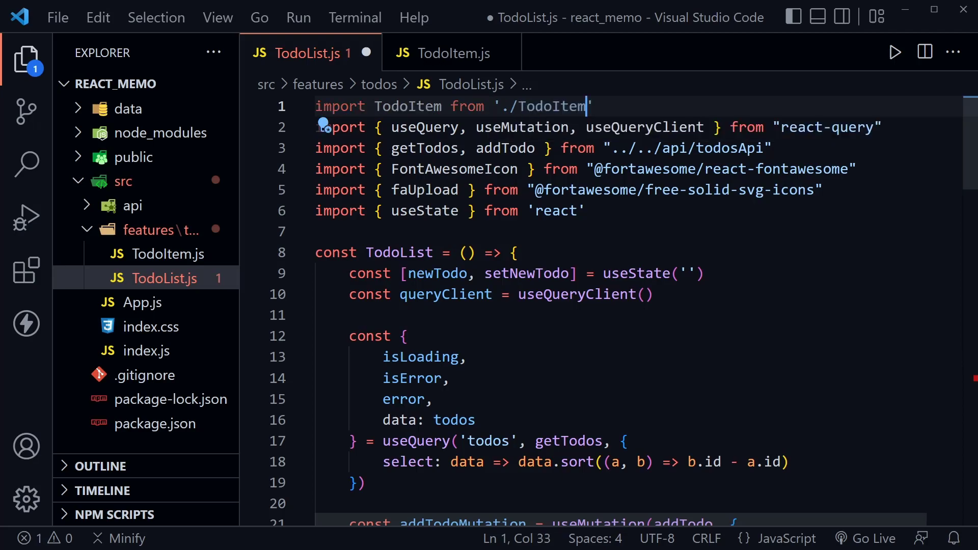
pyautogui.press('Ctrl+s')
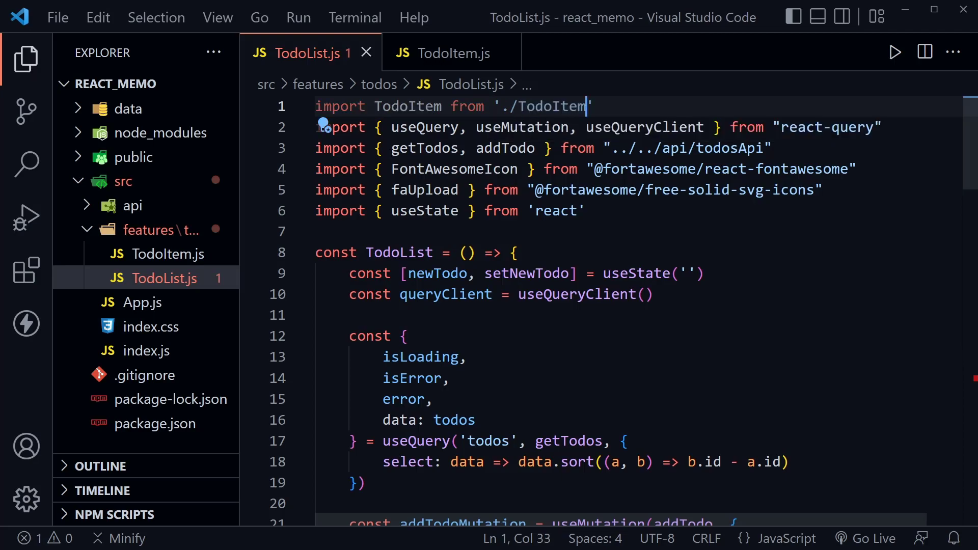
pyautogui.scroll(-3)
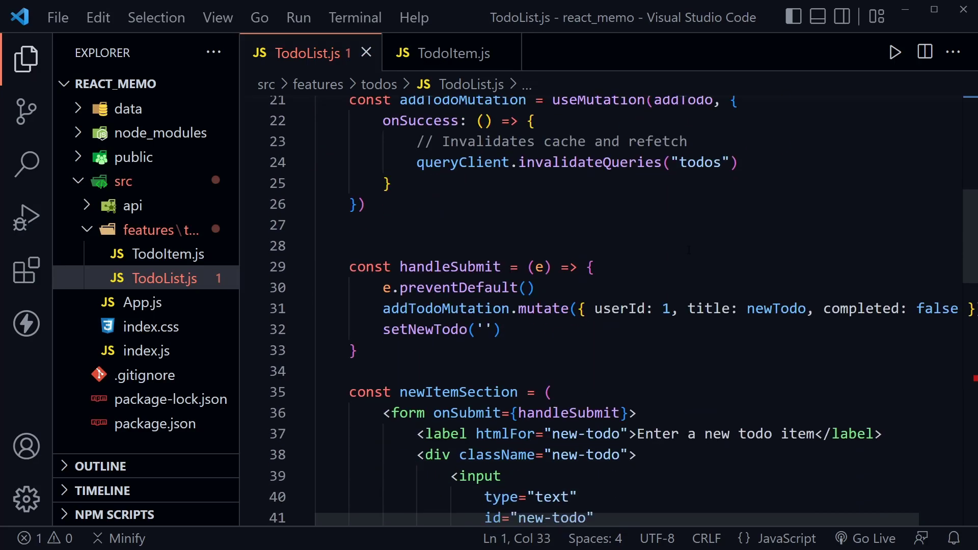
# Replace the todos.map callback body with <TodoItem key={todo.id} todo={todo} />.
pyautogui.scroll(-3)
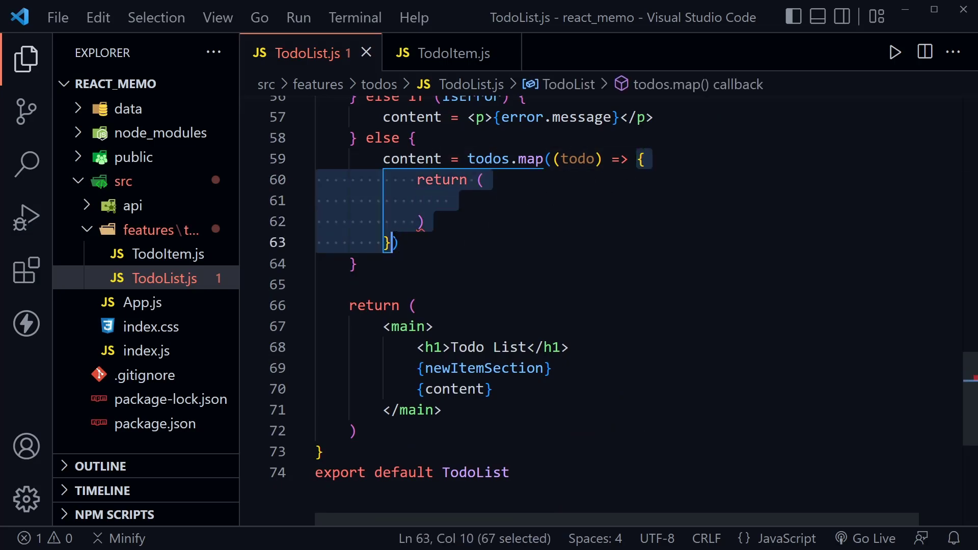
pyautogui.press('Delete')
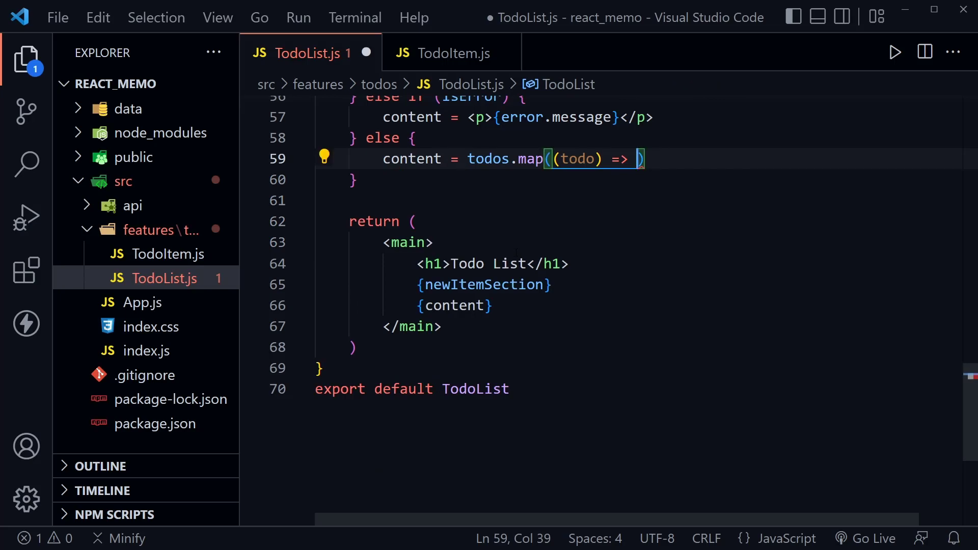
pyautogui.write('<TodoItem key={')
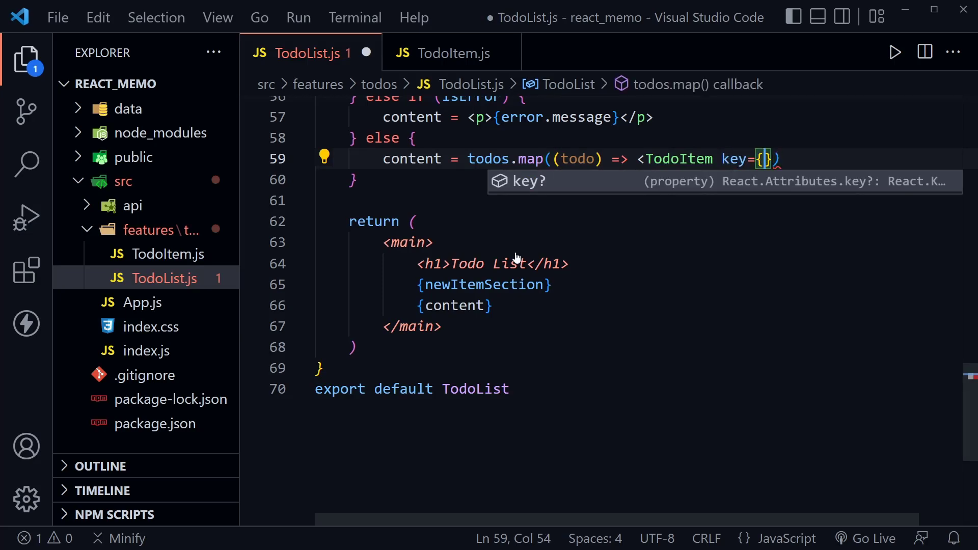
pyautogui.write('todo.id')
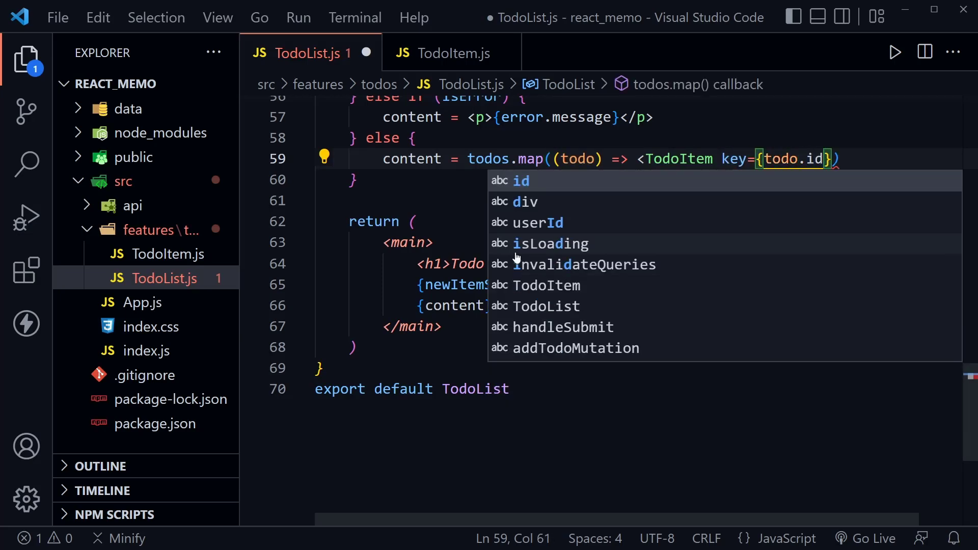
pyautogui.write('tod')
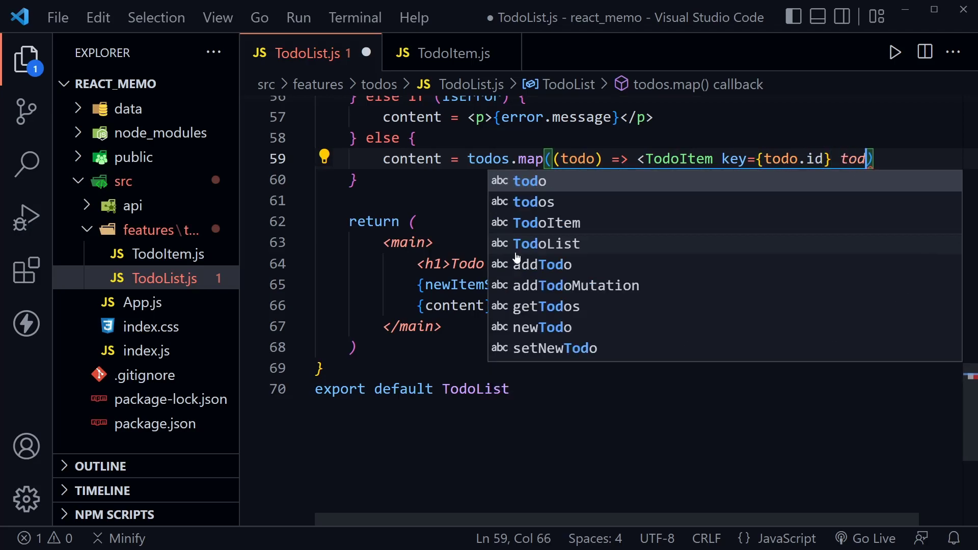
pyautogui.write('={todo} />')
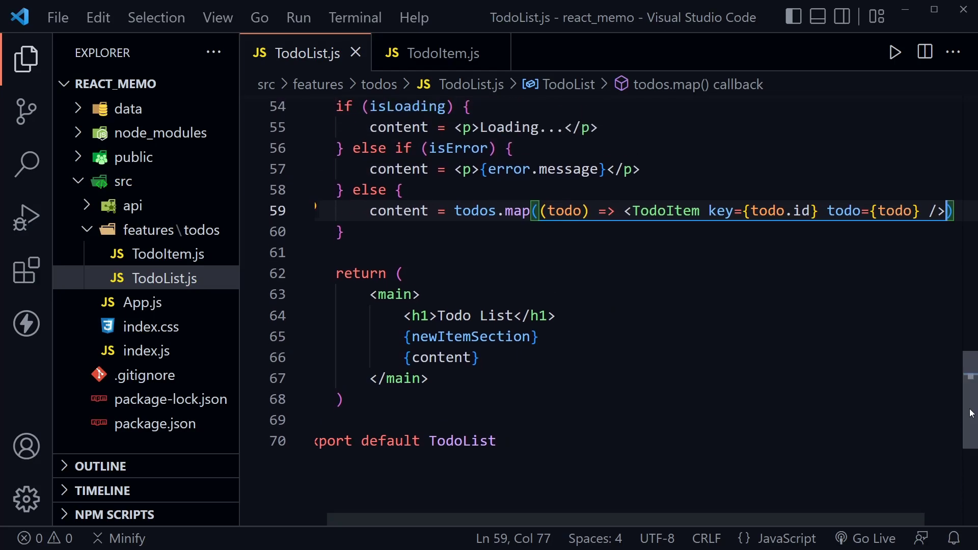
pyautogui.scroll(3)
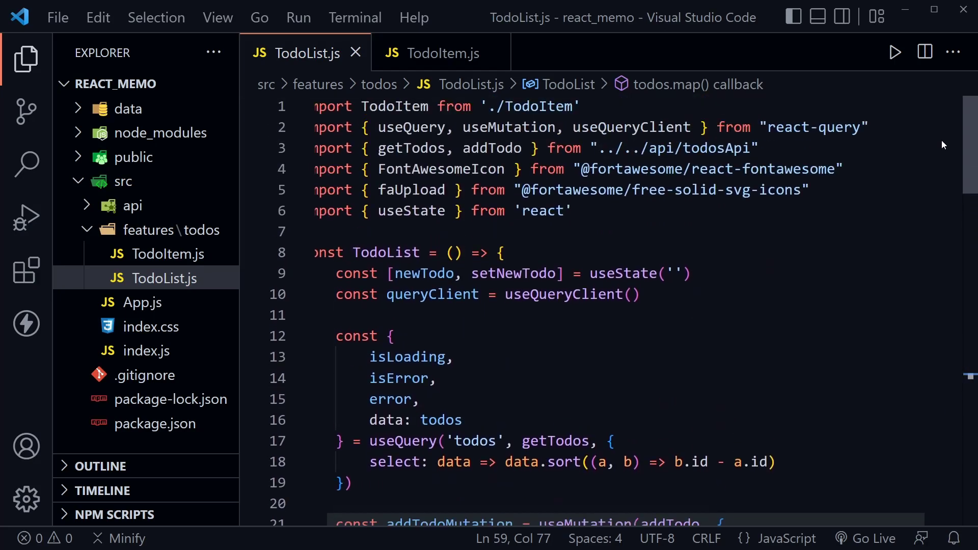
# Start the todo app with npm start in the terminal.
pyautogui.click(441, 52)
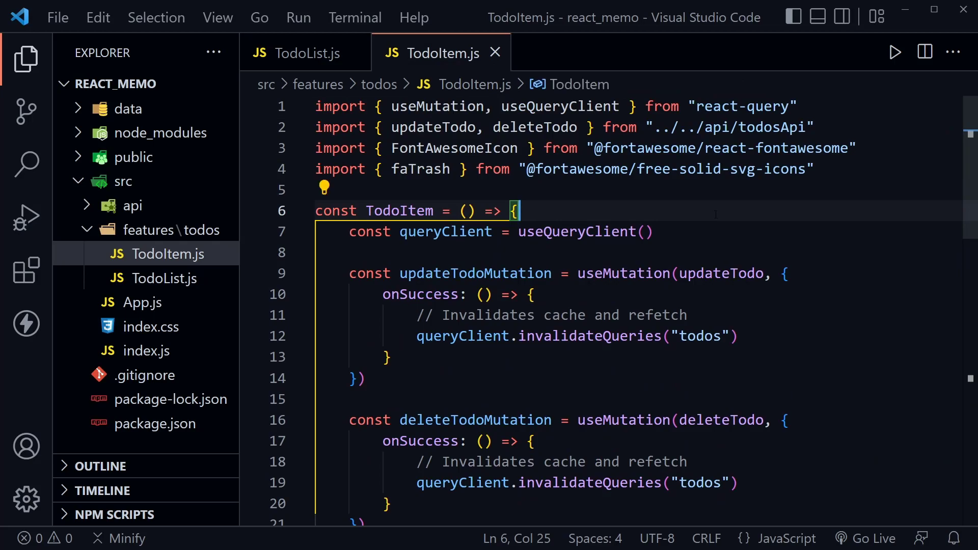
pyautogui.press('Ctrl+`')
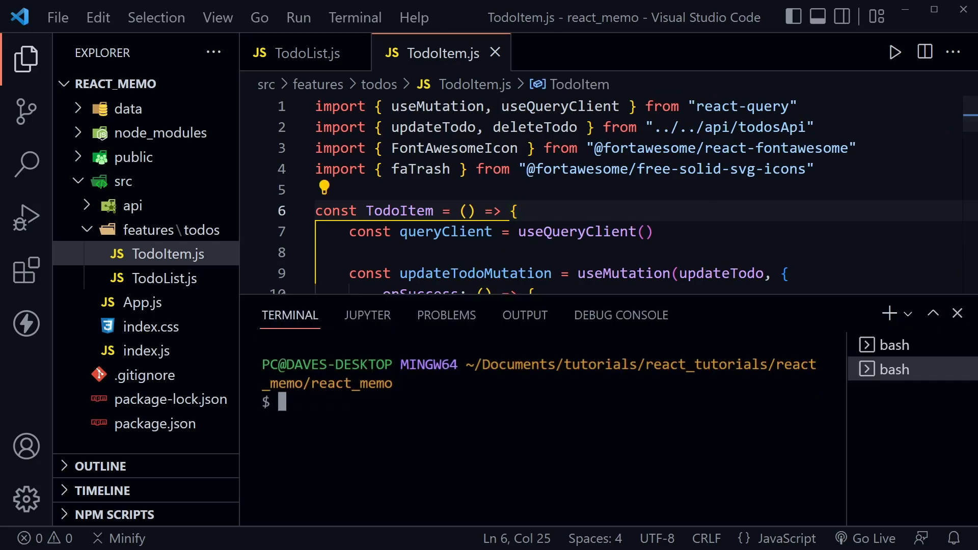
pyautogui.write('npm')
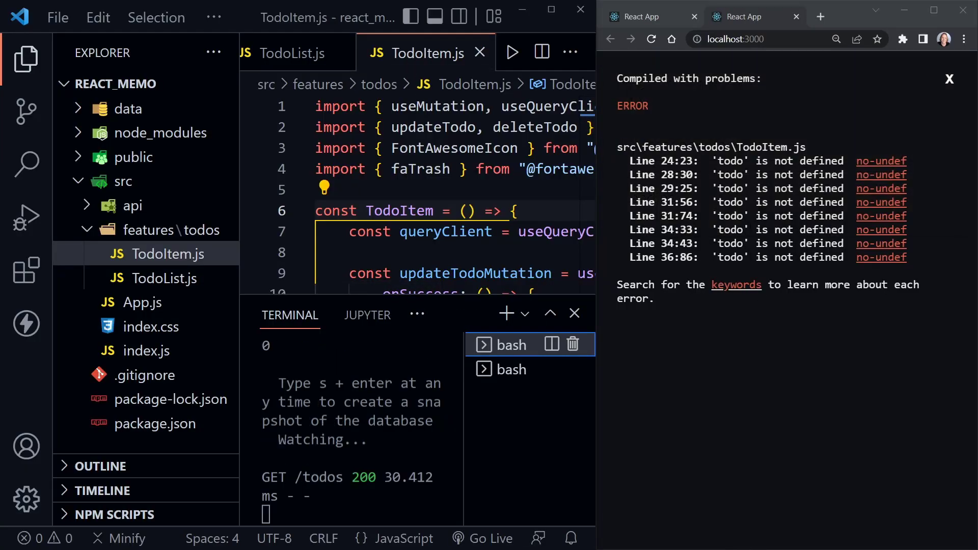
pyautogui.moveTo(345, 17)
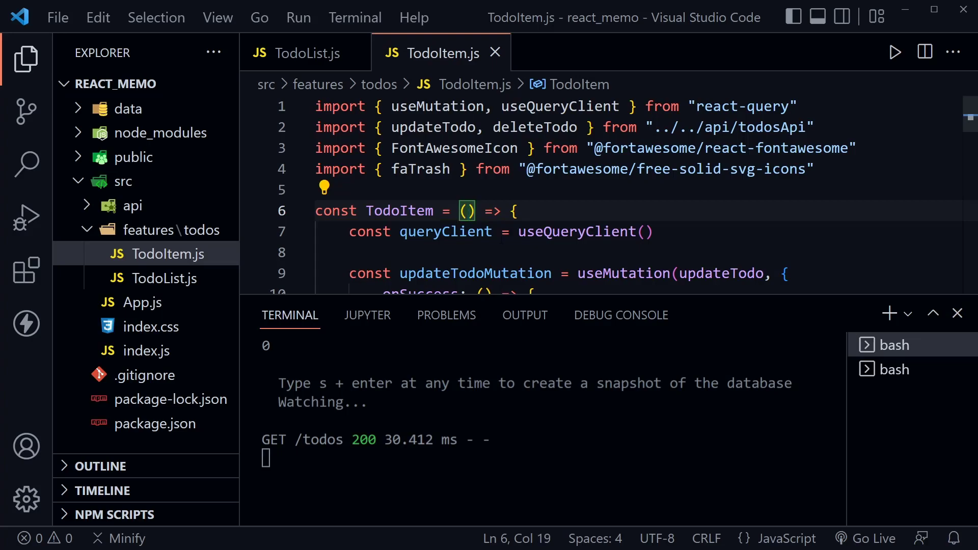
# Change TodoItem's parameter to ({ todo }) and view the rendered Todo List in the browser.
pyautogui.write('{ todo }')
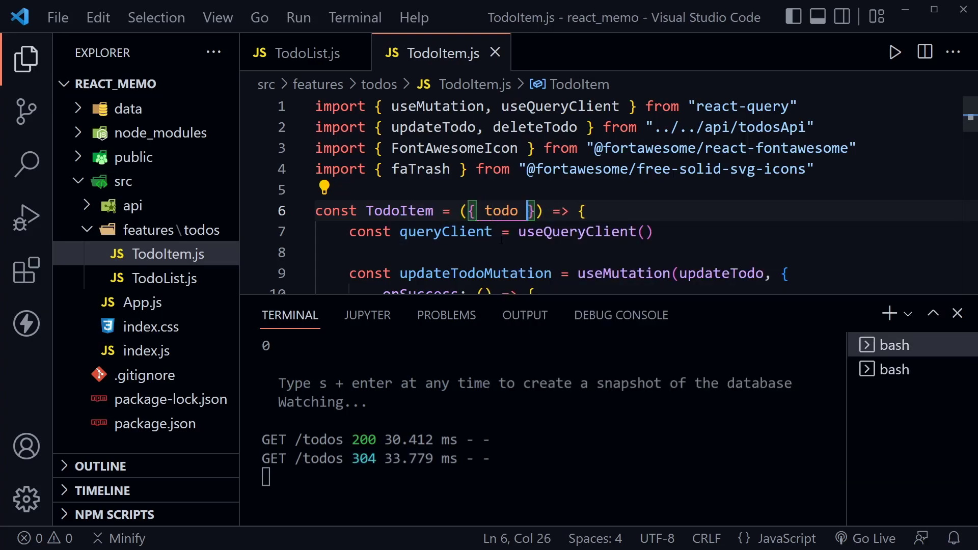
pyautogui.click(958, 313)
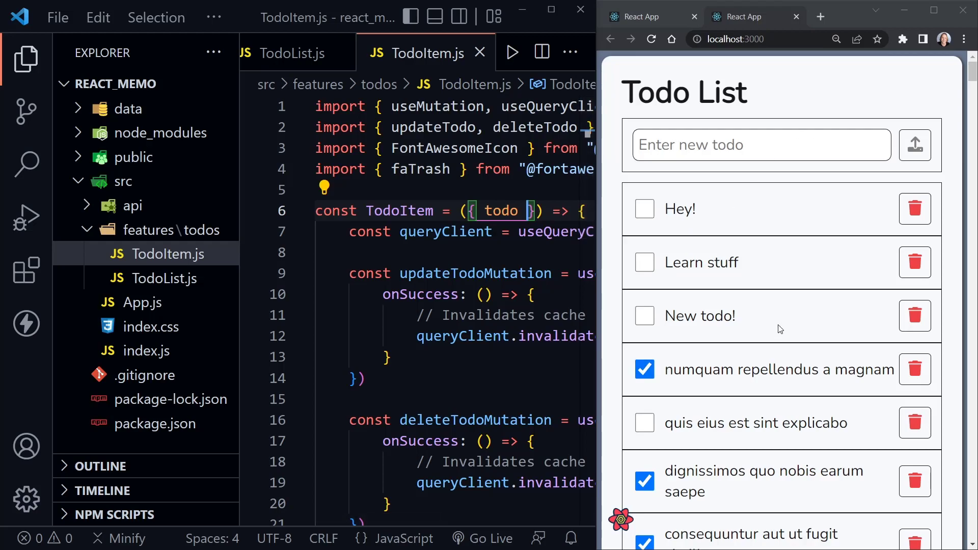
pyautogui.moveTo(834, 53)
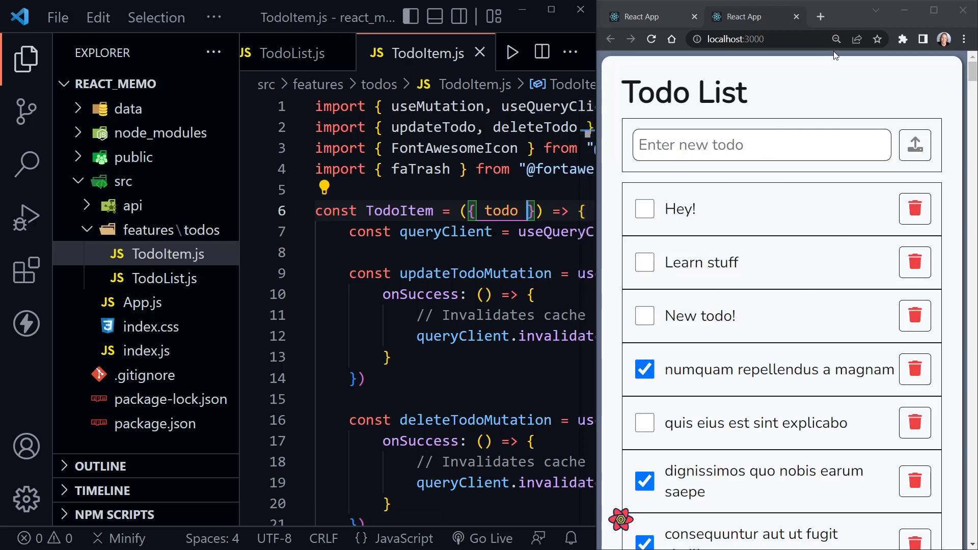
pyautogui.click(796, 17)
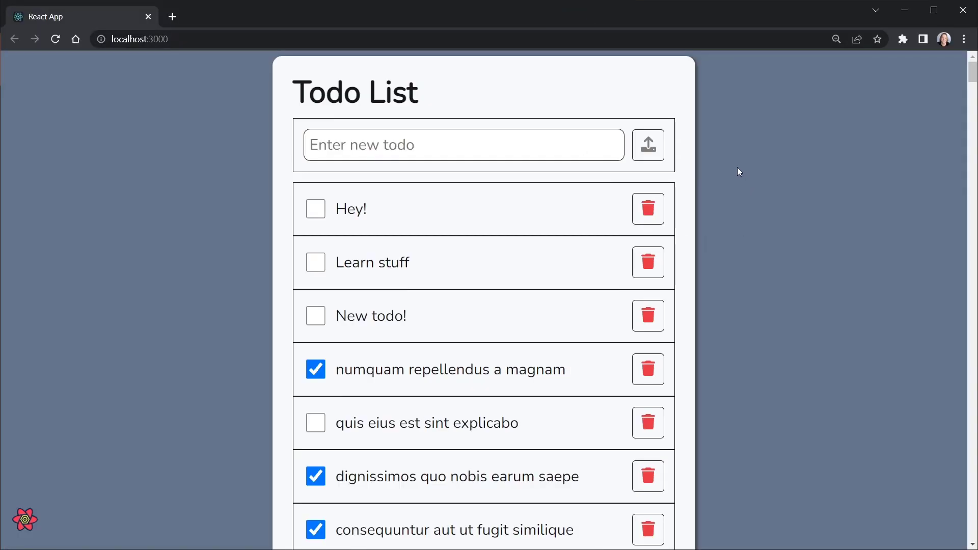
# Open the browser developer tools on the React Profiler panel.
pyautogui.press('F12')
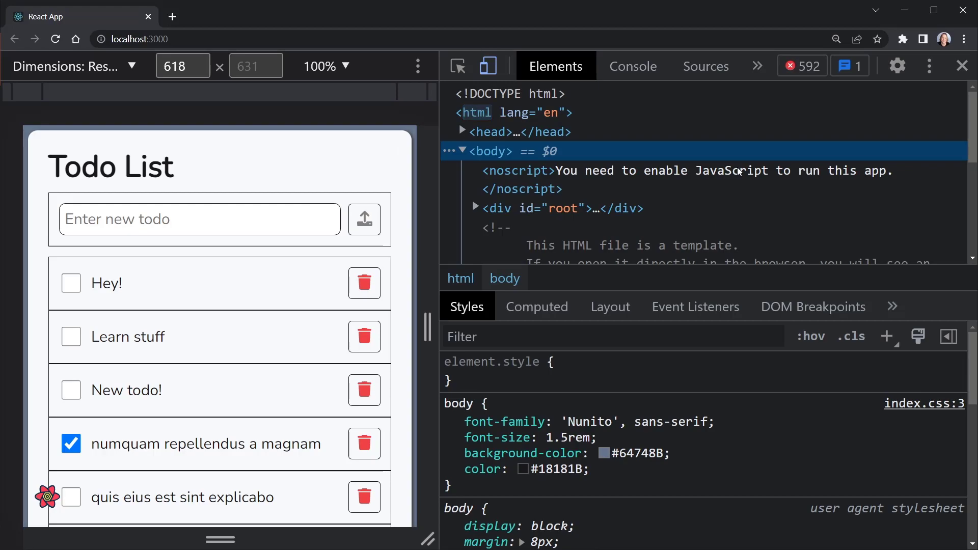
pyautogui.click(756, 65)
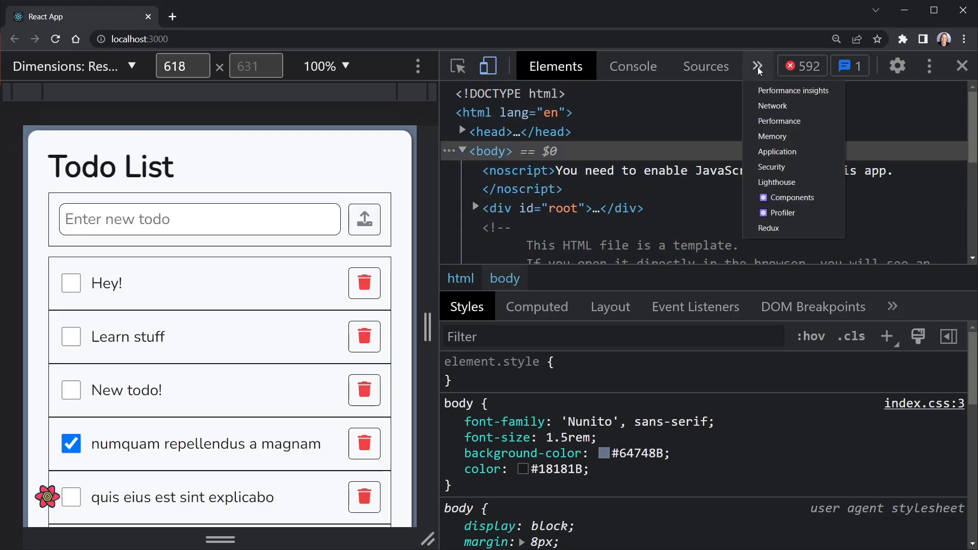
pyautogui.click(782, 212)
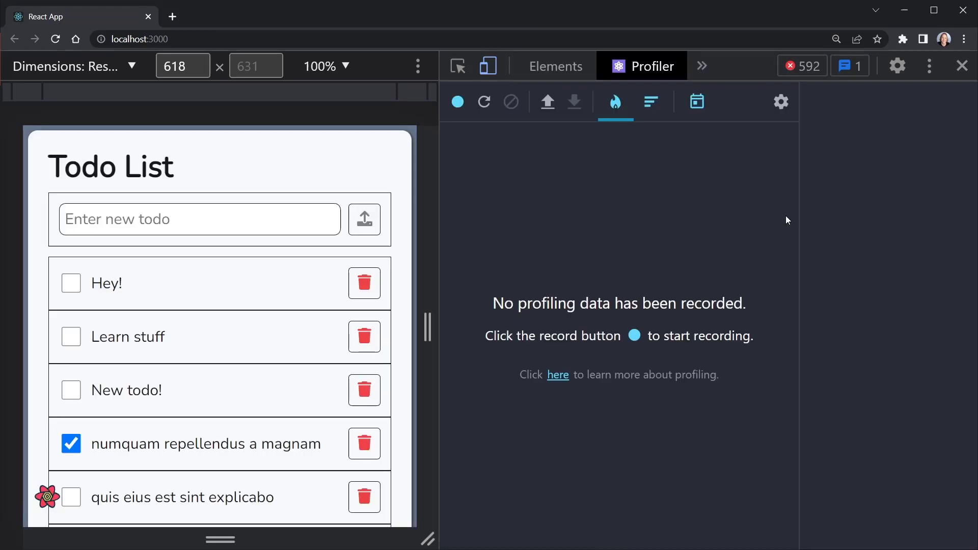
pyautogui.click(701, 66)
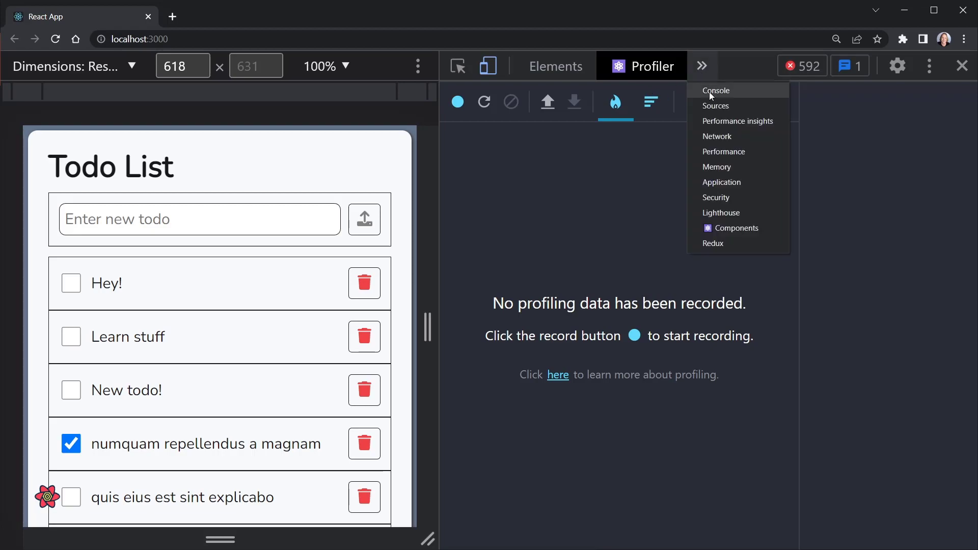
pyautogui.click(716, 90)
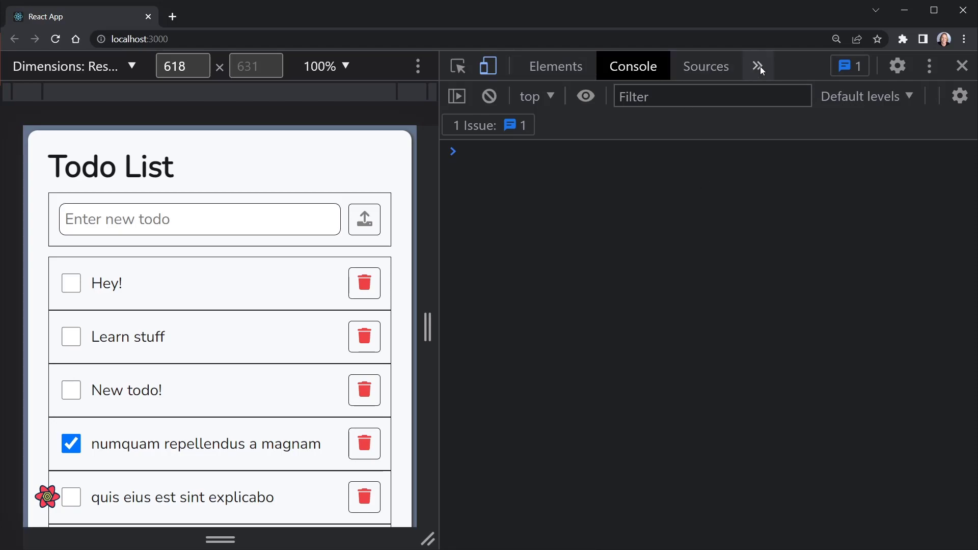
pyautogui.click(758, 65)
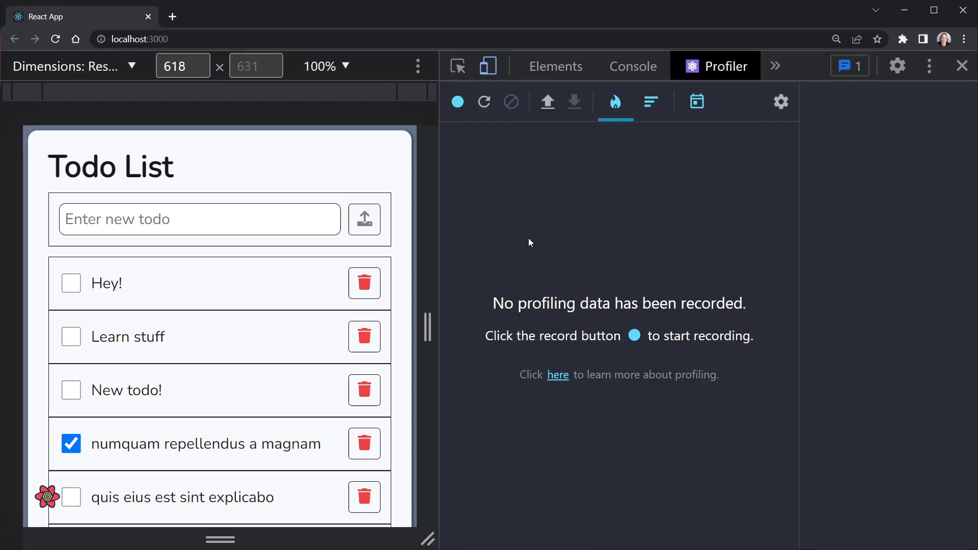
# Record a profile while adding 'Dave' as a new todo.
pyautogui.click(458, 101)
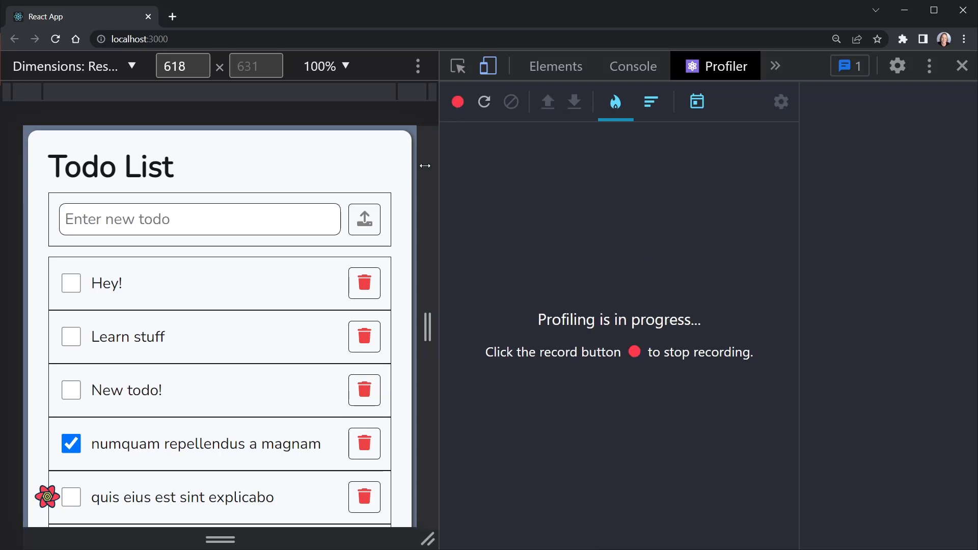
pyautogui.click(199, 219)
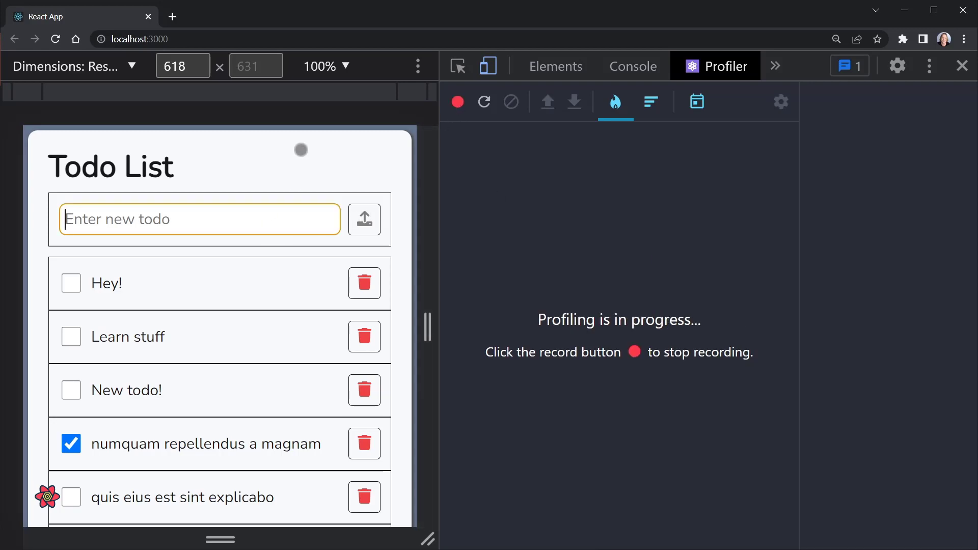
pyautogui.write('Dave')
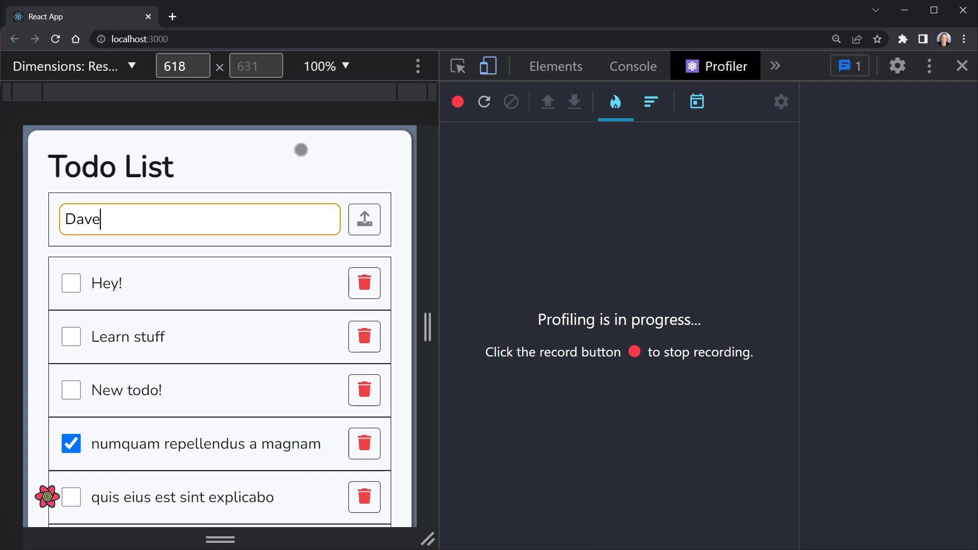
pyautogui.click(365, 219)
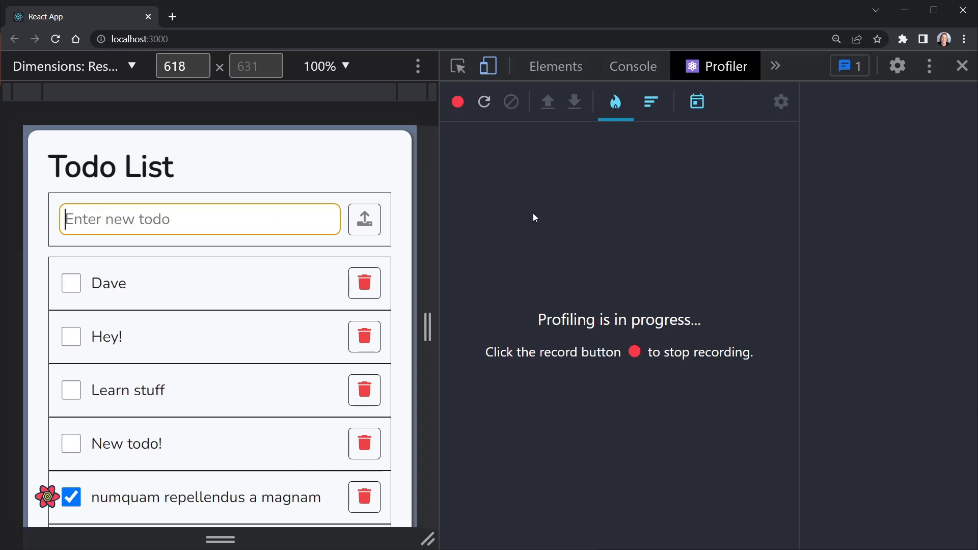
pyautogui.click(457, 101)
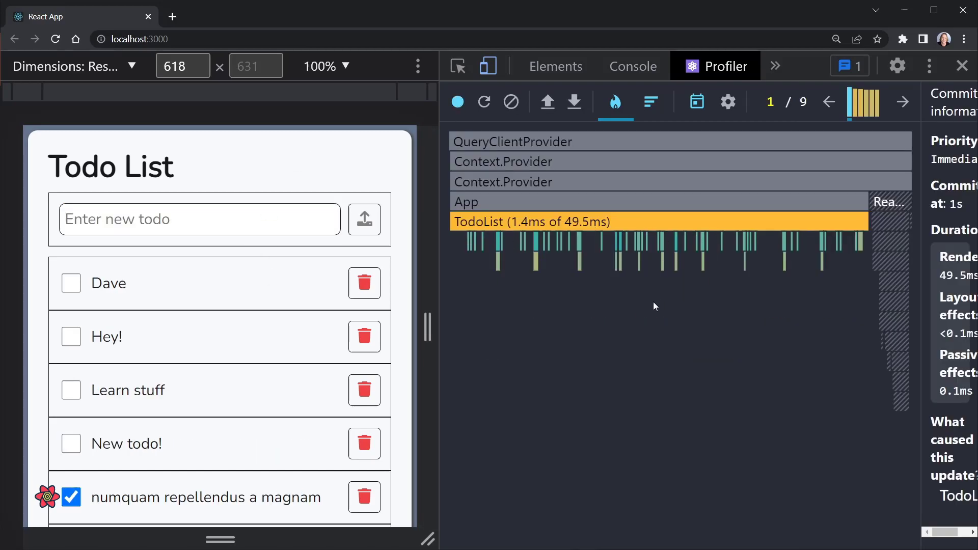
pyautogui.moveTo(736, 313)
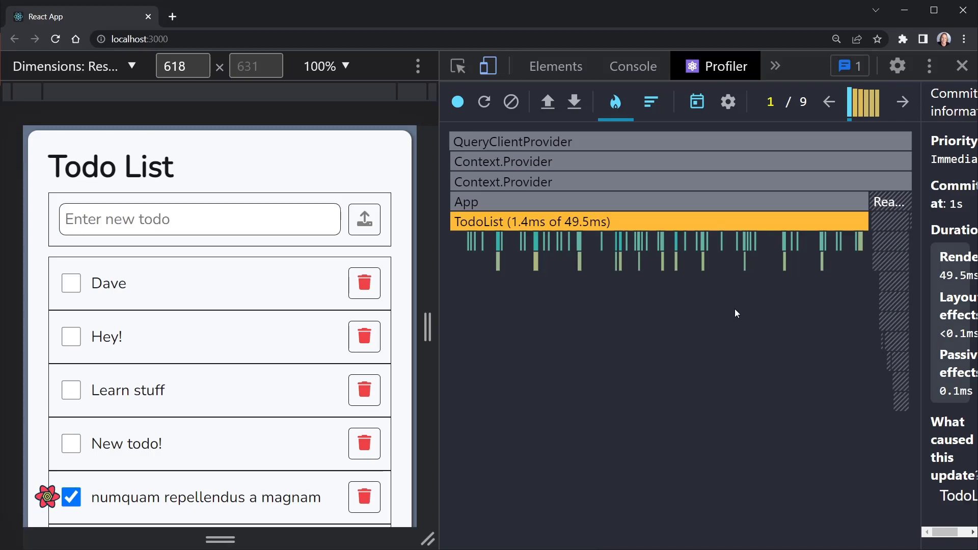
pyautogui.moveTo(601, 221)
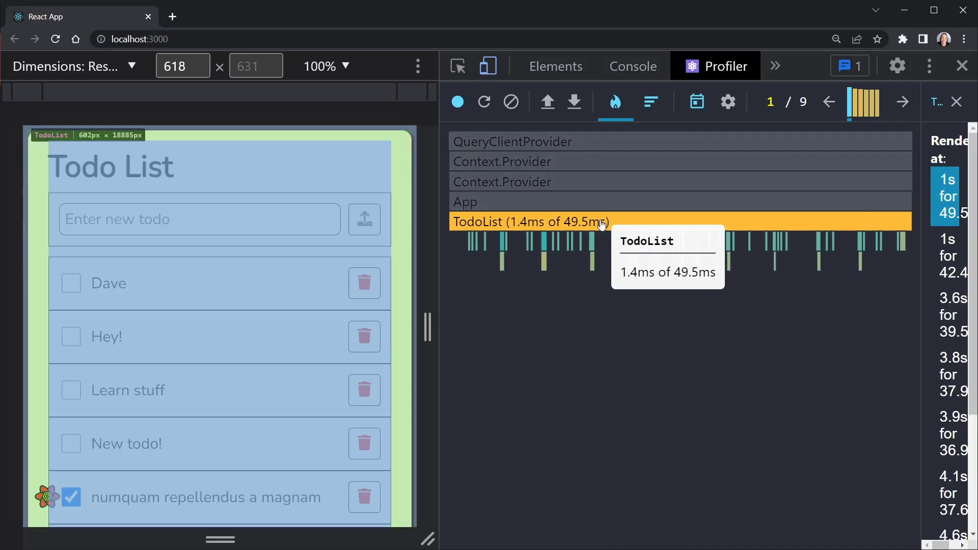
pyautogui.moveTo(592, 247)
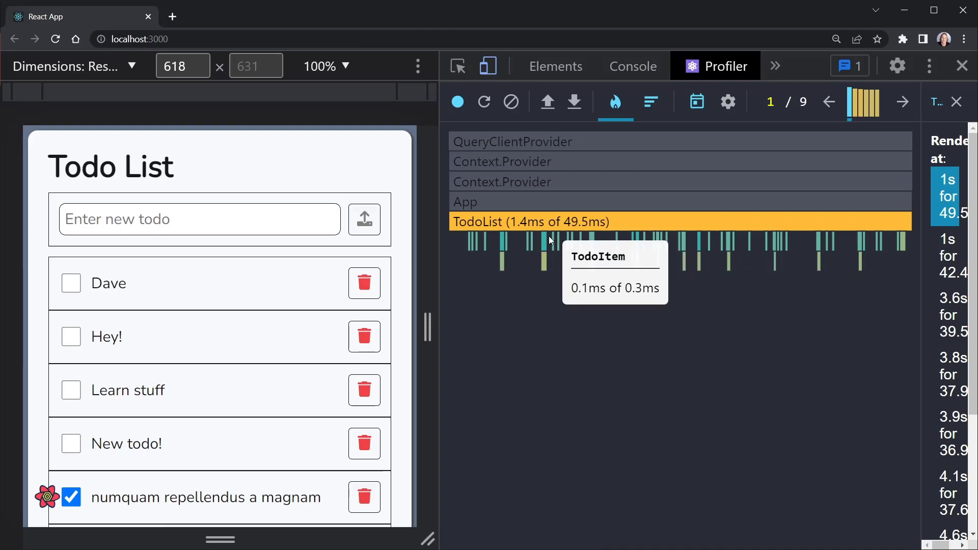
pyautogui.moveTo(781, 249)
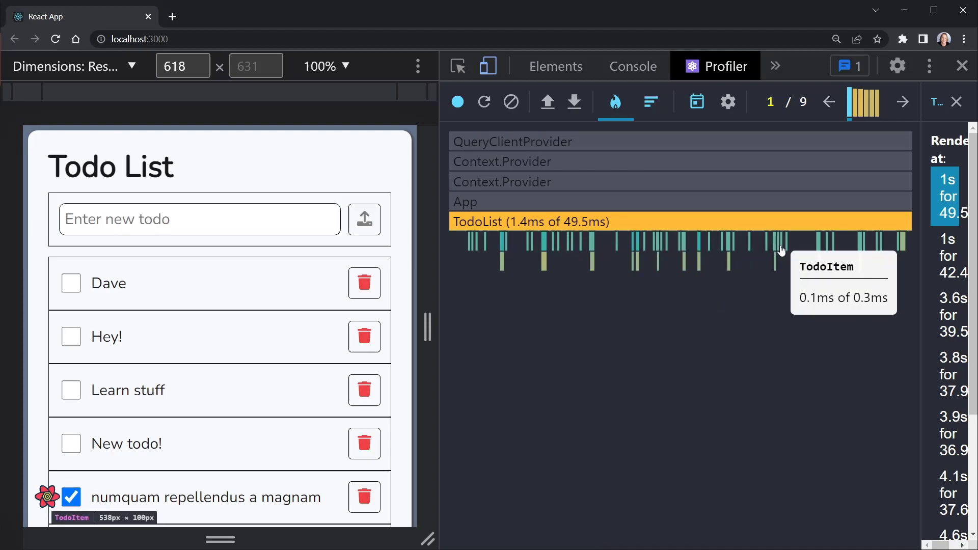
# Step through the recorded commits comparing render times, then clear the profiling data.
pyautogui.click(902, 102)
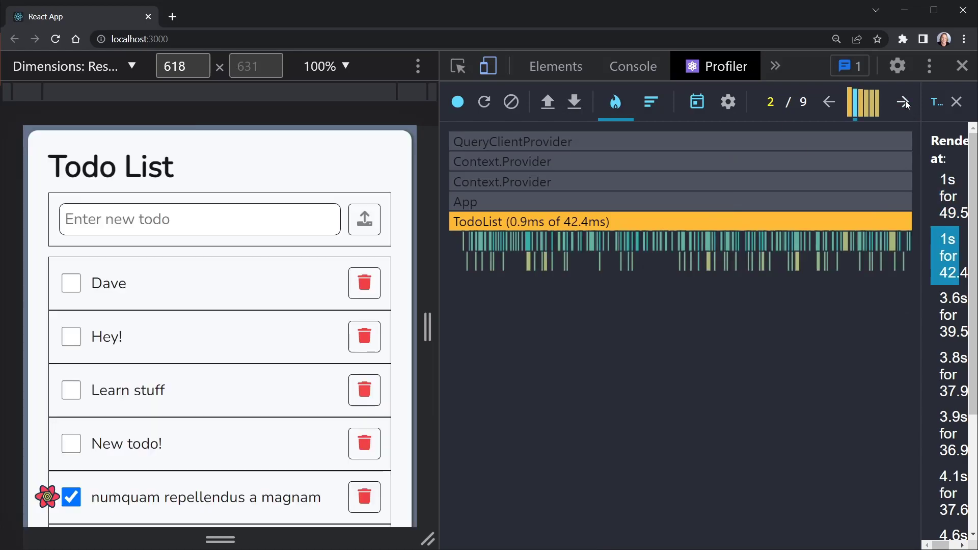
pyautogui.moveTo(826, 247)
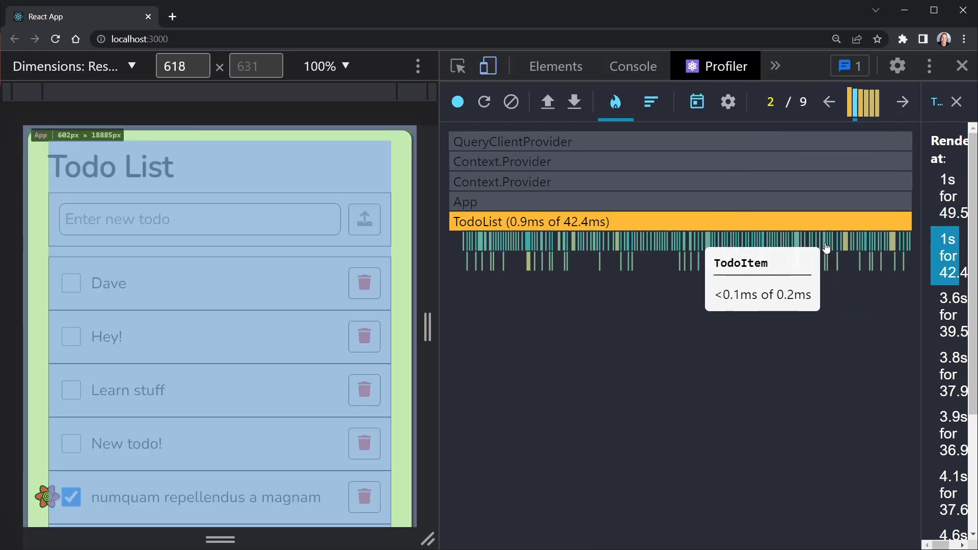
pyautogui.click(902, 102)
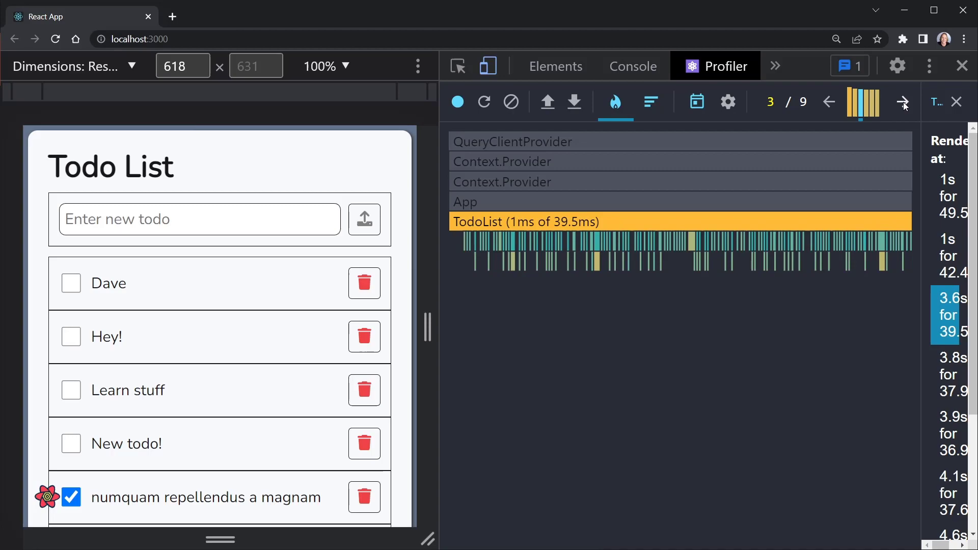
pyautogui.click(901, 102)
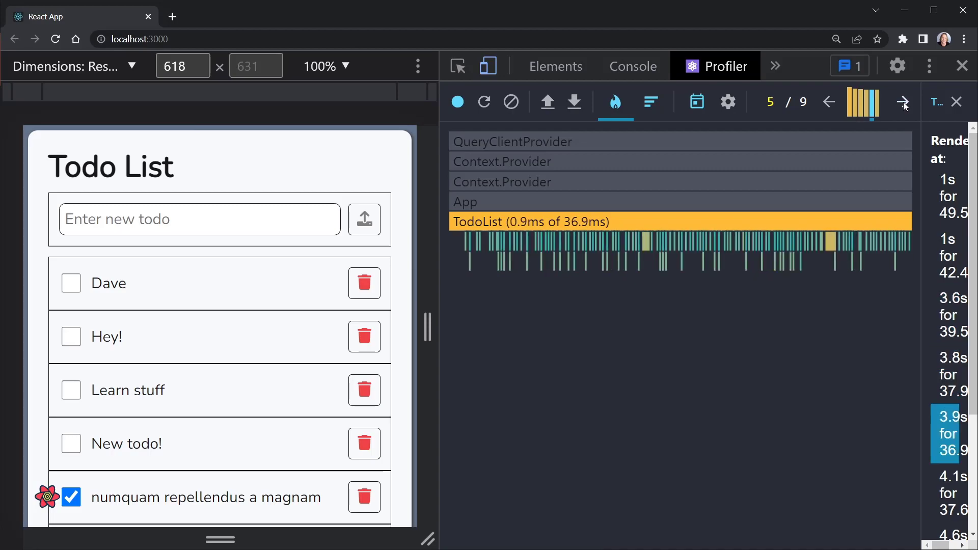
pyautogui.click(902, 103)
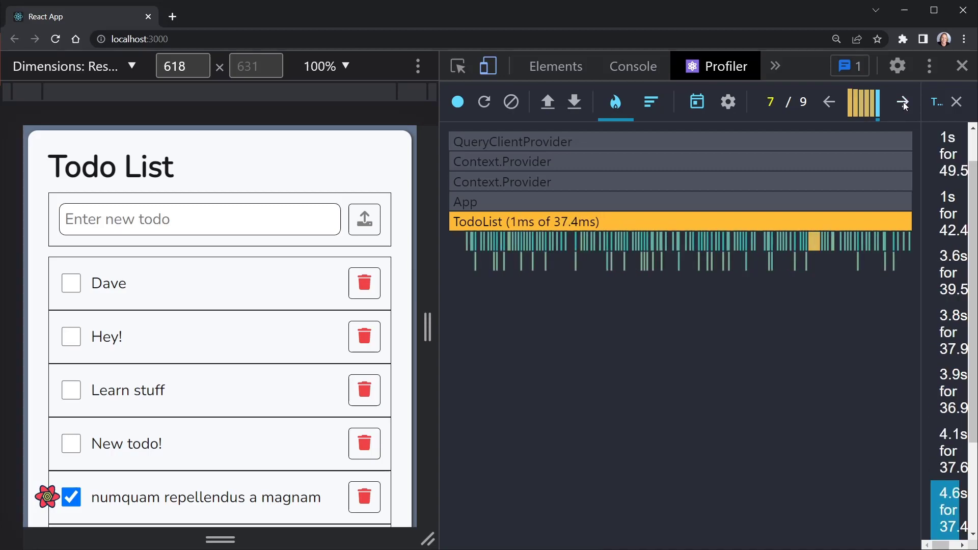
pyautogui.click(902, 101)
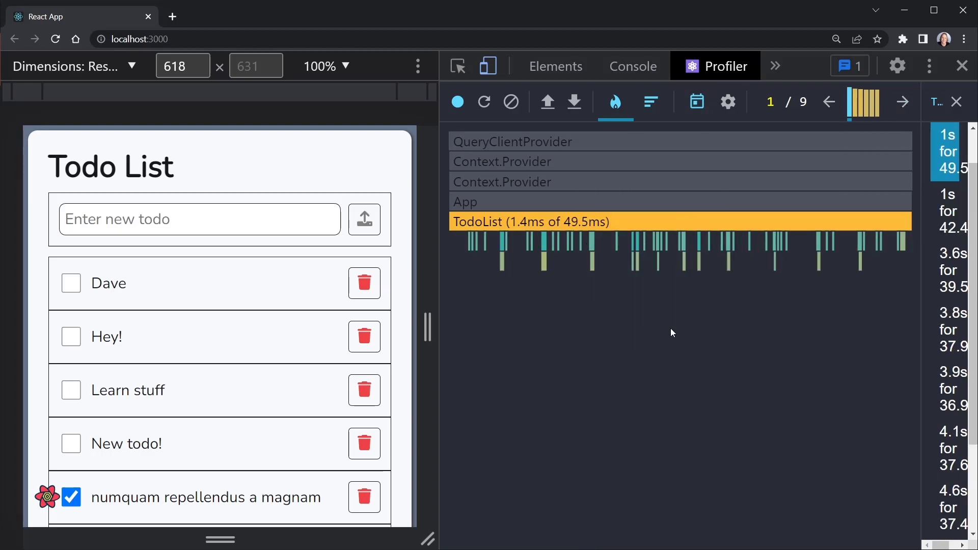
pyautogui.click(511, 102)
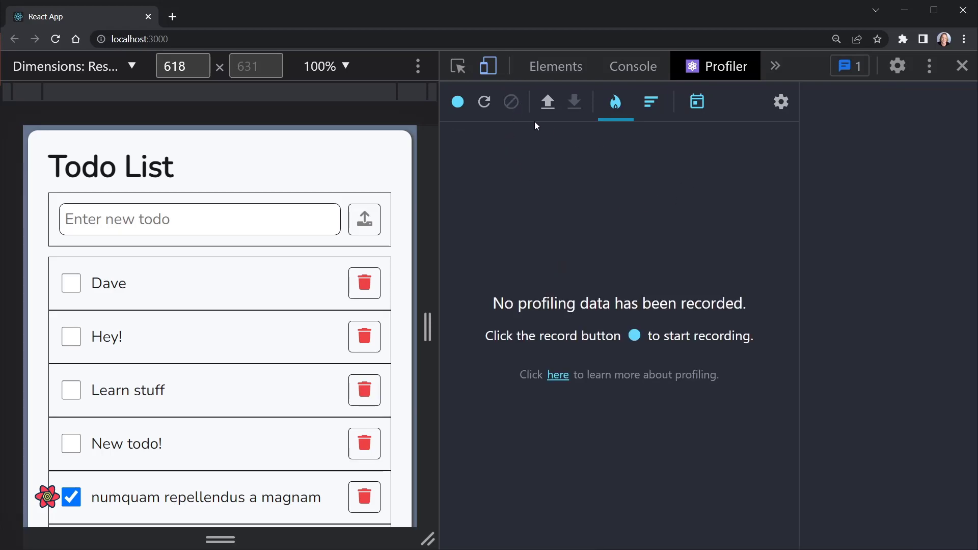
# Clear the Profiler's recorded data and go back to TodoItem.js in VS Code.
pyautogui.click(961, 65)
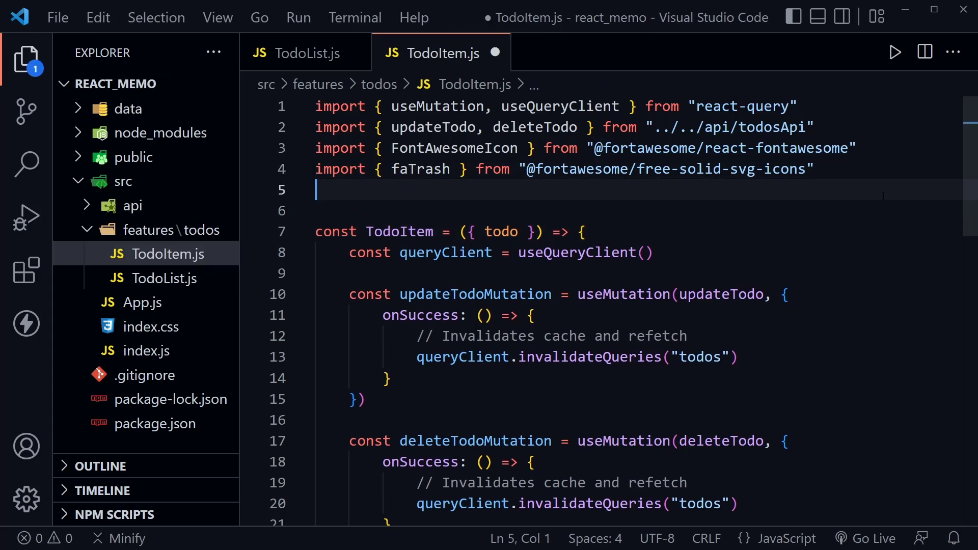
# Add import React from 'react' below TodoItem.js's existing imports and save.
pyautogui.write('impo')
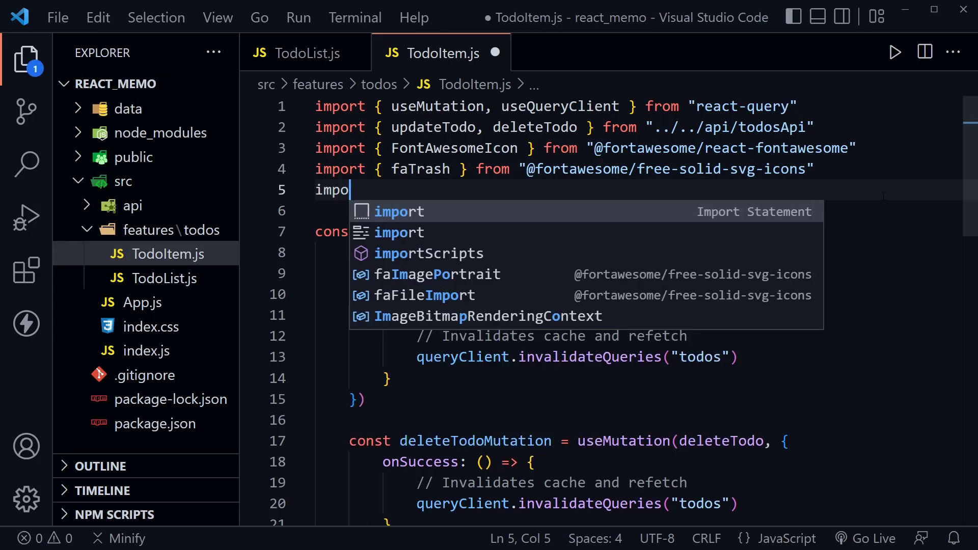
pyautogui.write('rt React')
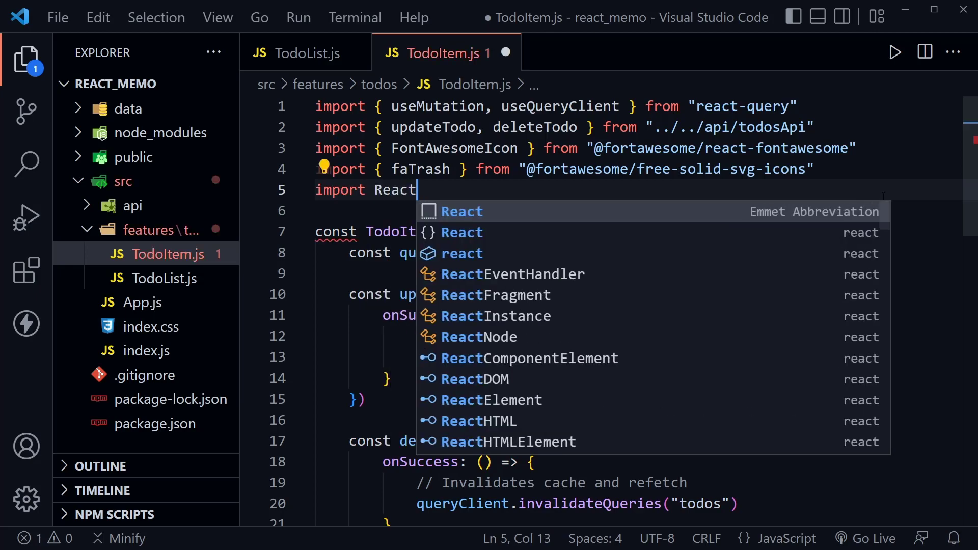
pyautogui.write("from 'react")
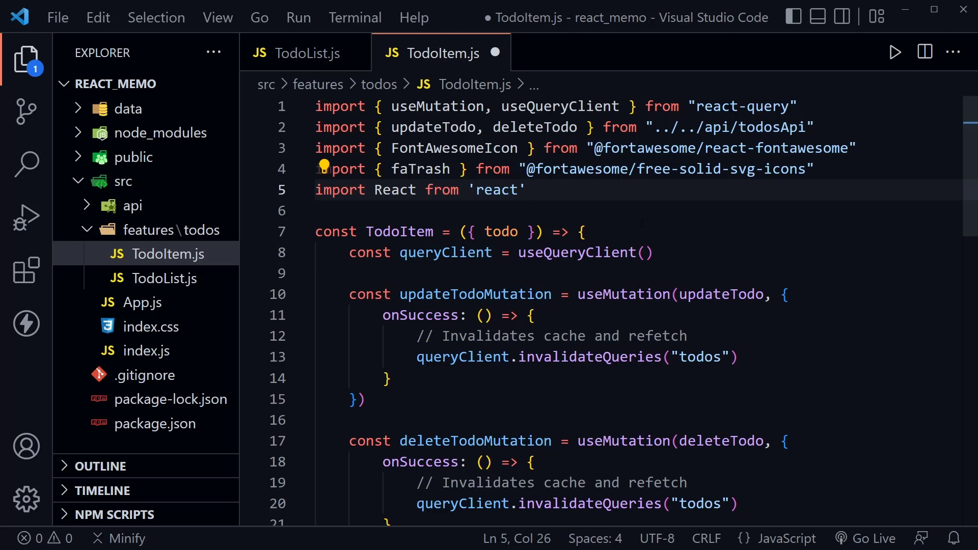
pyautogui.press('Ctrl+s')
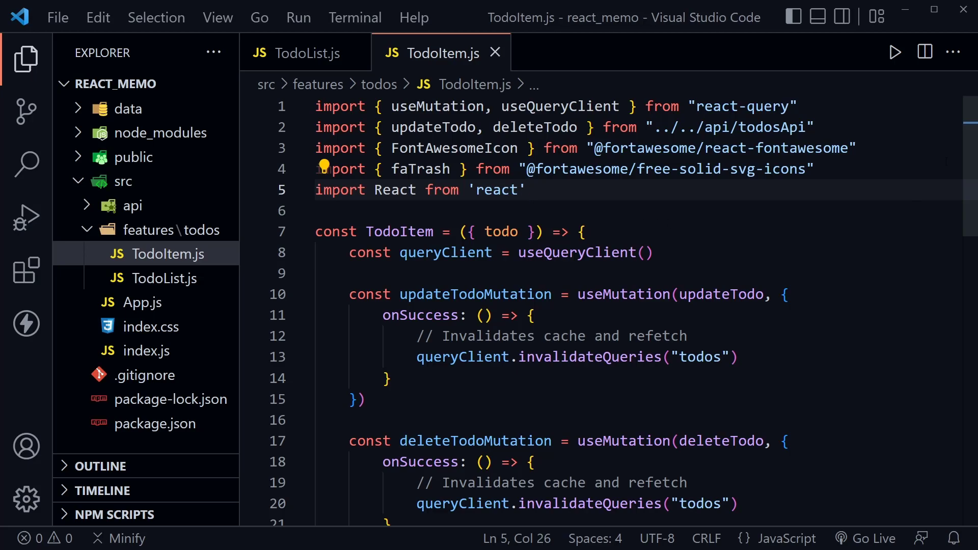
# Declare const memoizedTodoItem = React.memo(TodoItem) just above the default export.
pyautogui.scroll(-3)
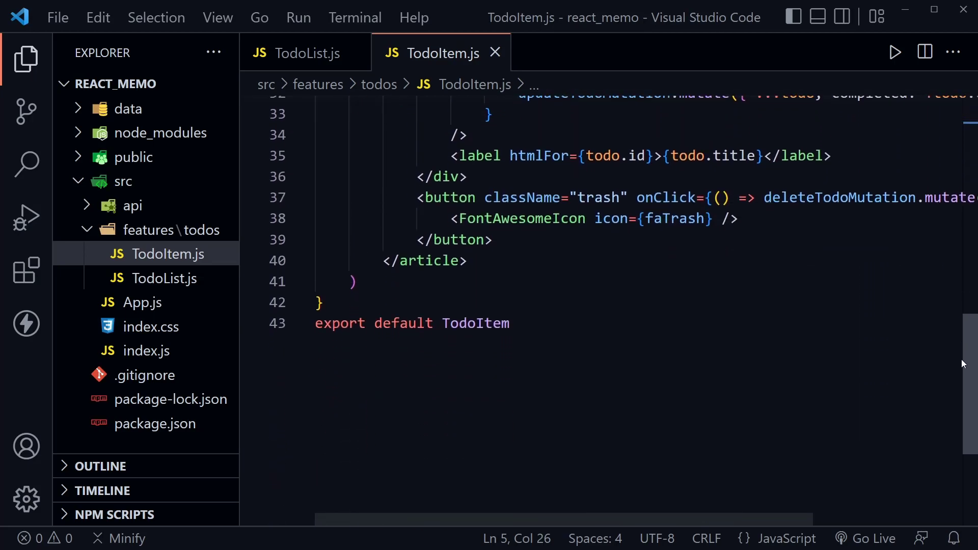
pyautogui.scroll(-3)
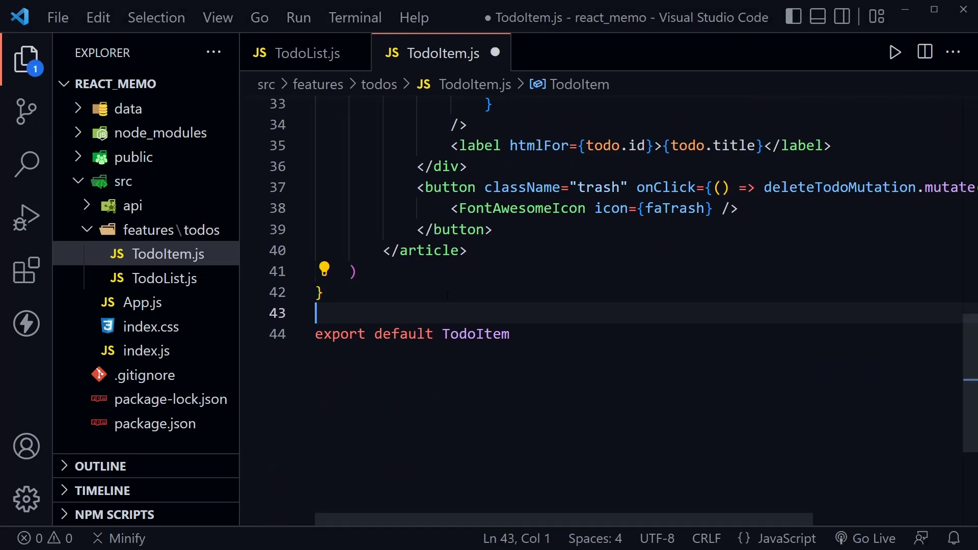
pyautogui.press('Enter')
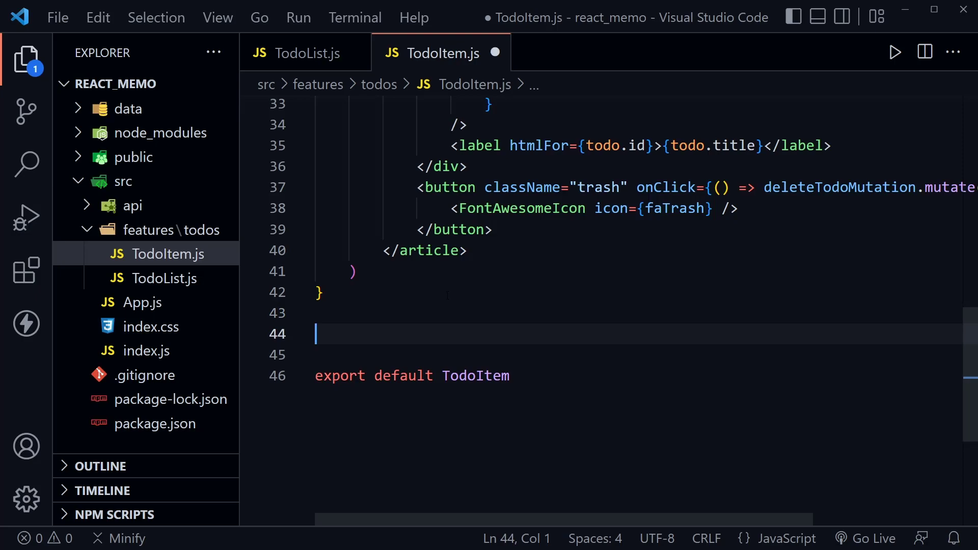
pyautogui.write('const memo')
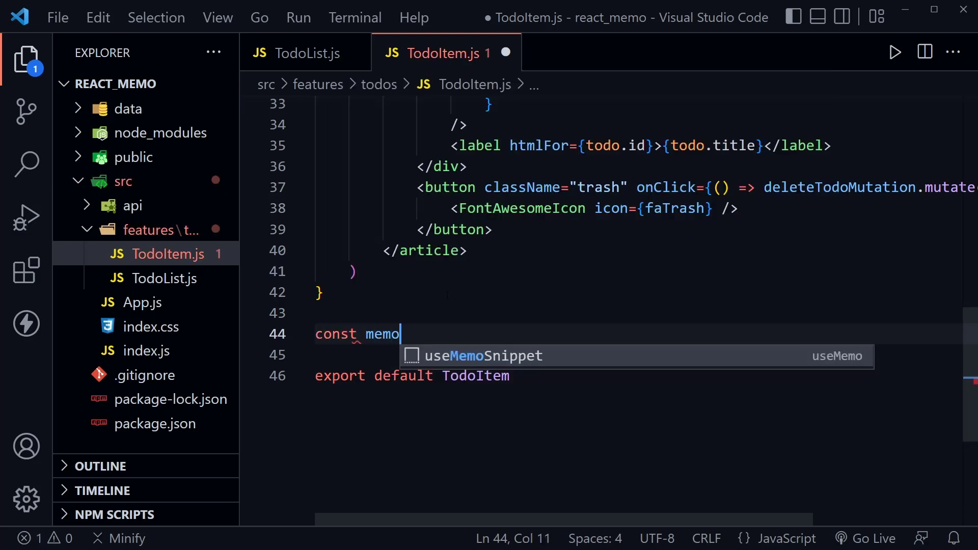
pyautogui.write('izedTodoItem')
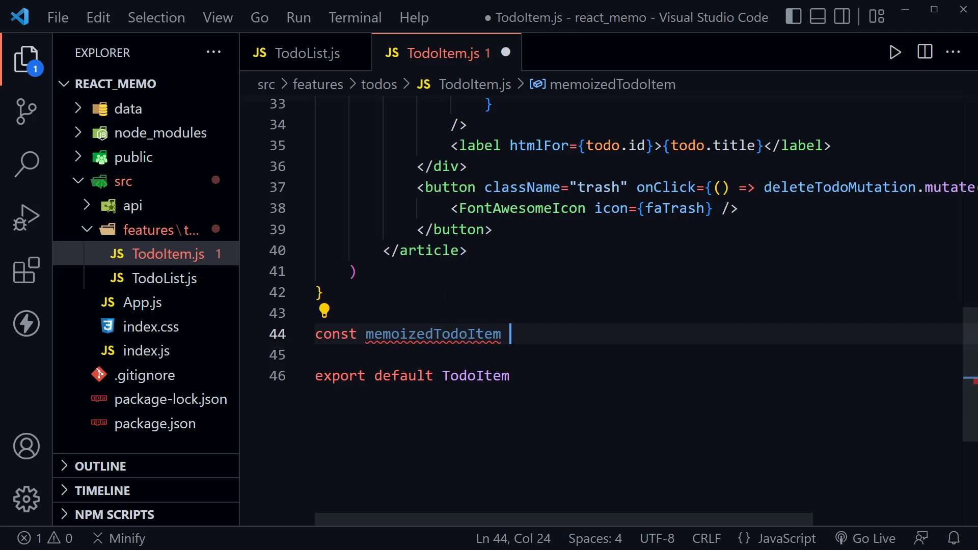
pyautogui.write('= React.memo(T')
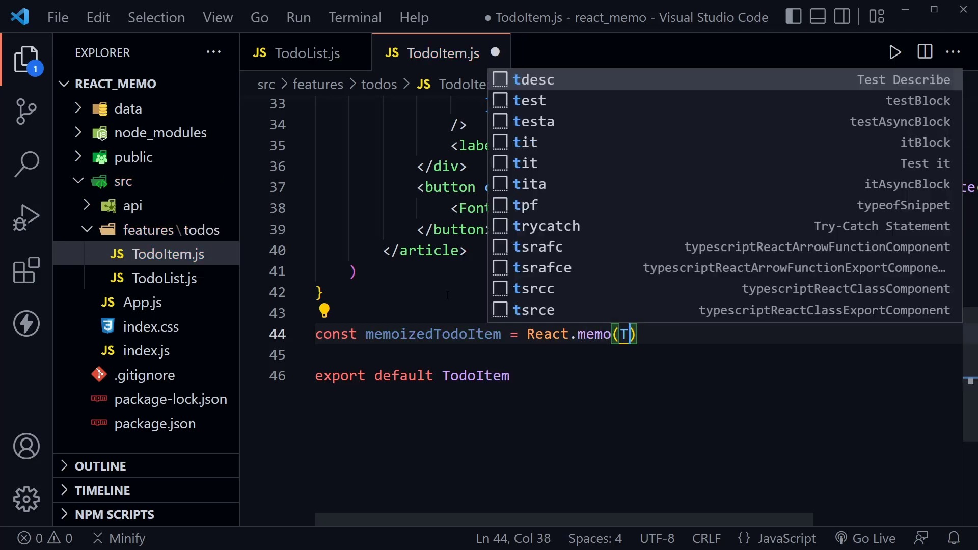
pyautogui.write('odoItem')
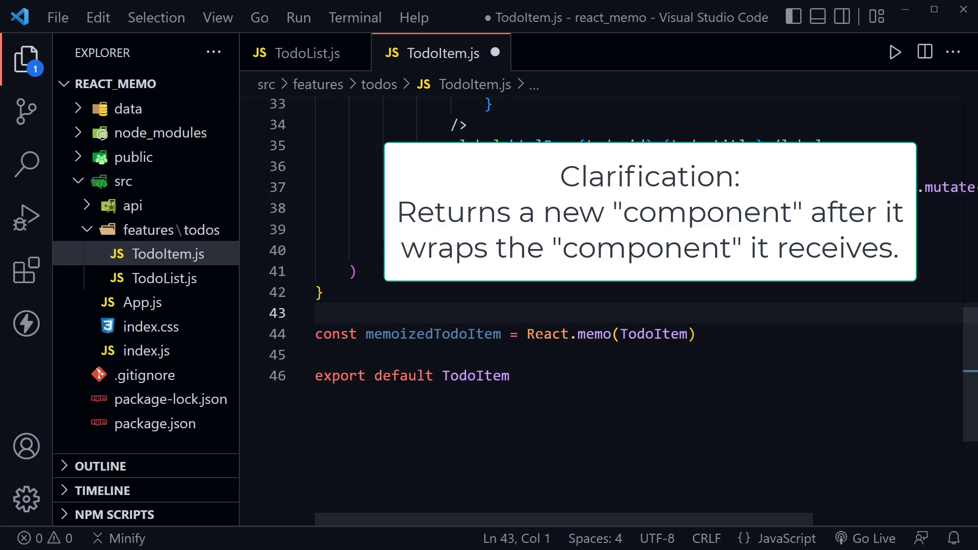
pyautogui.doubleClick(652, 334)
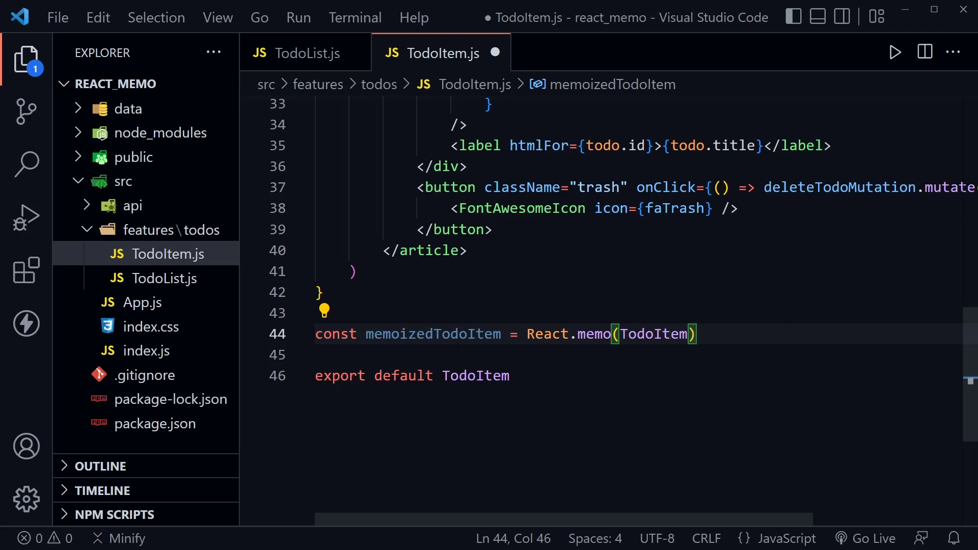
# Change export default TodoItem to export default memoizedTodoItem and save.
pyautogui.doubleClick(433, 335)
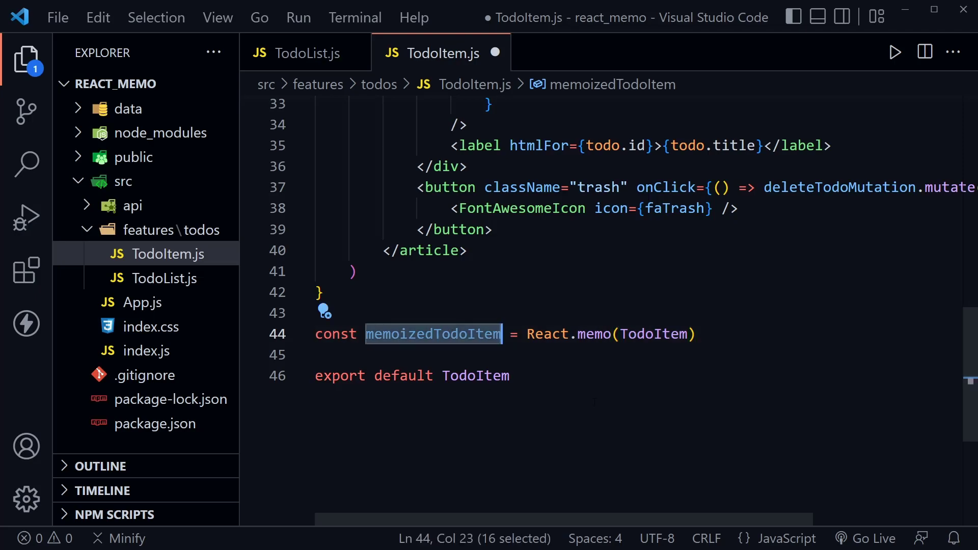
pyautogui.write('memoizedTodoItem')
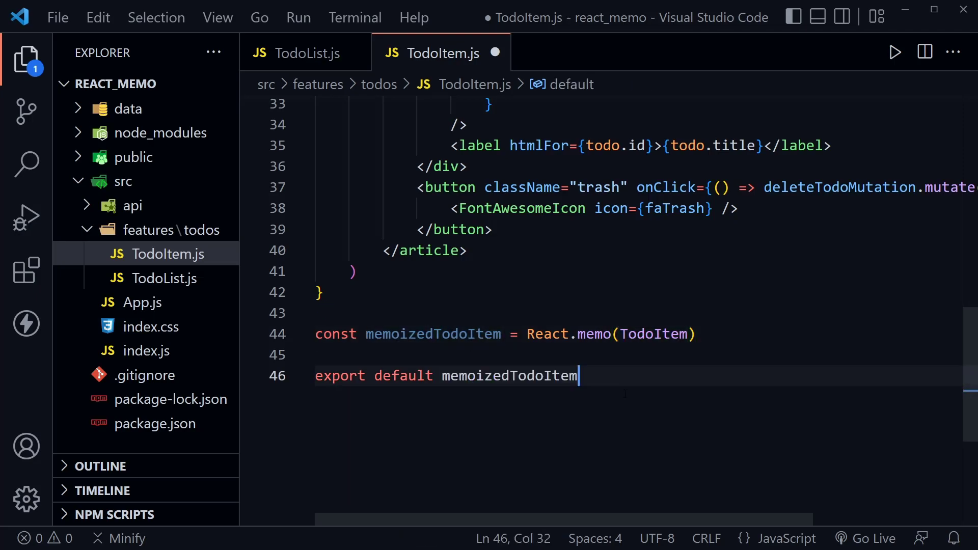
pyautogui.press('Ctrl+s')
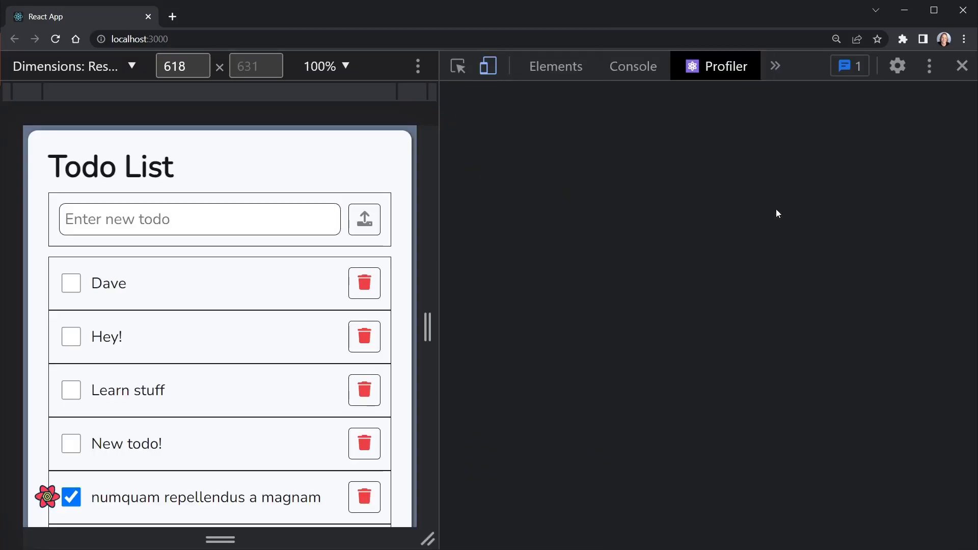
# Start a new Profiler recording and delete the Dave todo from the list.
pyautogui.click(725, 66)
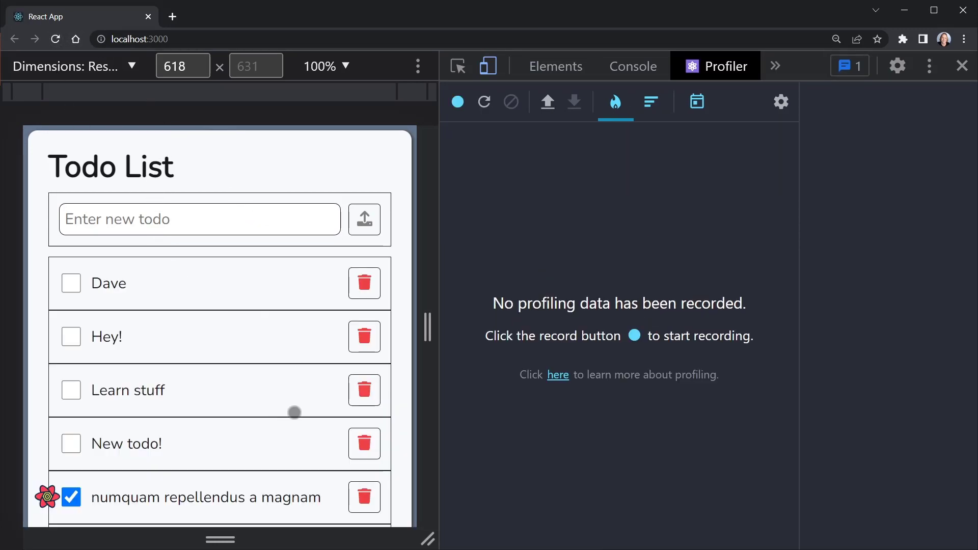
pyautogui.click(200, 219)
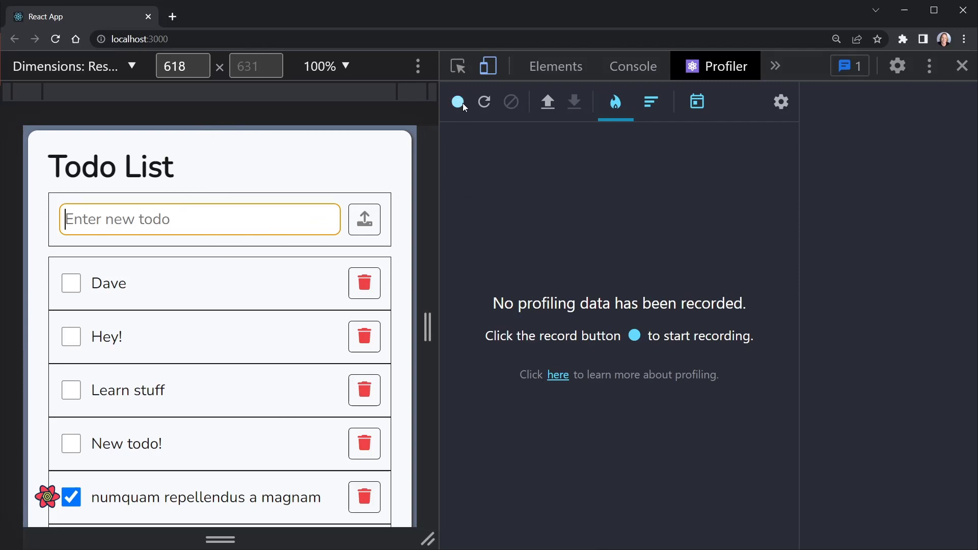
pyautogui.click(457, 101)
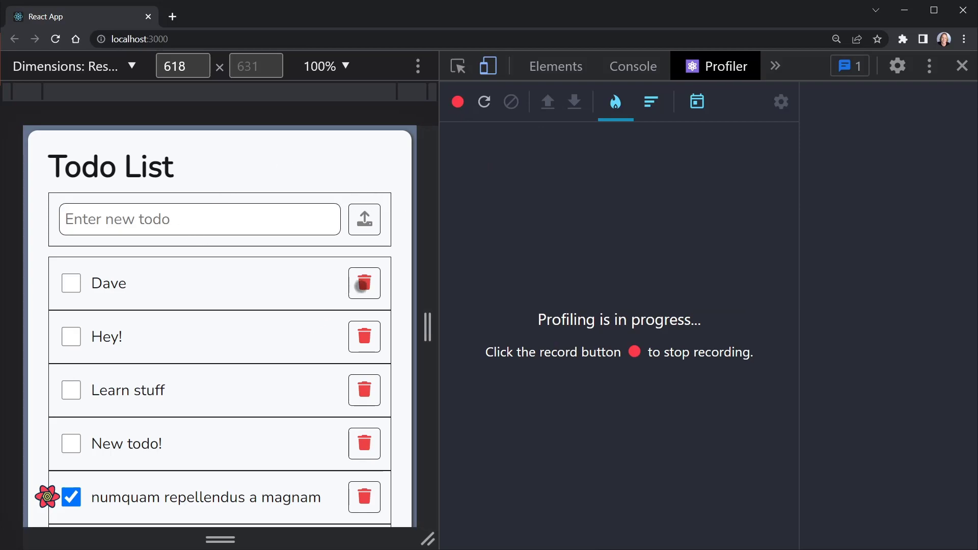
pyautogui.click(364, 283)
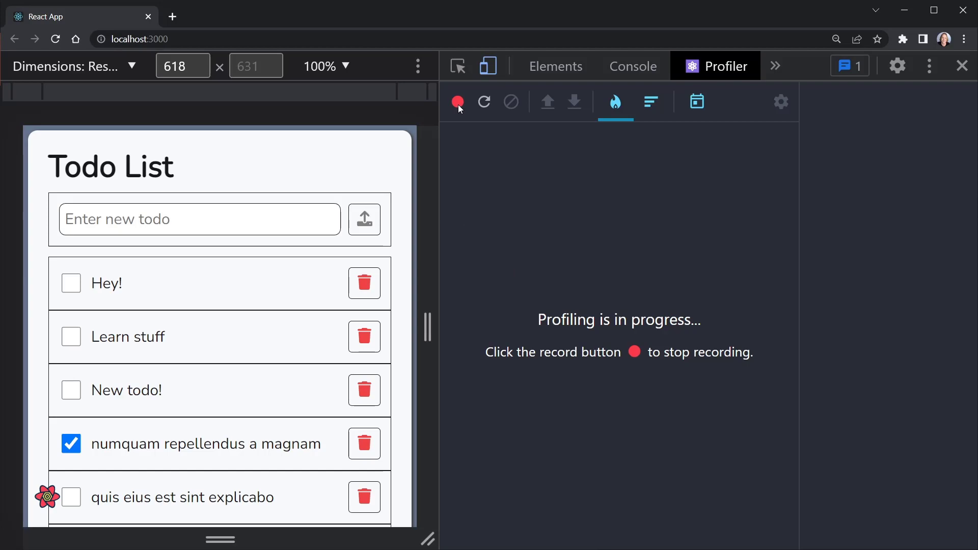
# Stop recording and step through the commits to the final 56.7ms commit, 5 of 5.
pyautogui.click(457, 102)
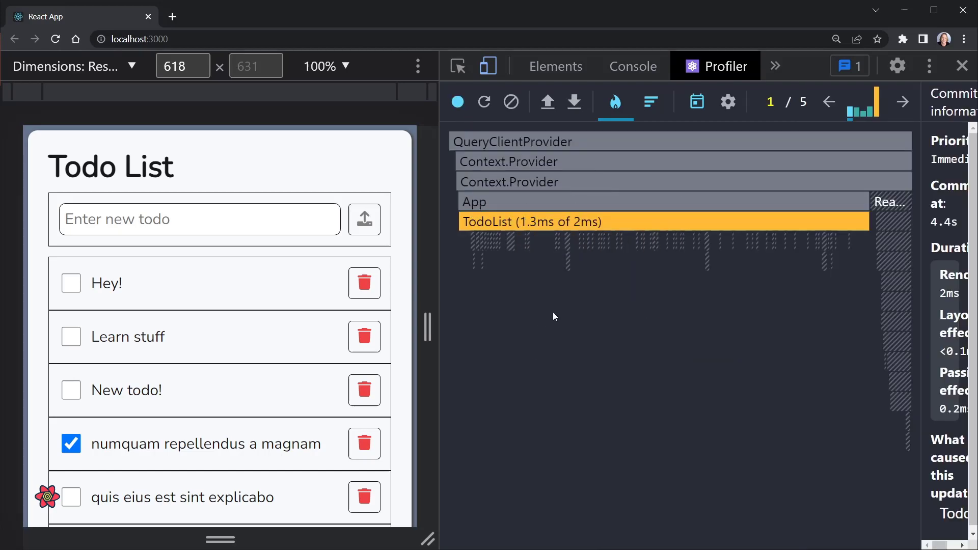
pyautogui.moveTo(598, 228)
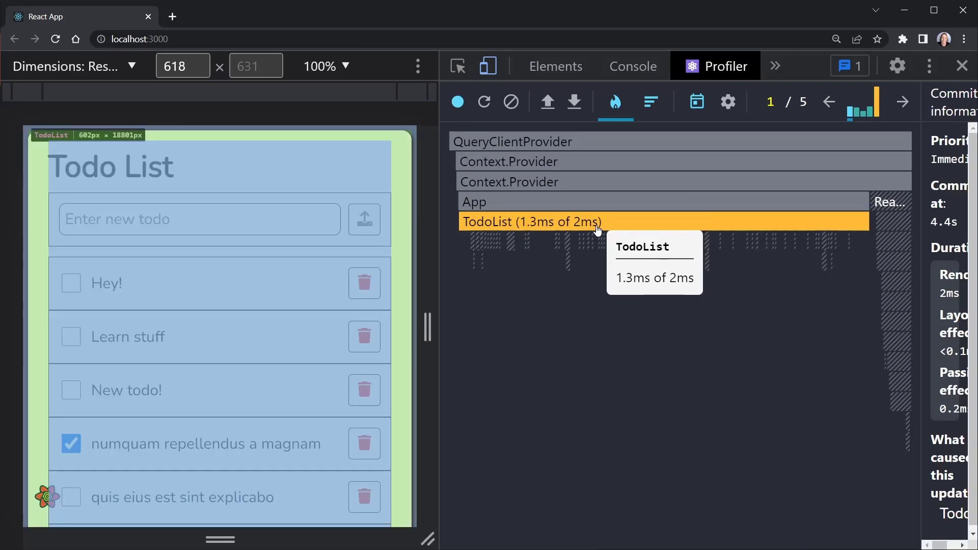
pyautogui.moveTo(496, 250)
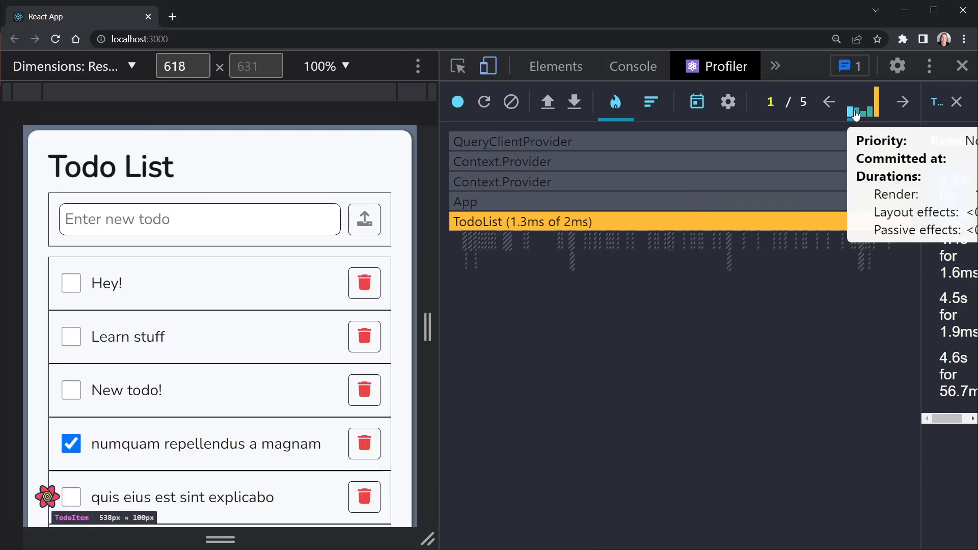
pyautogui.click(902, 101)
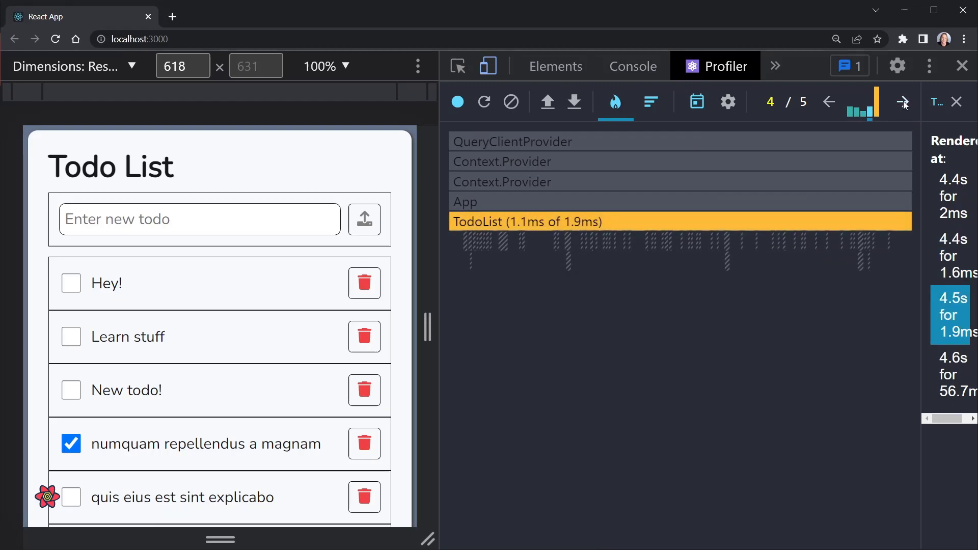
pyautogui.click(903, 102)
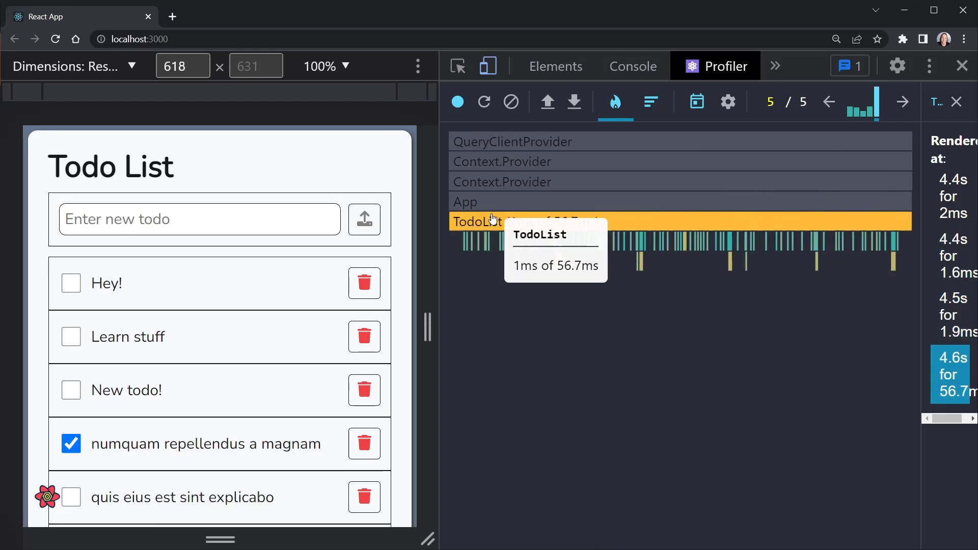
pyautogui.moveTo(556, 243)
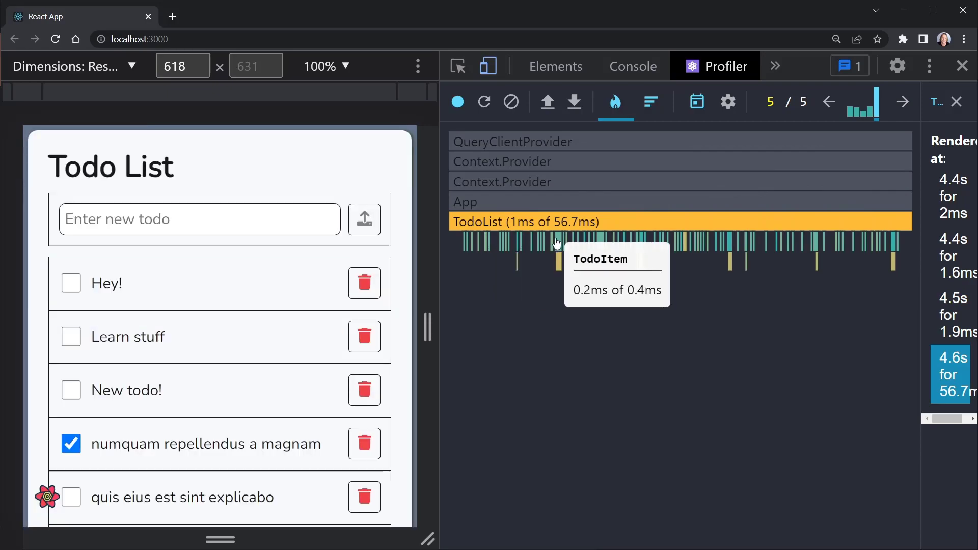
pyautogui.moveTo(756, 243)
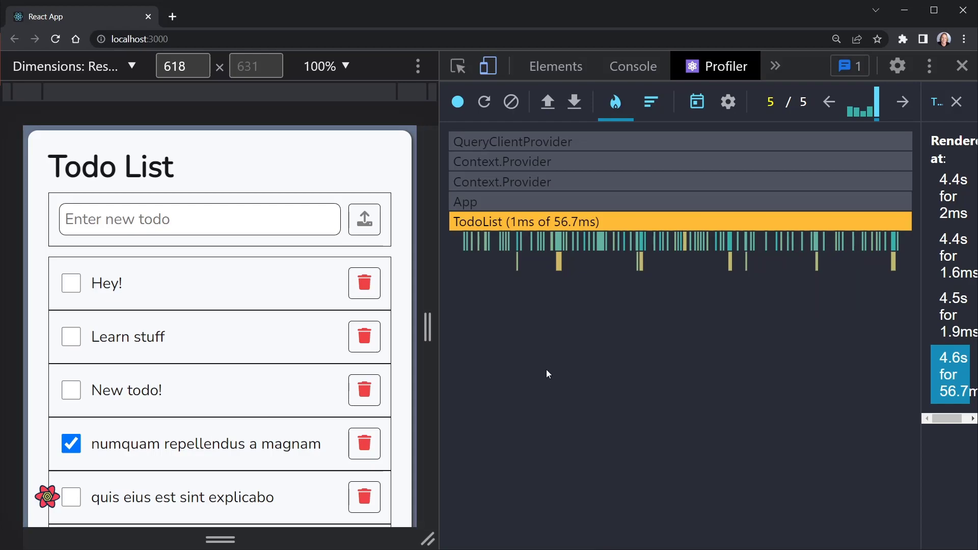
pyautogui.click(829, 102)
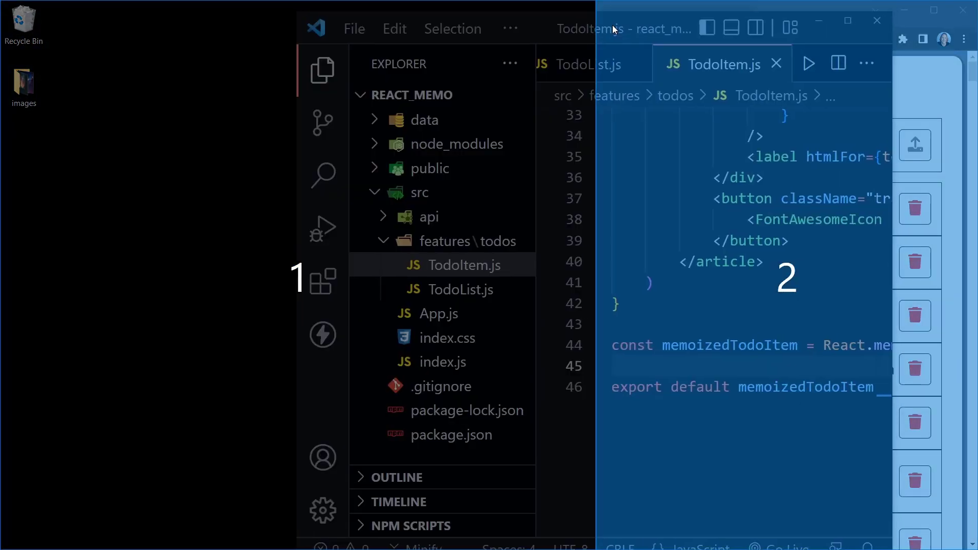
# Maximize the VS Code window so TodoItem.js fills the screen.
pyautogui.click(847, 20)
pyautogui.write(', ')
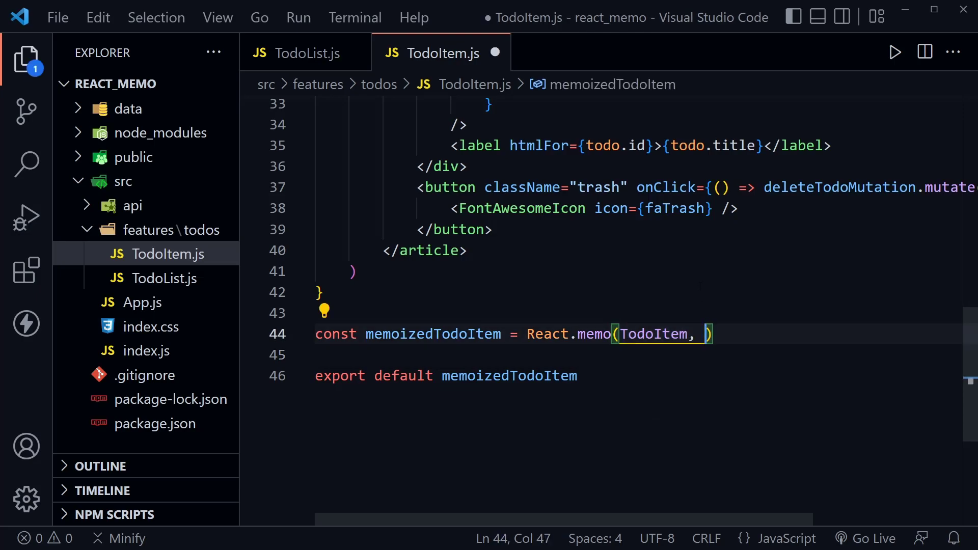
# Remove the unfinished second argument from React.memo(TodoItem).
pyautogui.write('()')
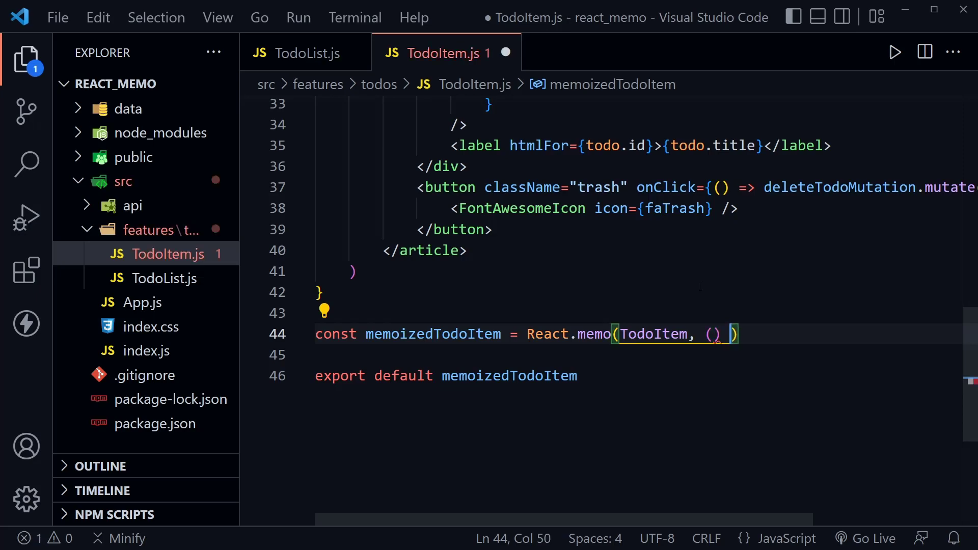
pyautogui.press('Backspace')
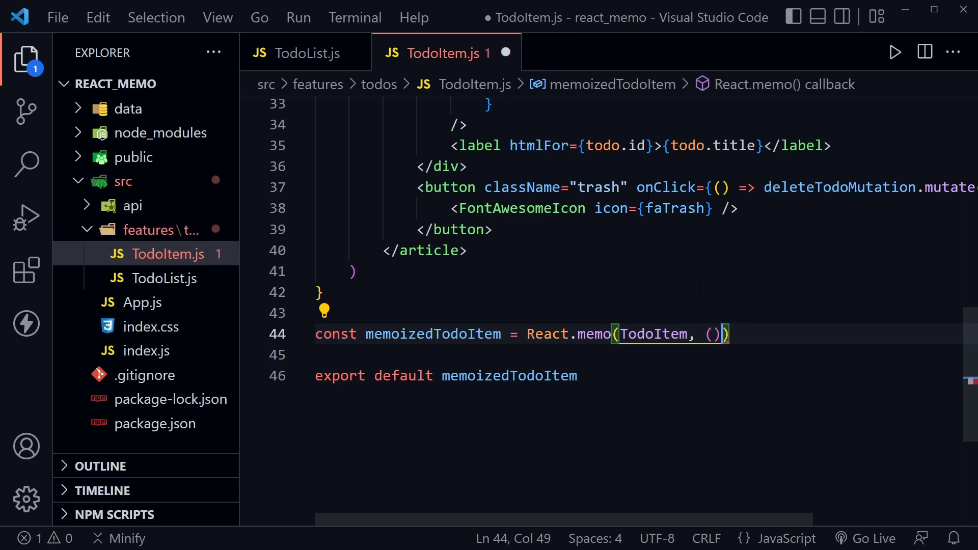
pyautogui.press('Backspace')
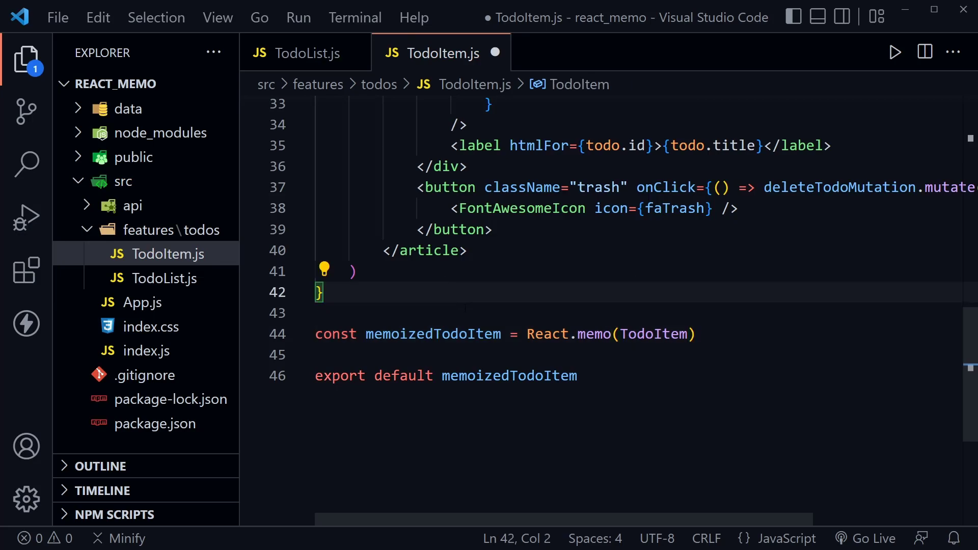
# Start declaring const areEqual = (prevProps, nextProps) => above the memo line.
pyautogui.write('const a')
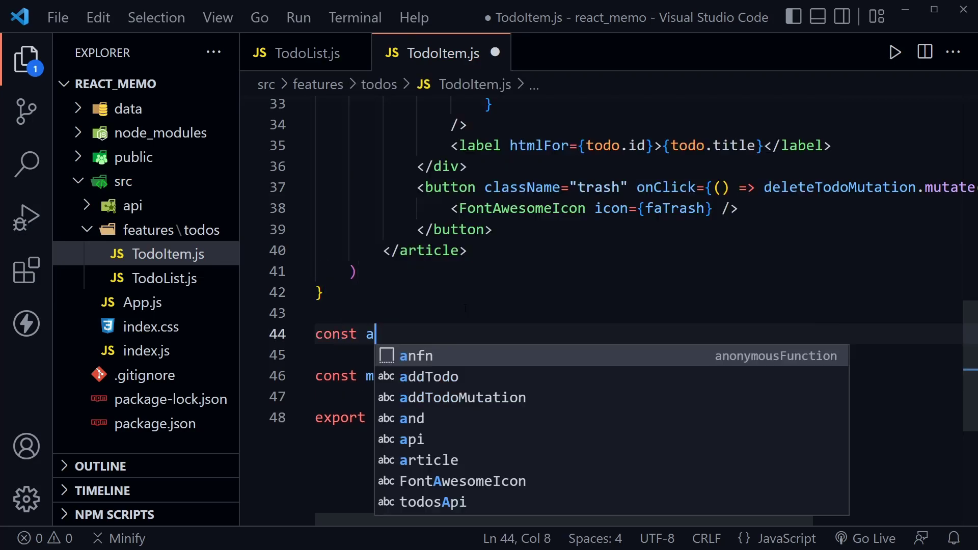
pyautogui.write('reEqual')
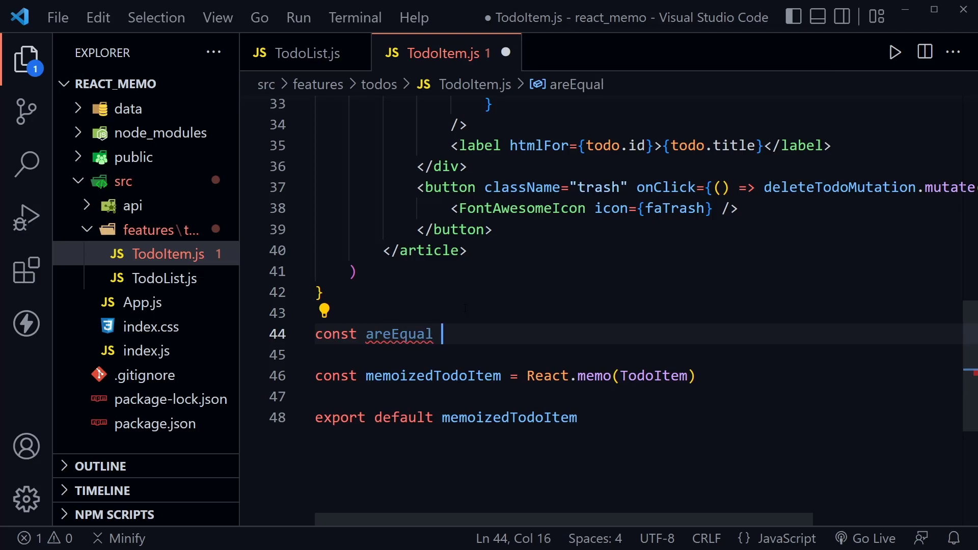
pyautogui.write('= (prevProps,')
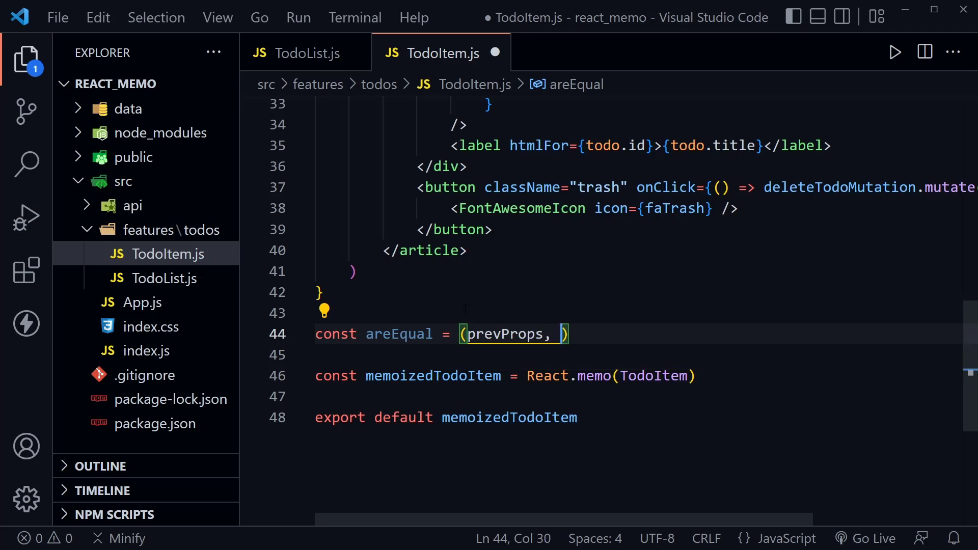
pyautogui.write('nextProps')
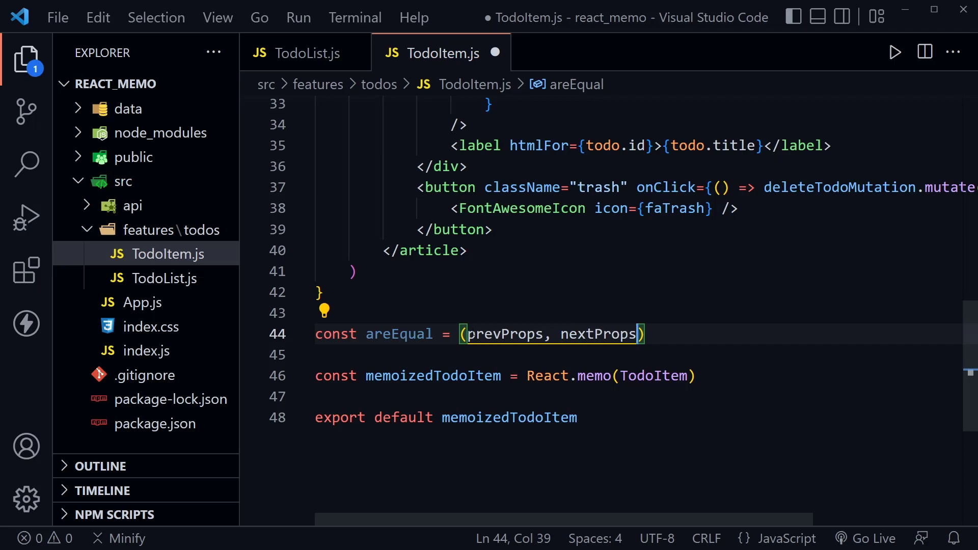
pyautogui.doubleClick(597, 333)
pyautogui.write(' => {')
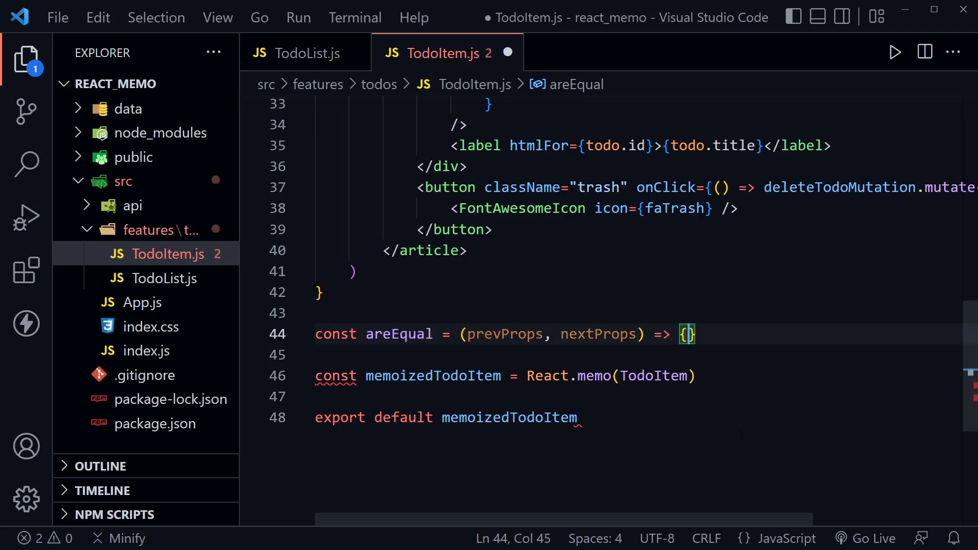
# Make areEqual return whether prevProps and nextProps todo id and completed are equal.
pyautogui.write('return')
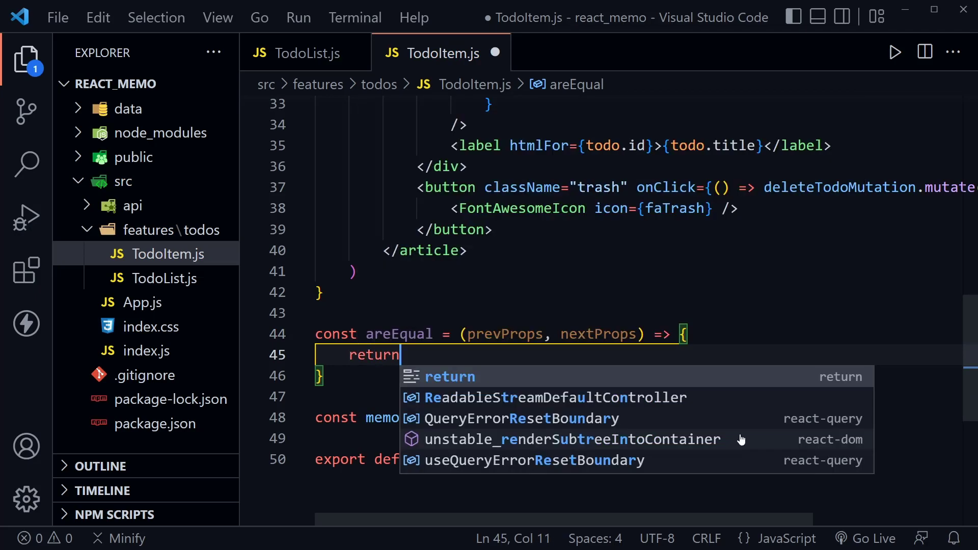
pyautogui.write('prevProps.todo')
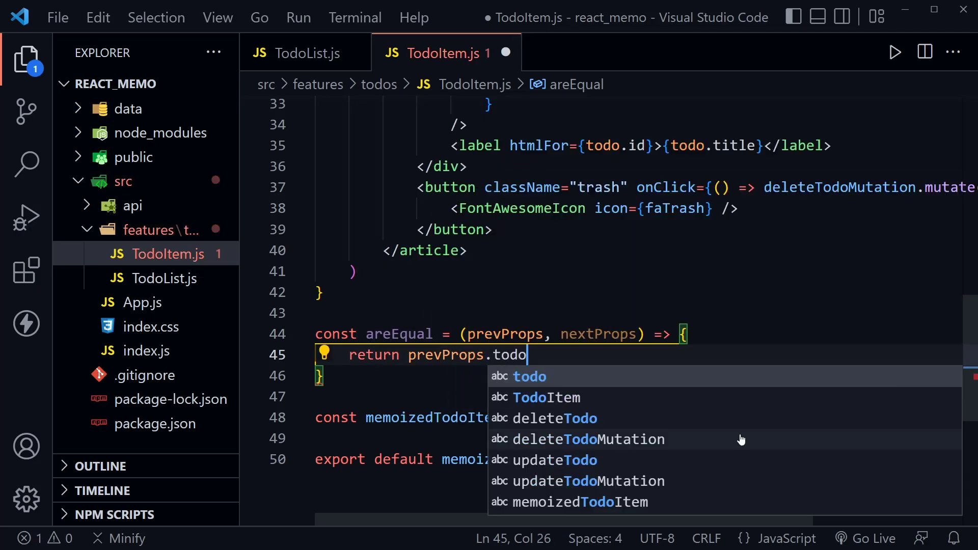
pyautogui.write('.id ===')
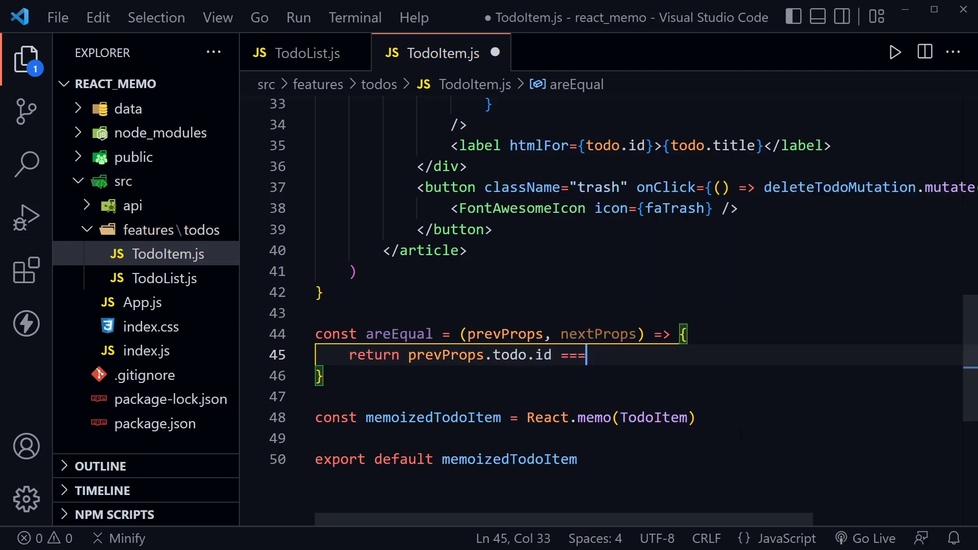
pyautogui.write('nextProps.todo.id &&')
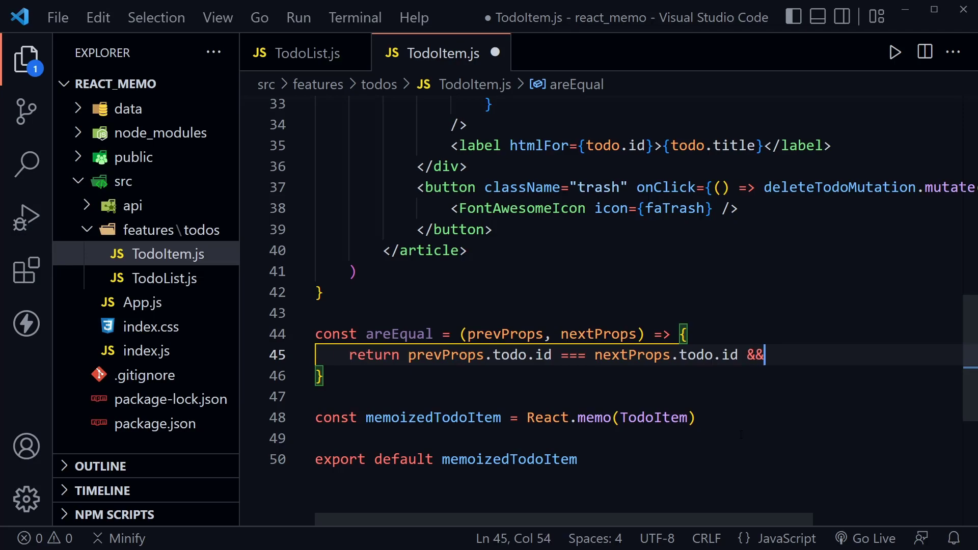
pyautogui.write('prev')
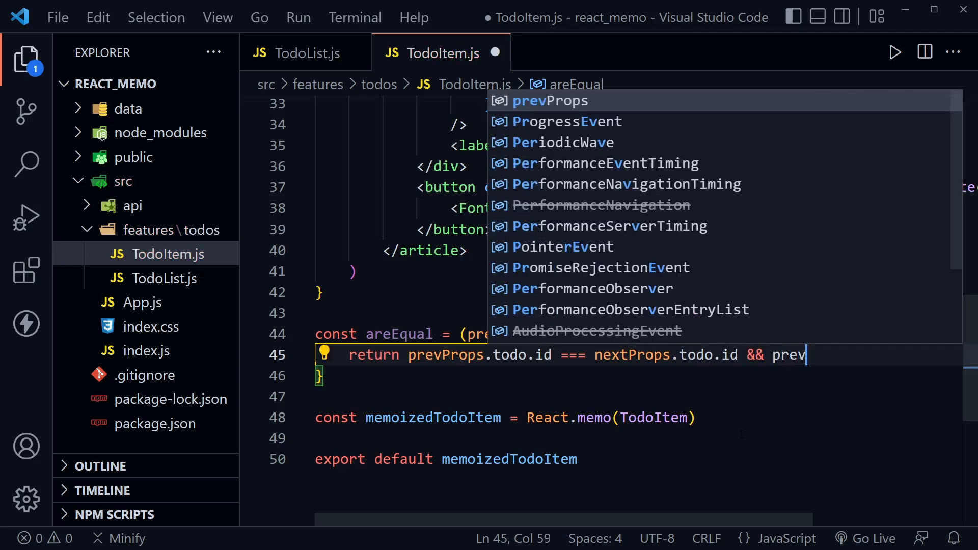
pyautogui.write('Props.tod')
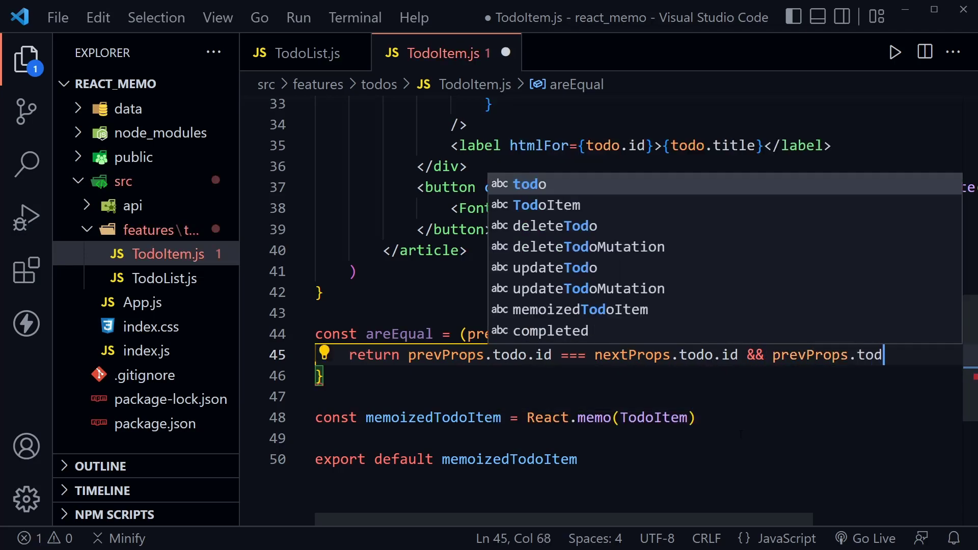
pyautogui.write('completed')
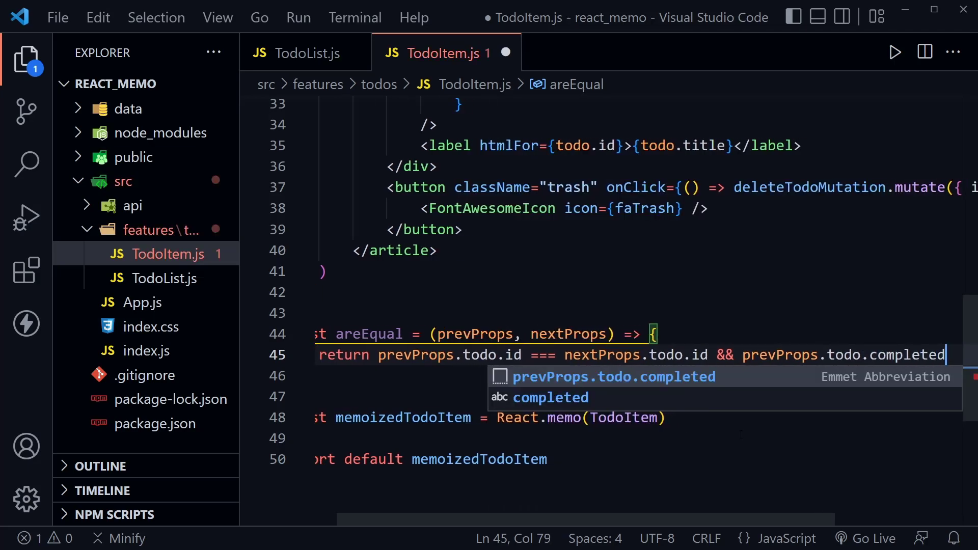
pyautogui.write('=== nextProps.todo.complet')
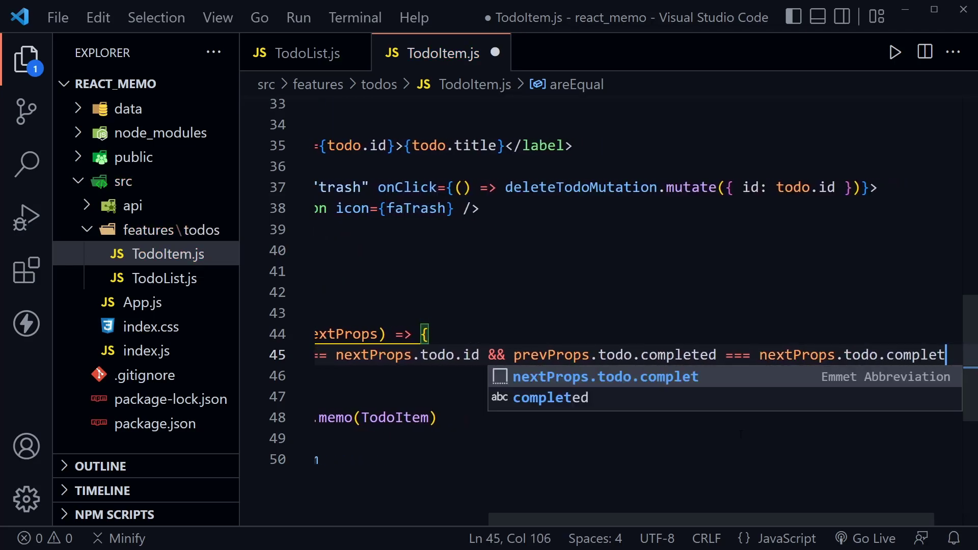
pyautogui.write('ed')
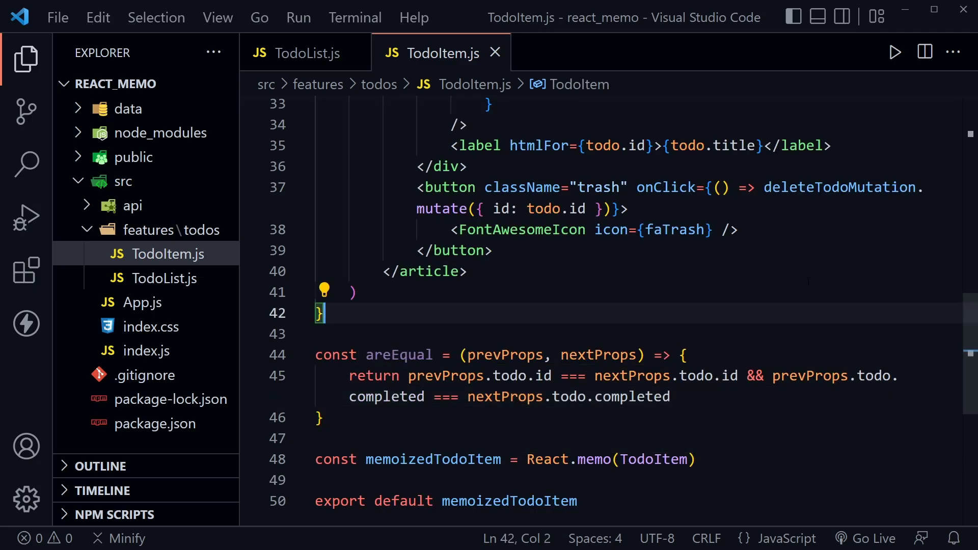
# Pass areEqual as the second argument of React.memo(TodoItem).
pyautogui.scroll(-3)
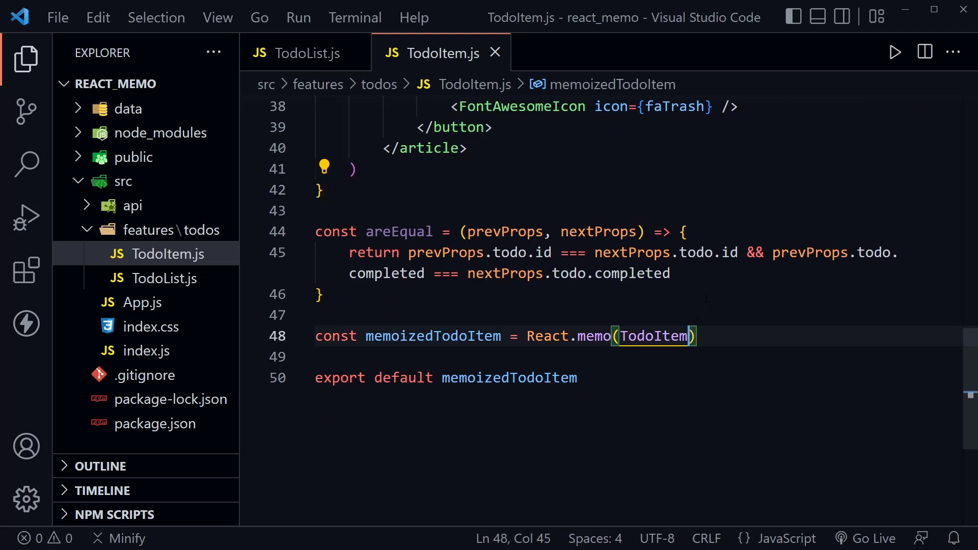
pyautogui.write(', areEqual')
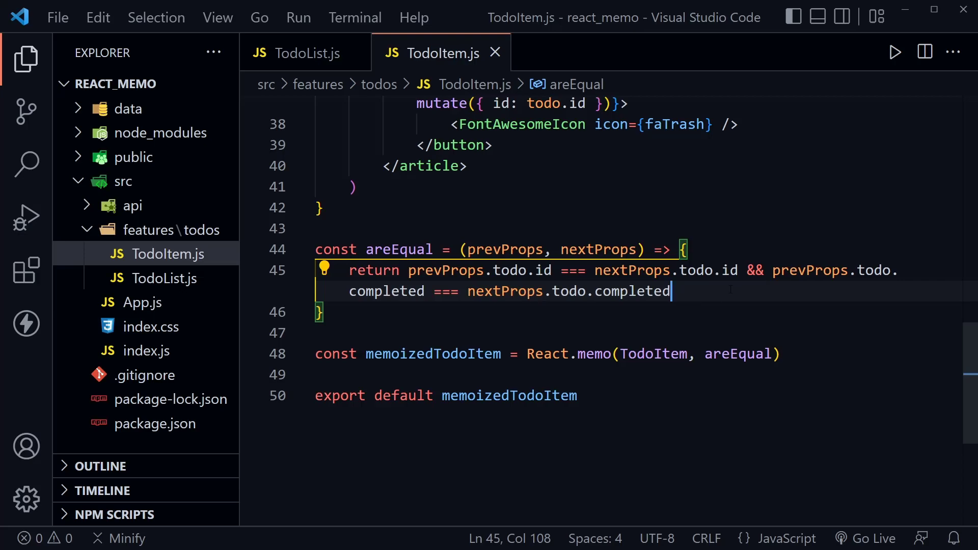
pyautogui.moveTo(427, 270); pyautogui.dragTo(552, 270)
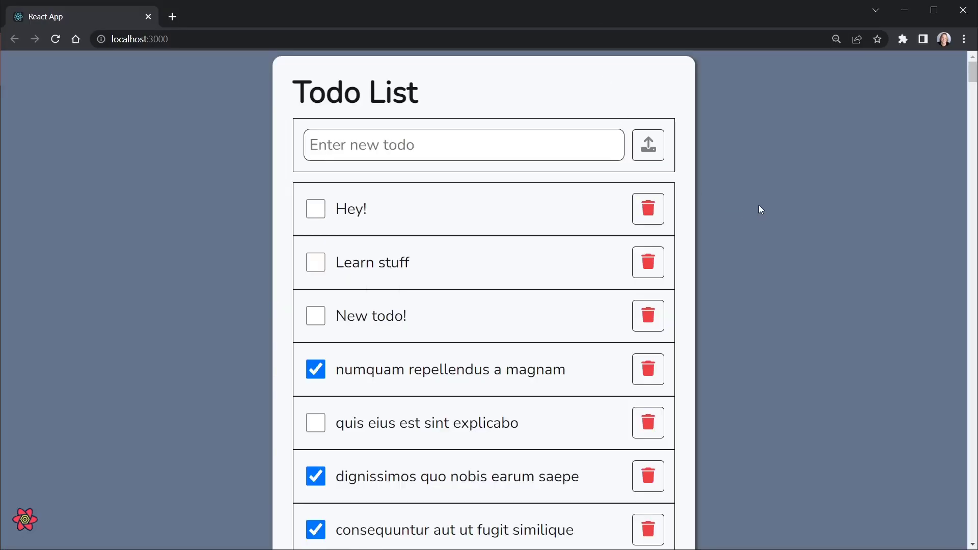
# Open the React Profiler from the DevTools overflow menu and record adding the todo Dave.
pyautogui.press('F12')
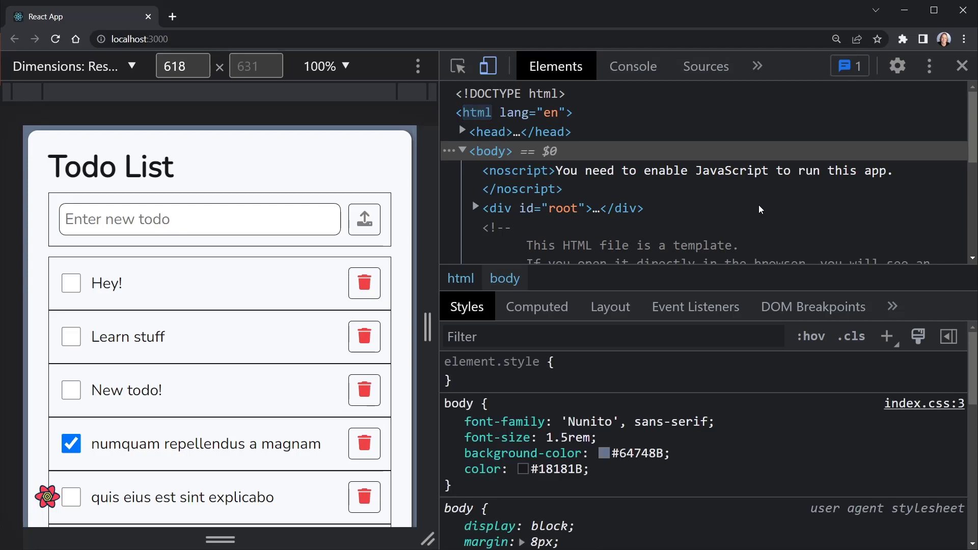
pyautogui.click(756, 65)
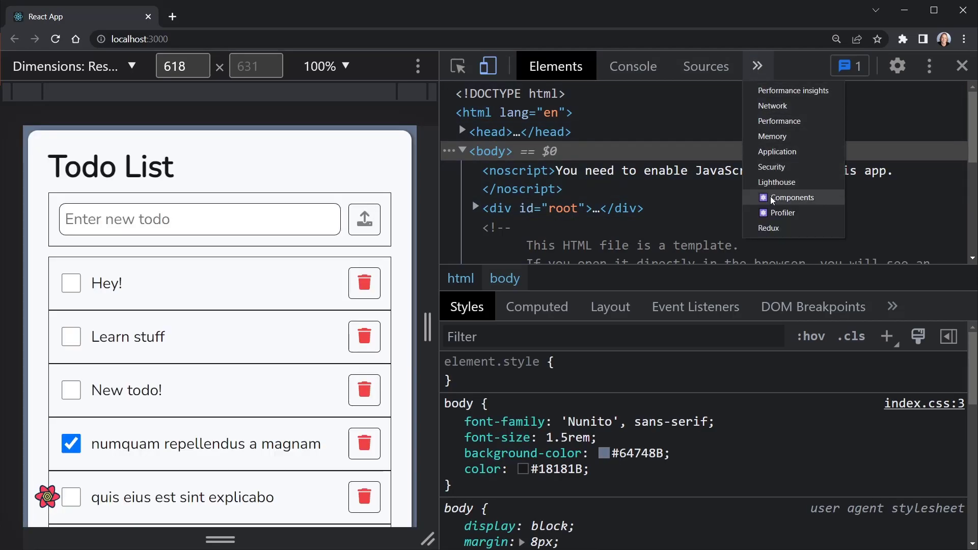
pyautogui.click(784, 213)
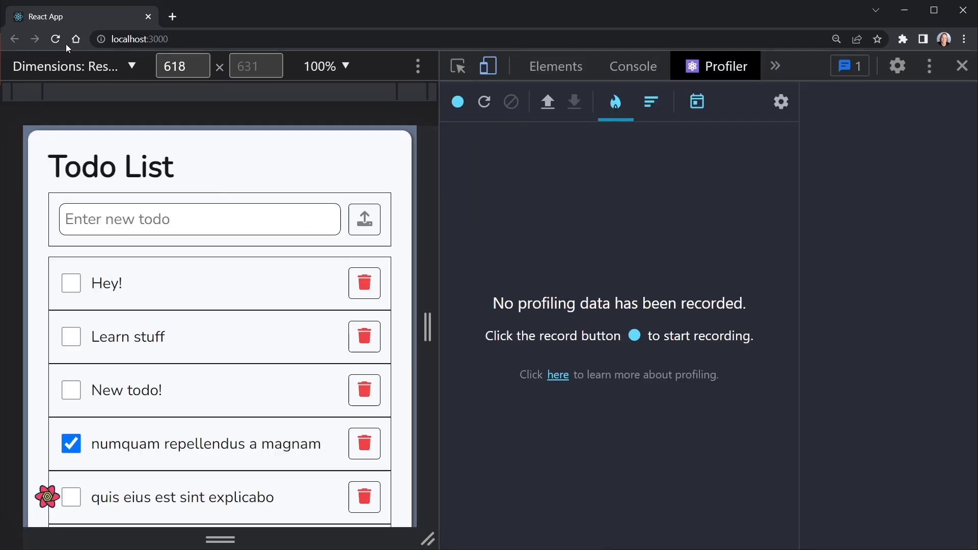
pyautogui.moveTo(332, 188)
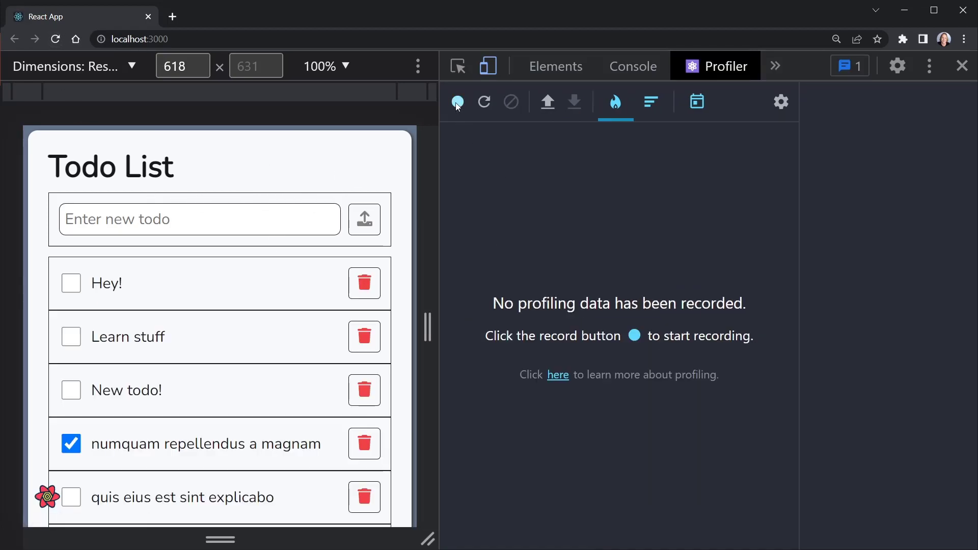
pyautogui.click(458, 101)
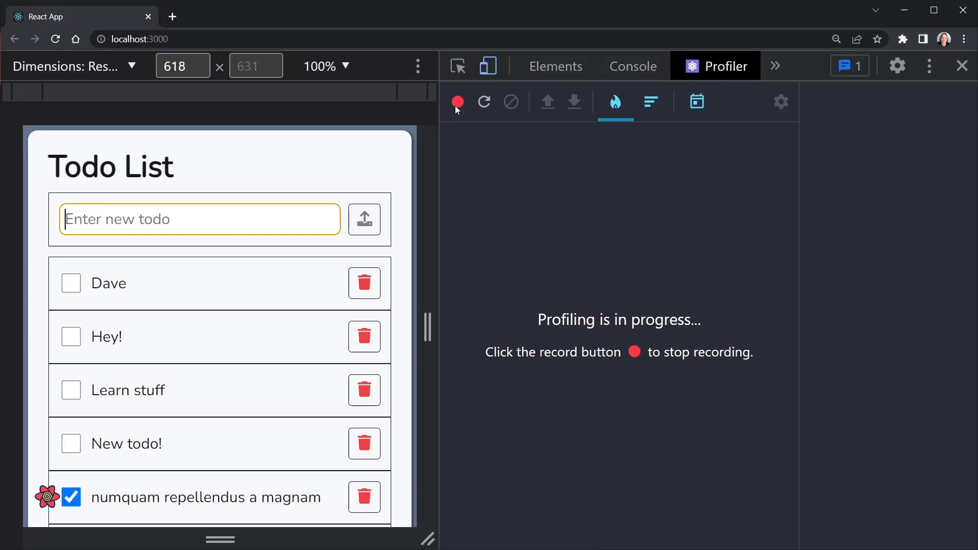
pyautogui.click(457, 102)
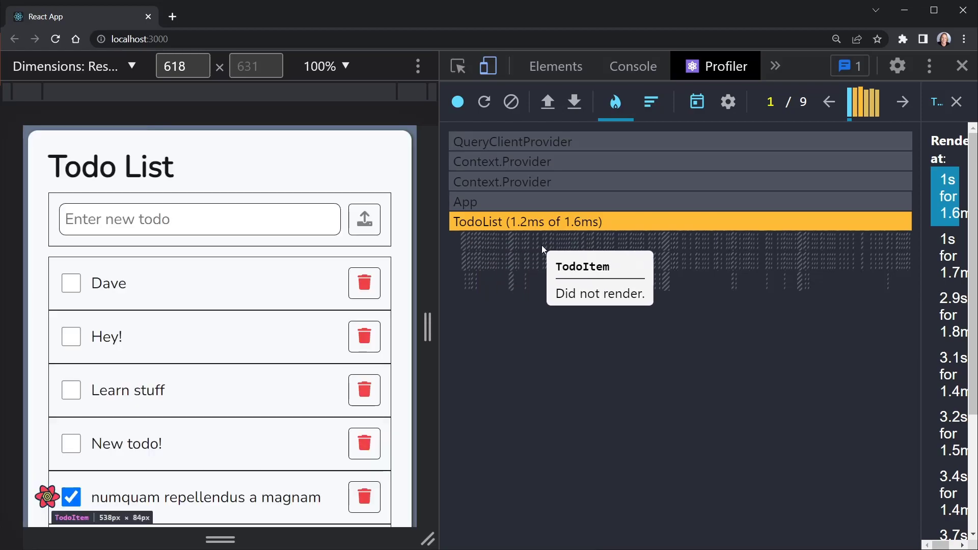
pyautogui.moveTo(869, 191)
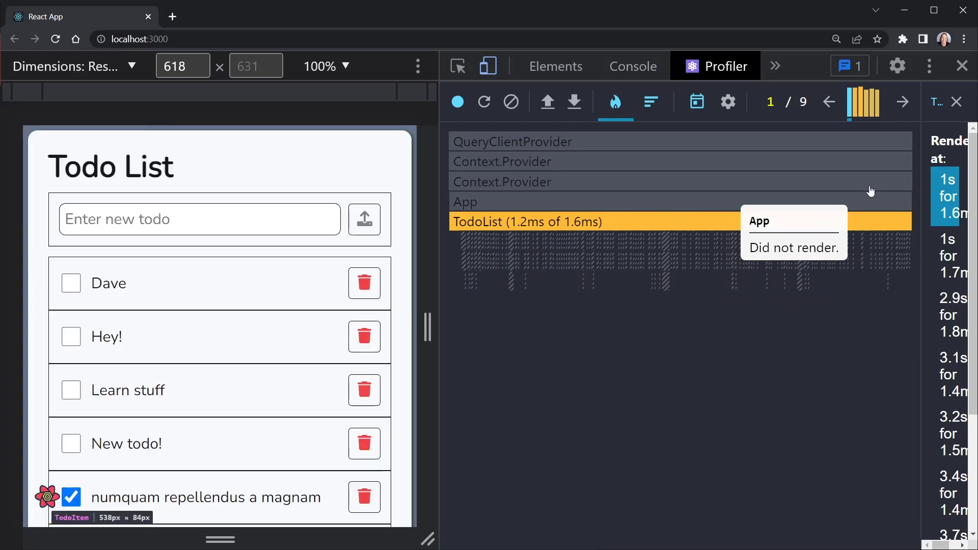
# Step through the Profiler commits to the ninth, checking that only the Dave TodoItem rendered.
pyautogui.click(902, 102)
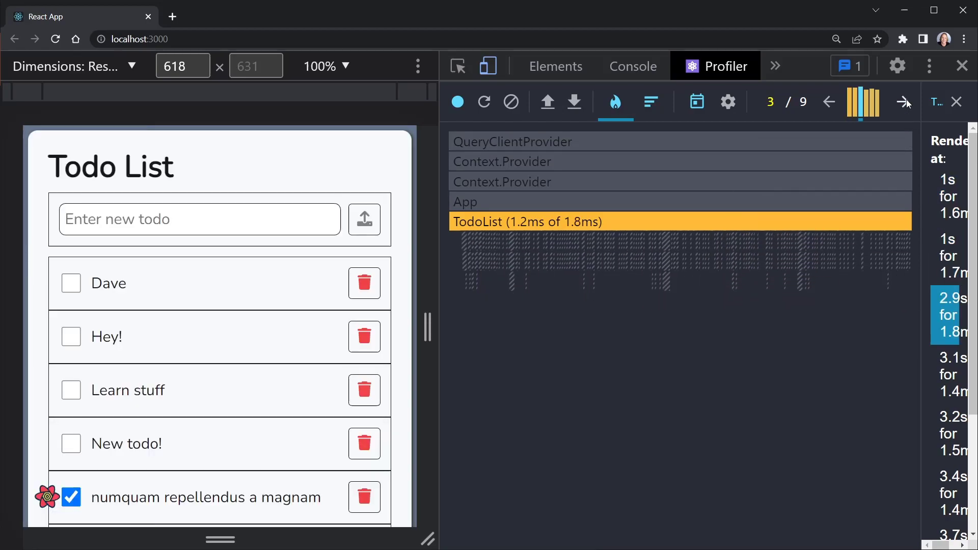
pyautogui.click(906, 102)
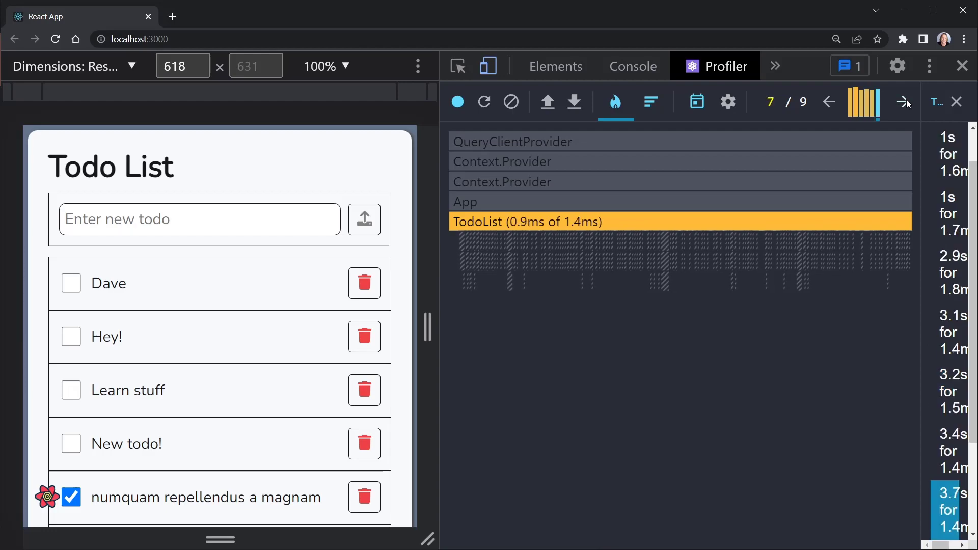
pyautogui.click(905, 102)
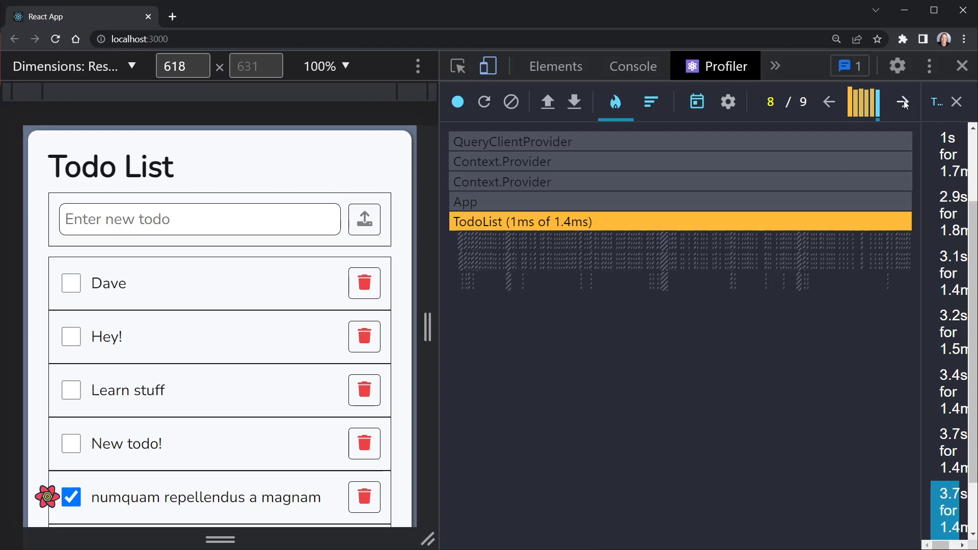
pyautogui.moveTo(690, 252)
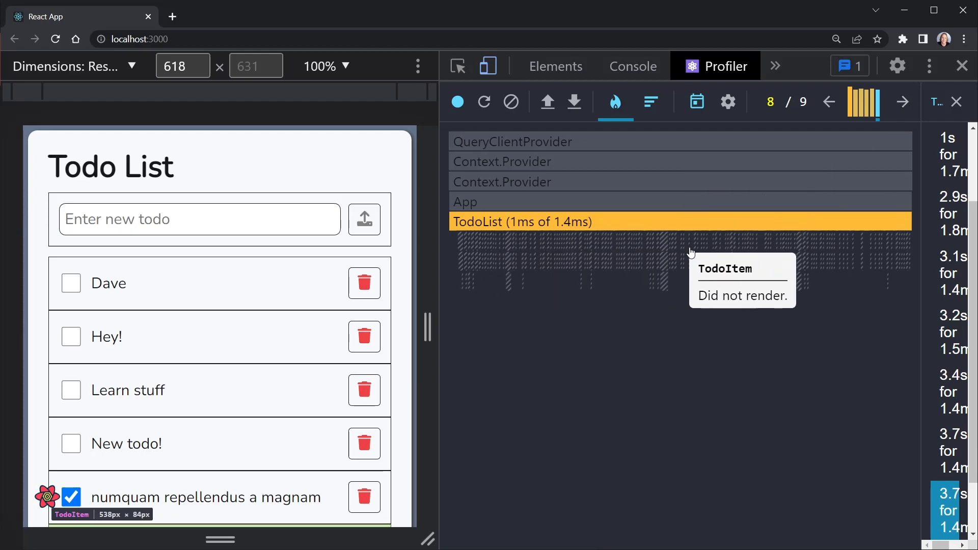
pyautogui.click(902, 101)
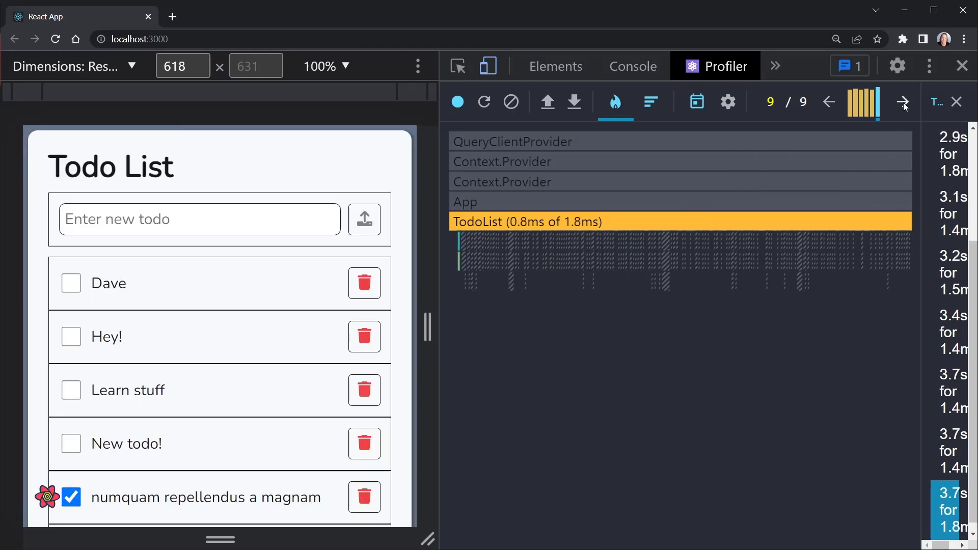
pyautogui.moveTo(460, 246)
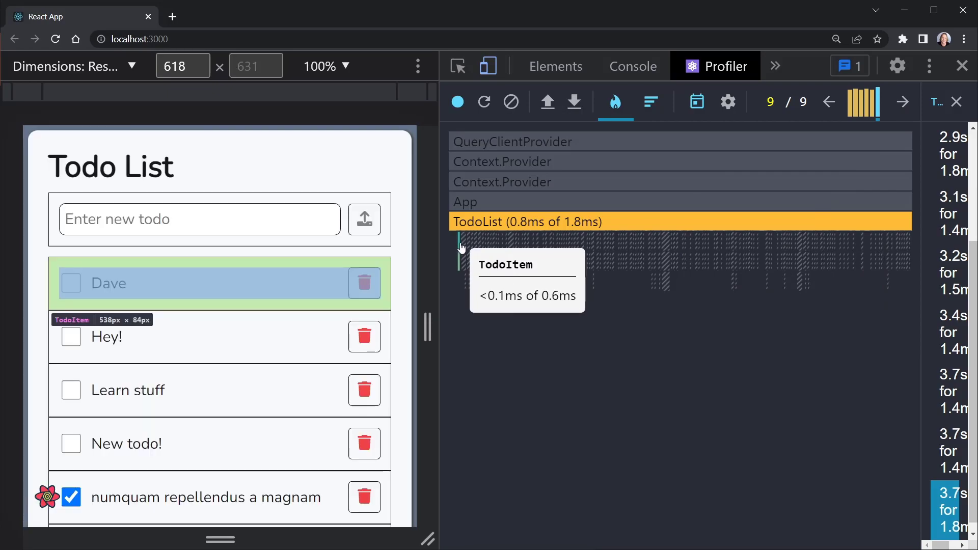
pyautogui.moveTo(767, 253)
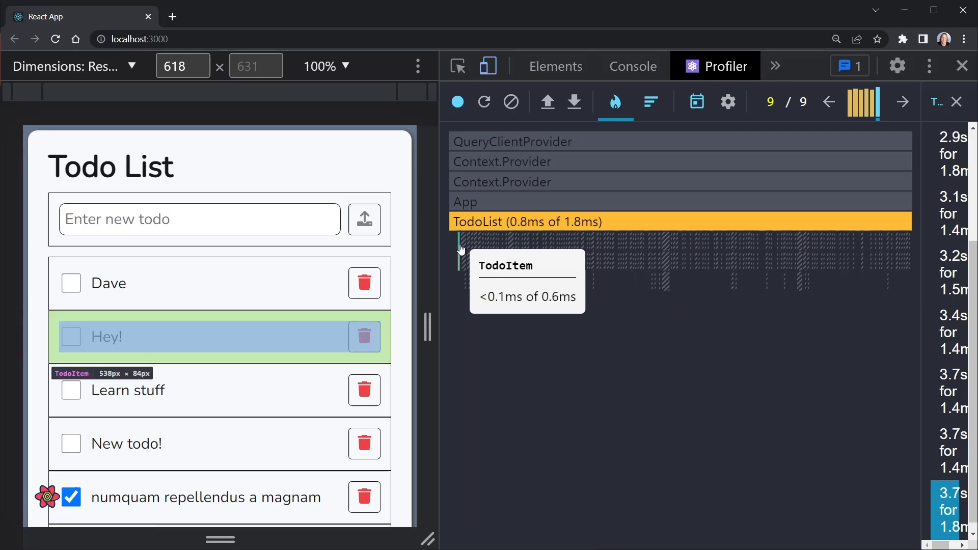
pyautogui.moveTo(503, 272)
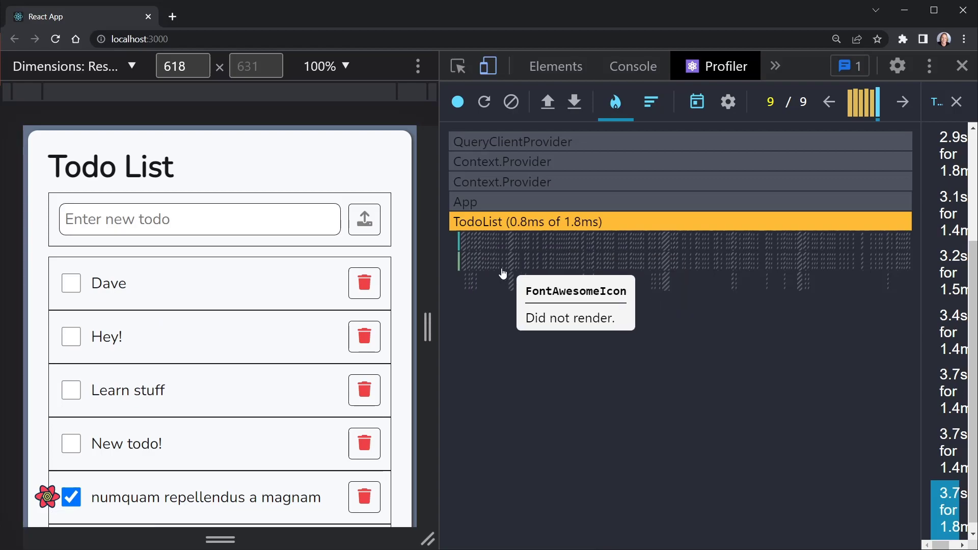
pyautogui.moveTo(598, 268)
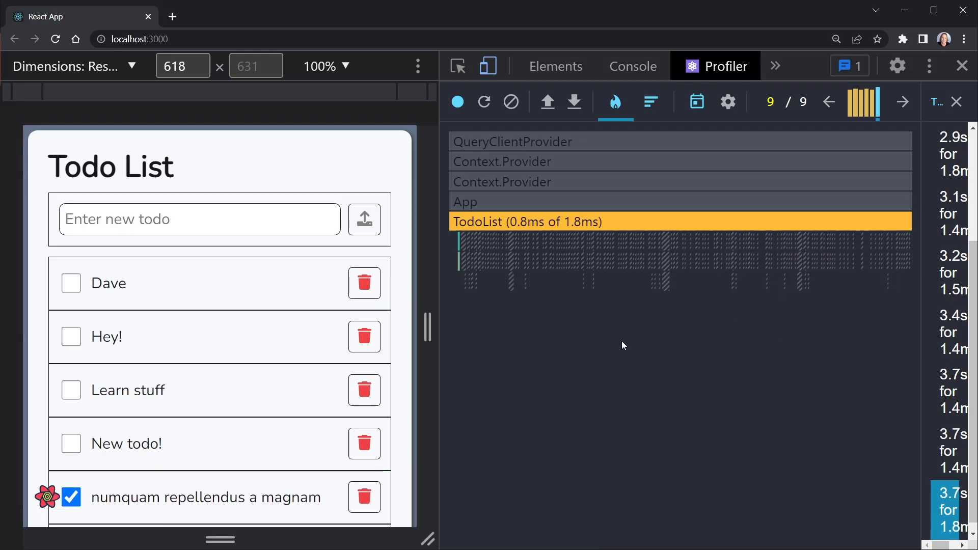
pyautogui.moveTo(618, 342)
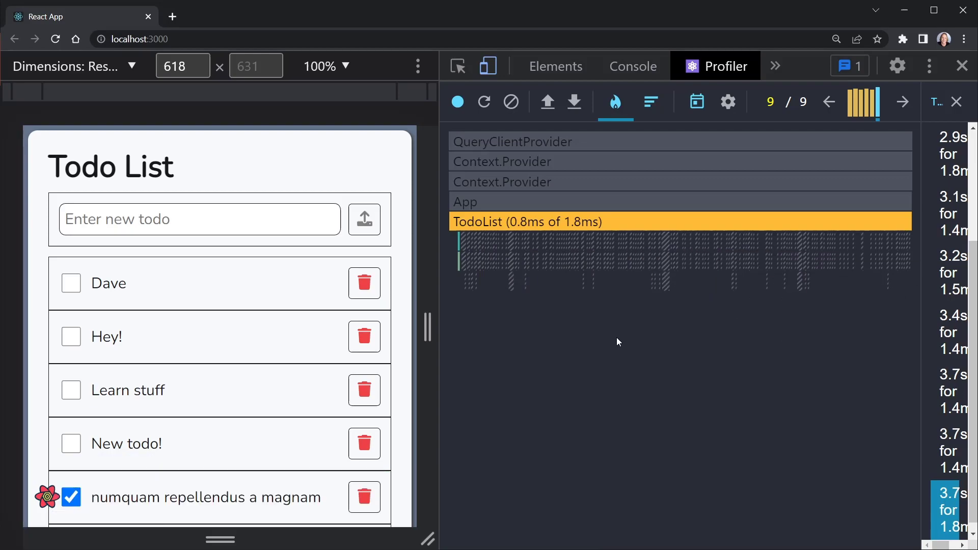
pyautogui.moveTo(459, 247)
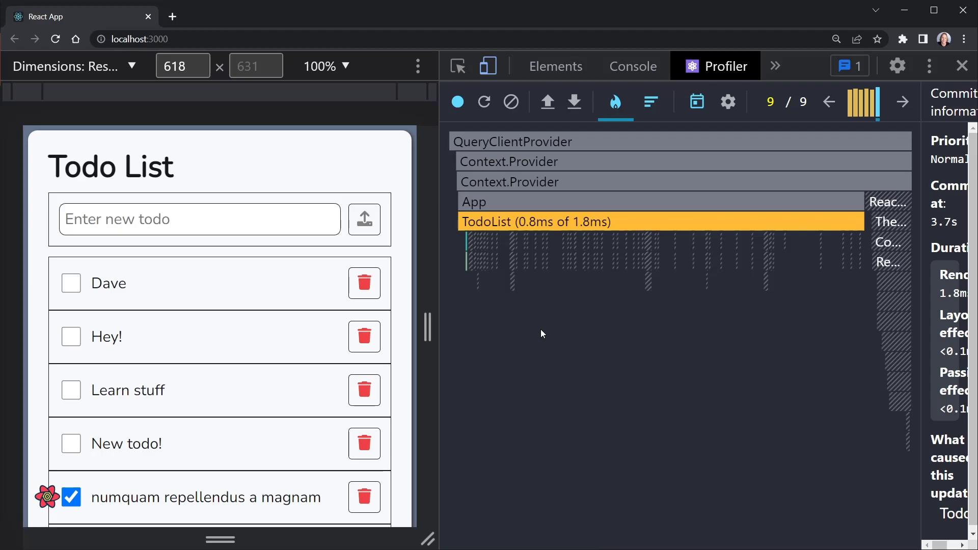
pyautogui.moveTo(576, 305)
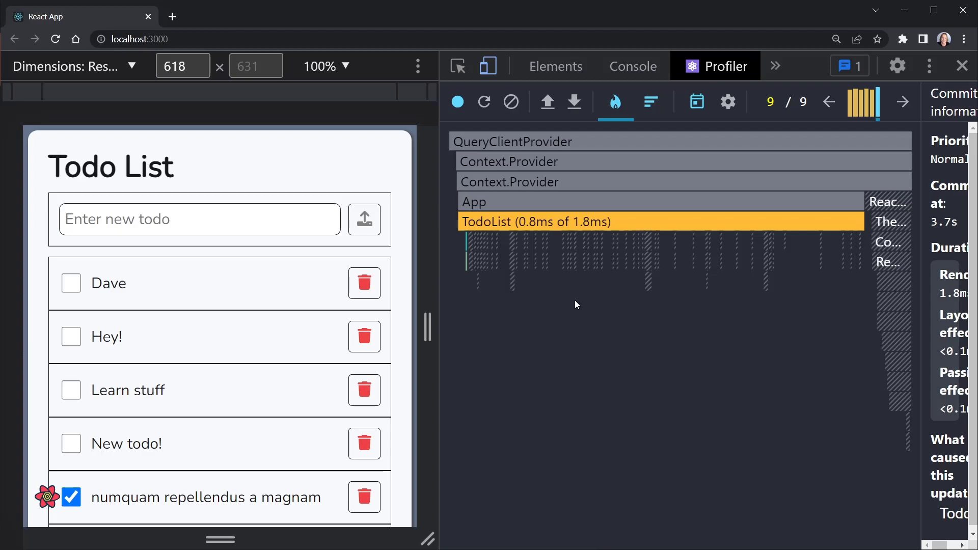
pyautogui.moveTo(568, 305)
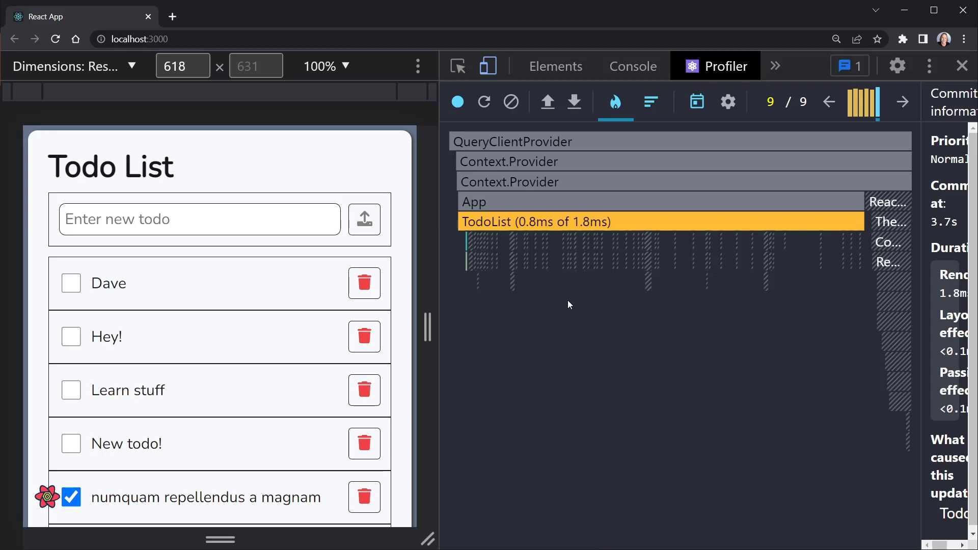
pyautogui.moveTo(579, 318)
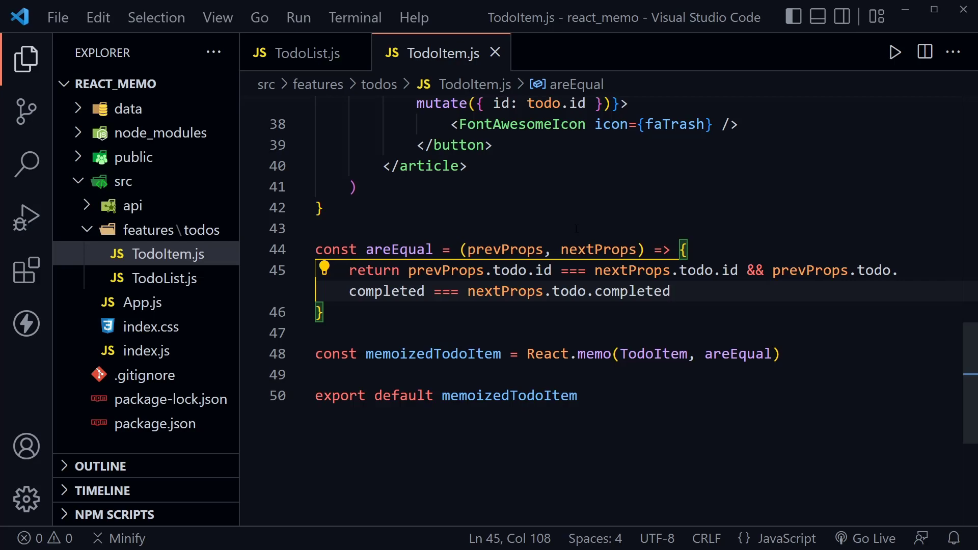
# Place the caret on the 'import React from 'react'' line at the top of TodoItem.js.
pyautogui.click(321, 311)
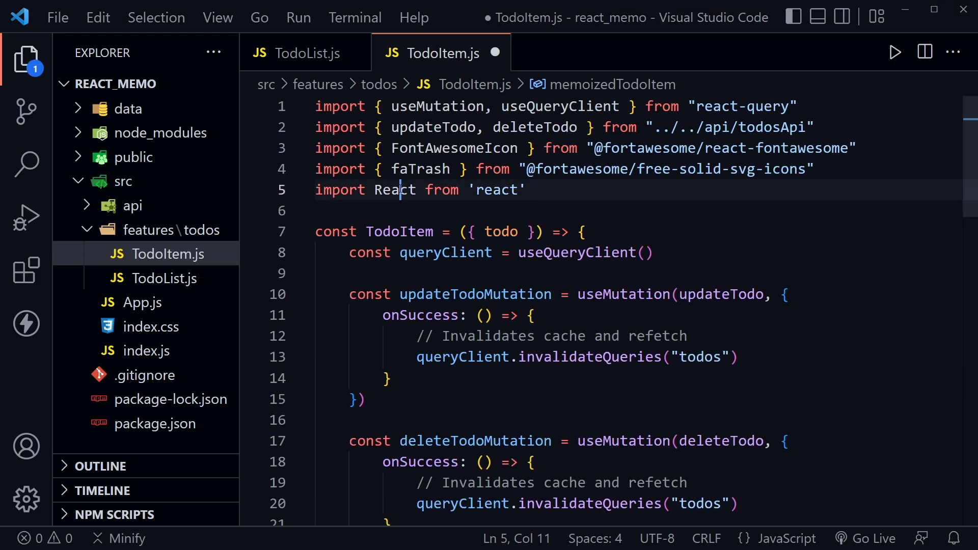
# Change the import to '{ memo }' from 'react' and save TodoItem.js.
pyautogui.write('{}')
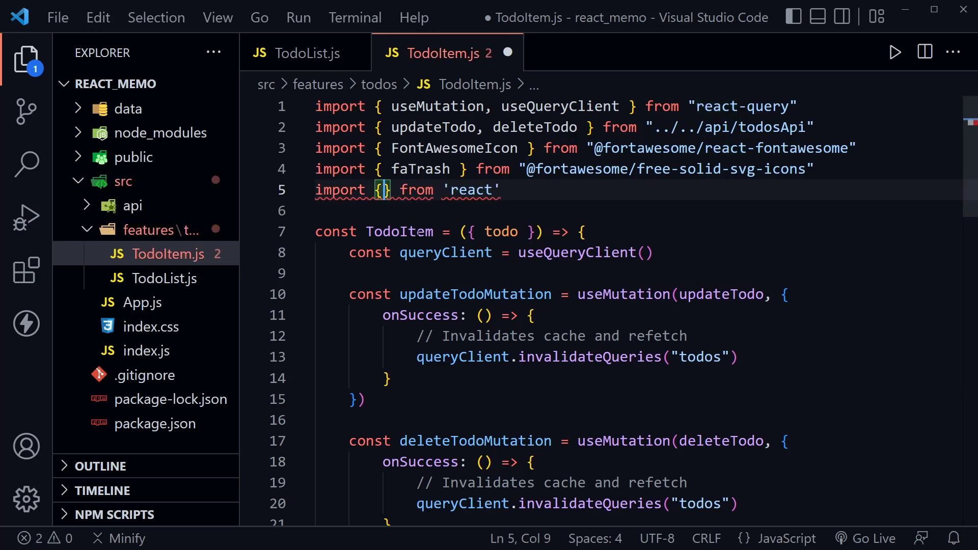
pyautogui.write('memo')
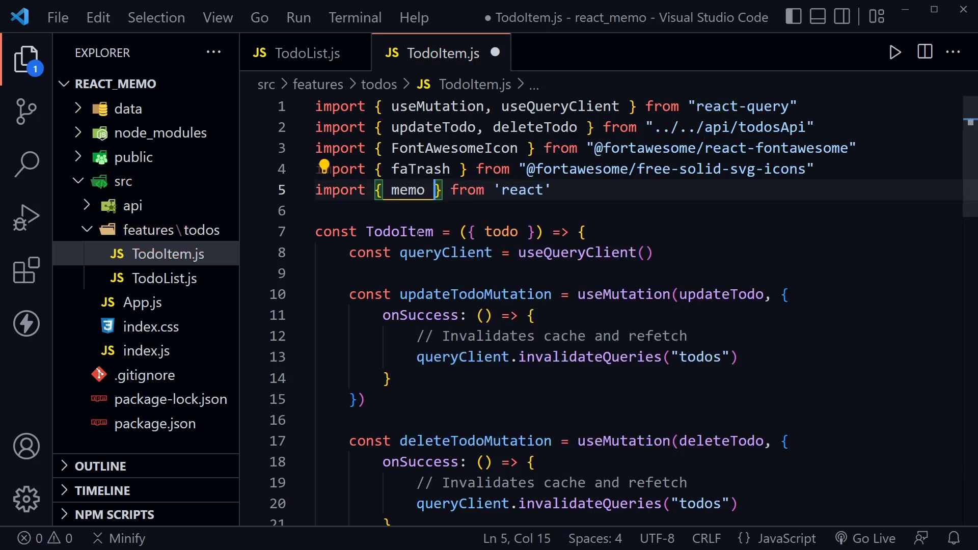
pyautogui.press('Ctrl+s')
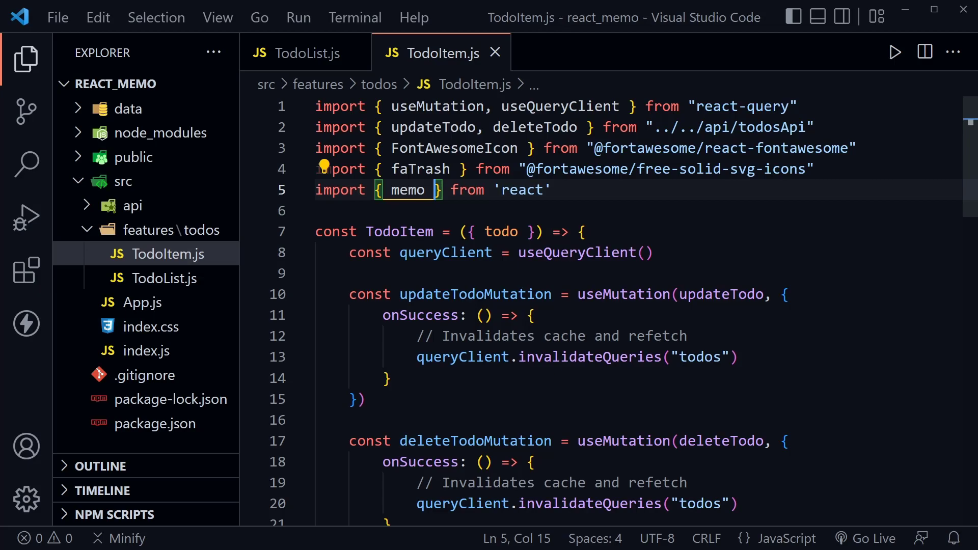
pyautogui.click(581, 232)
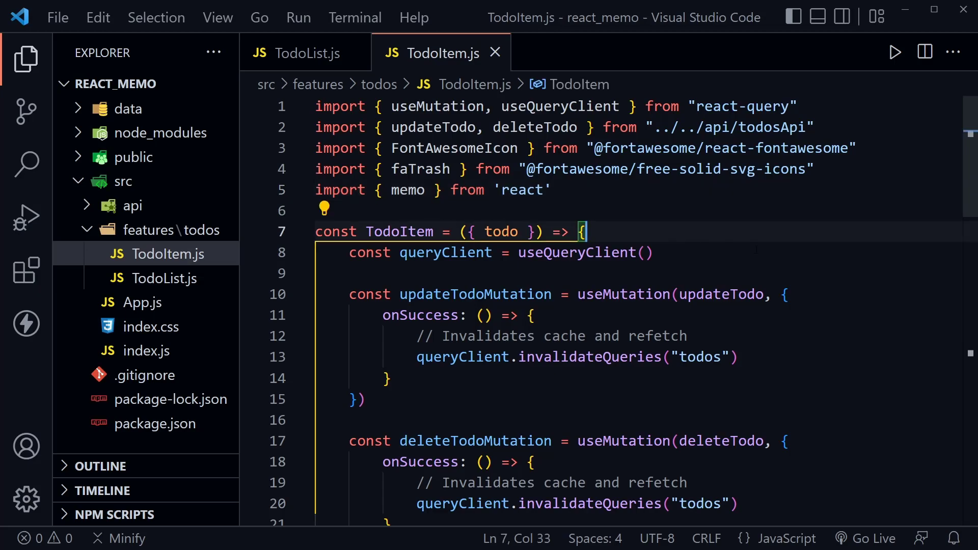